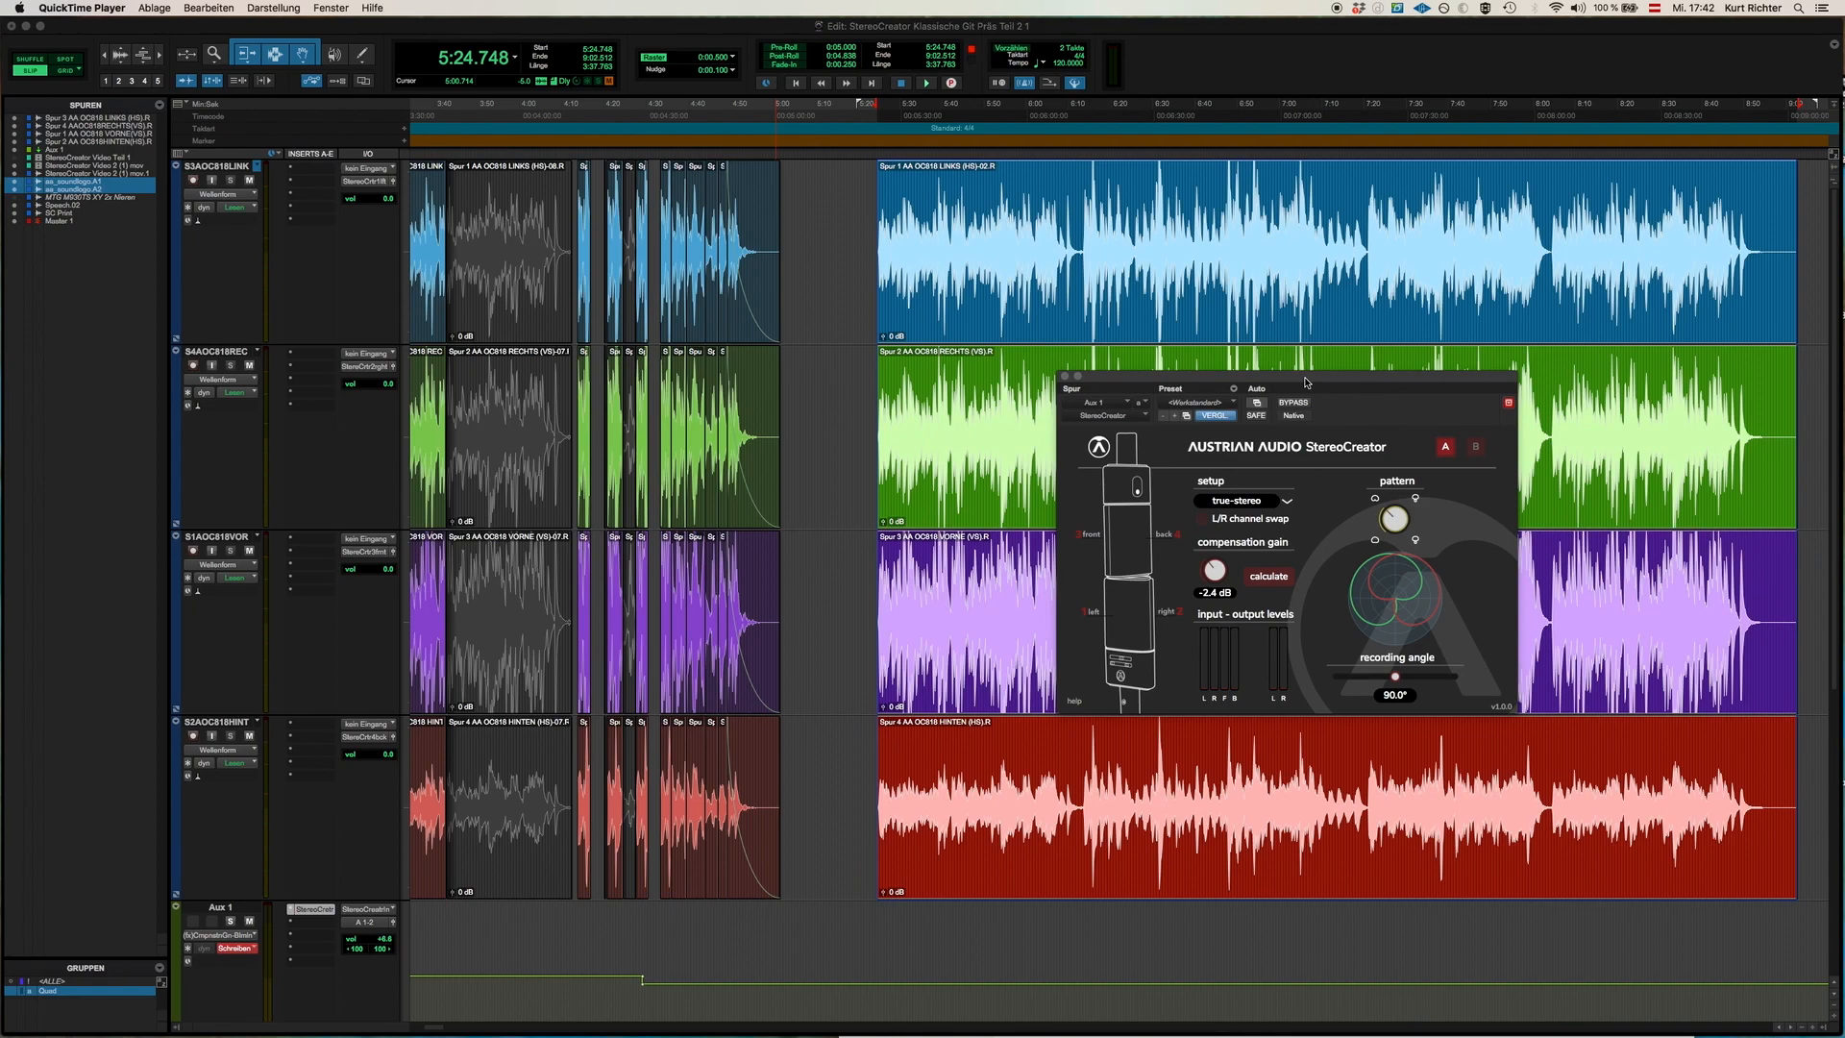
Set the StereoCreator setup mode to true-ms from the mode list.
click(1241, 499)
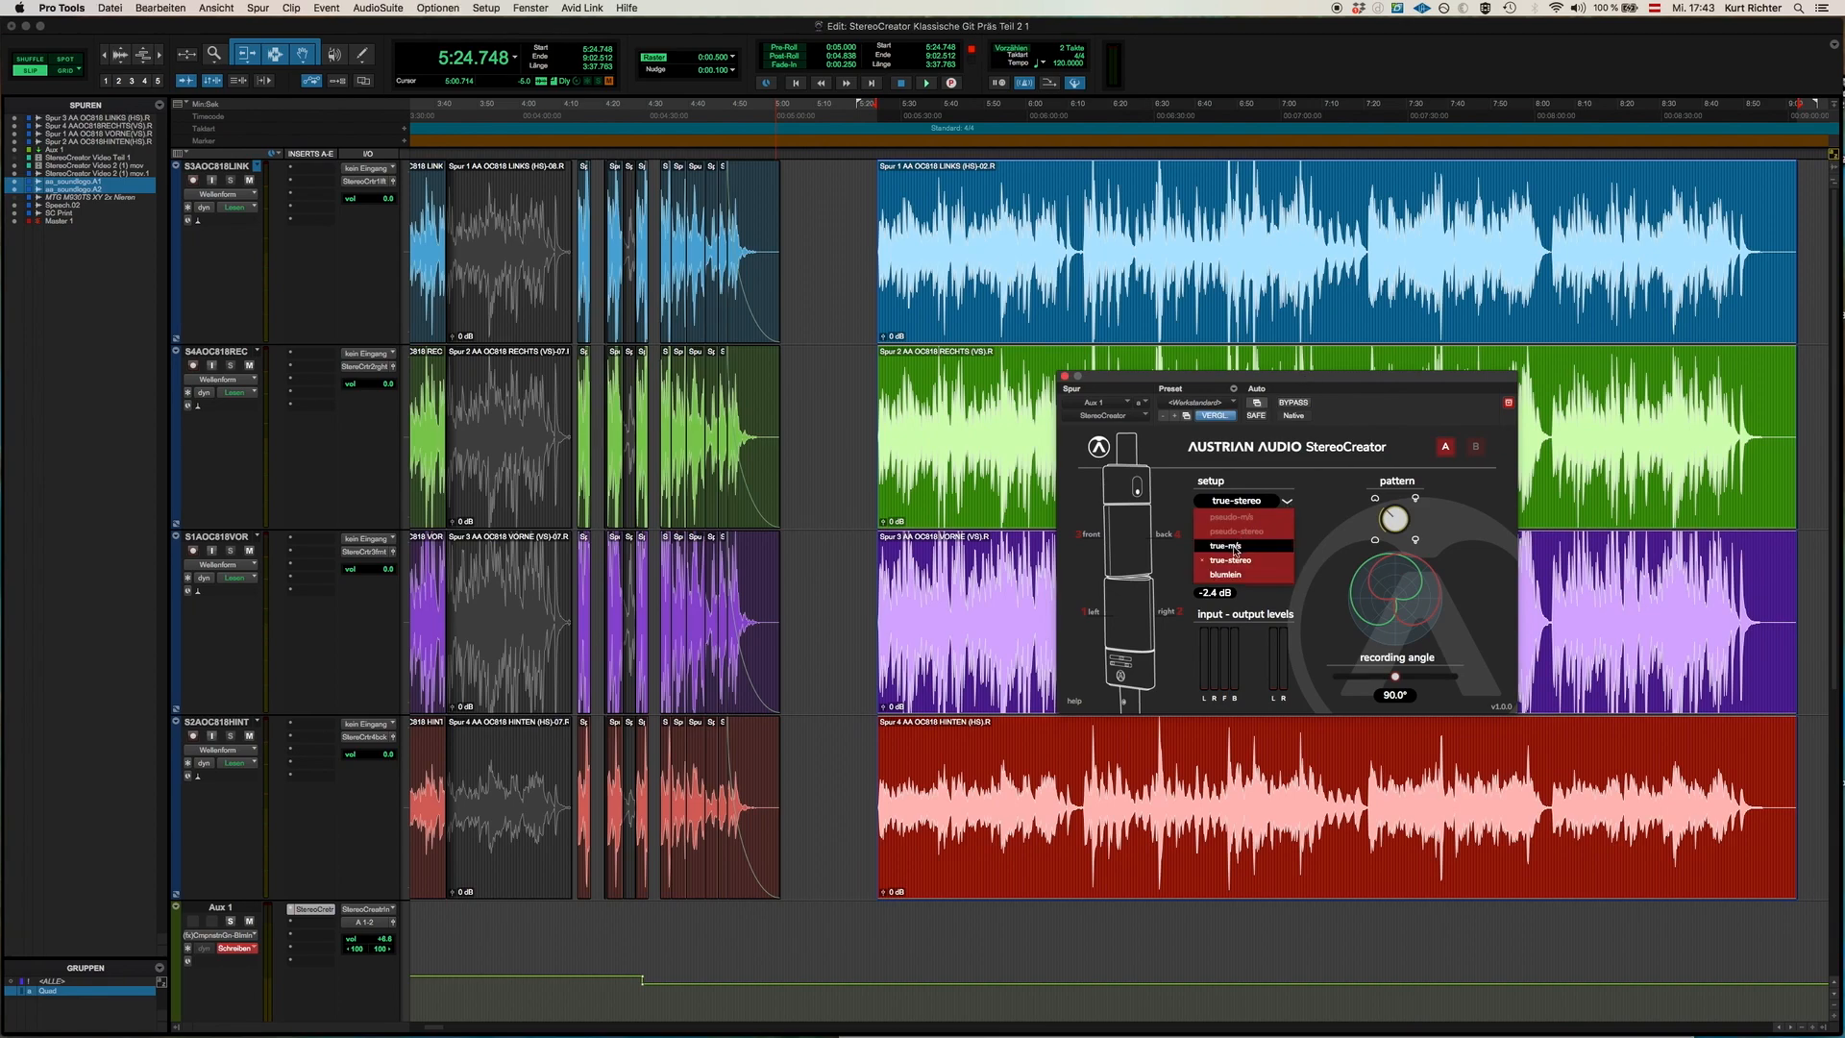
click(1227, 545)
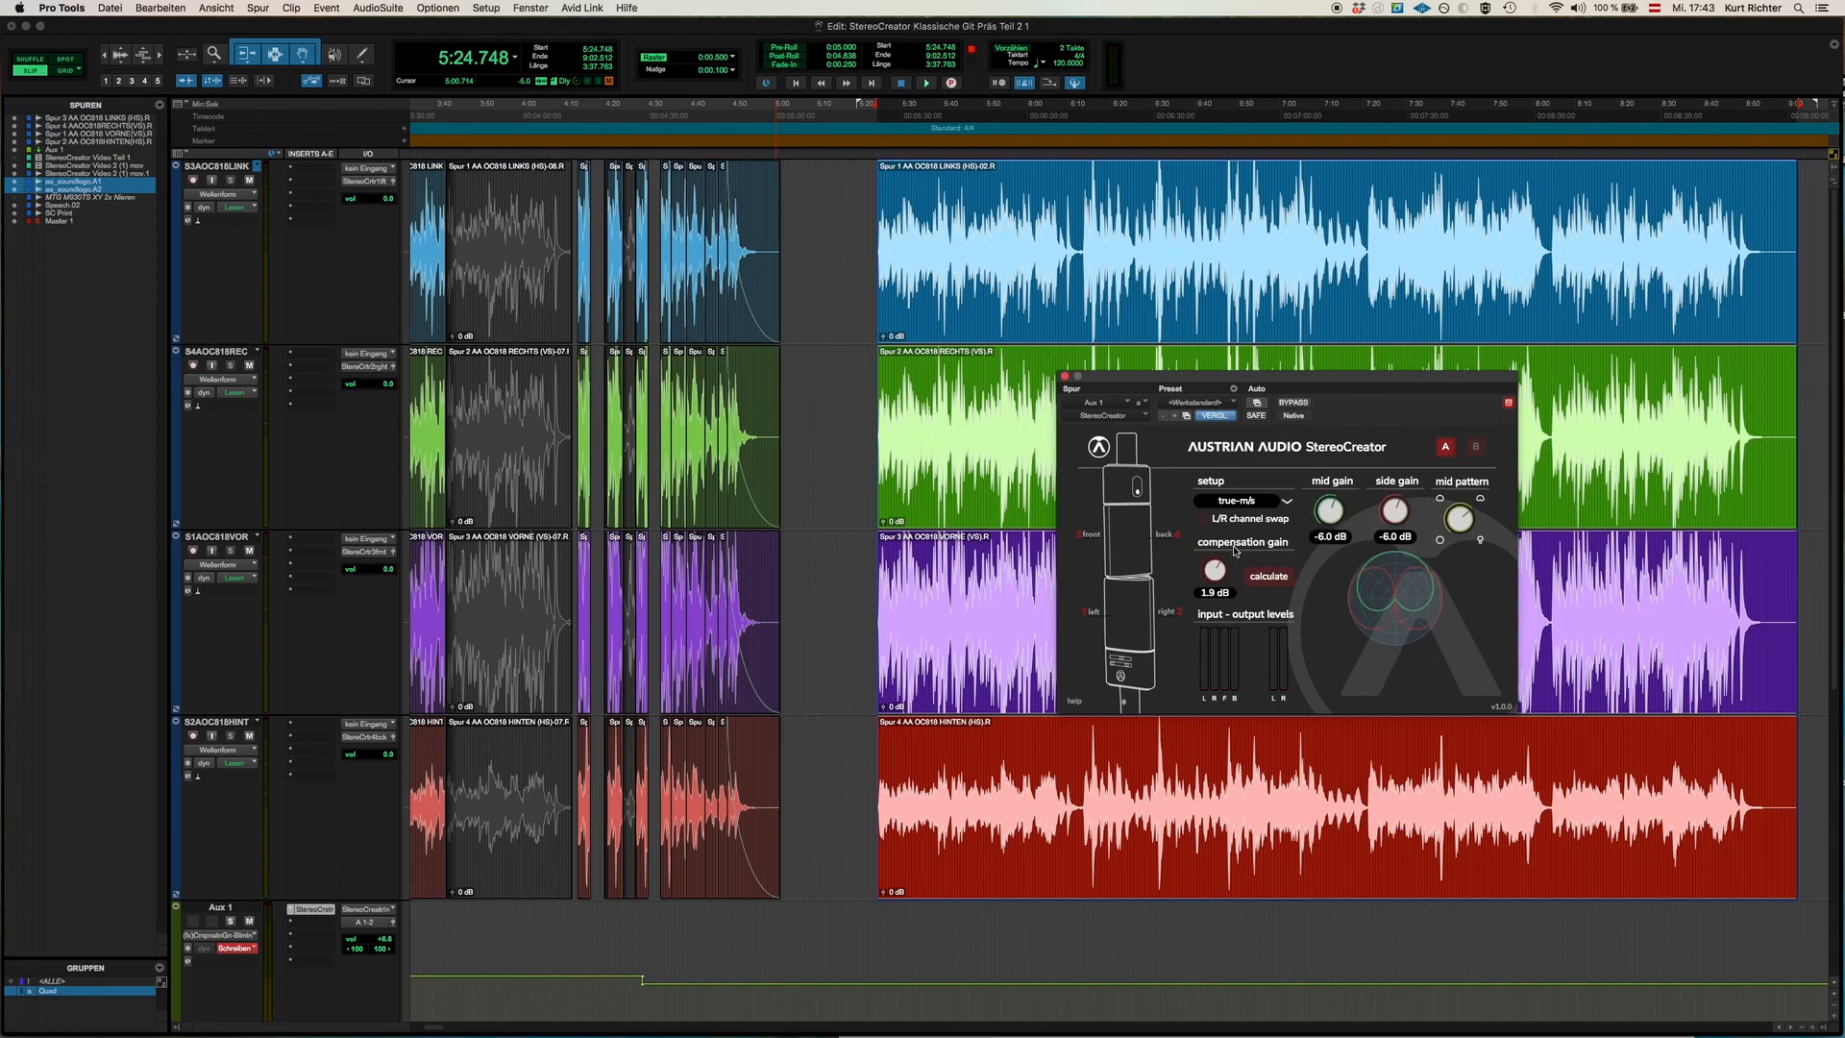
mouse_move(1310, 572)
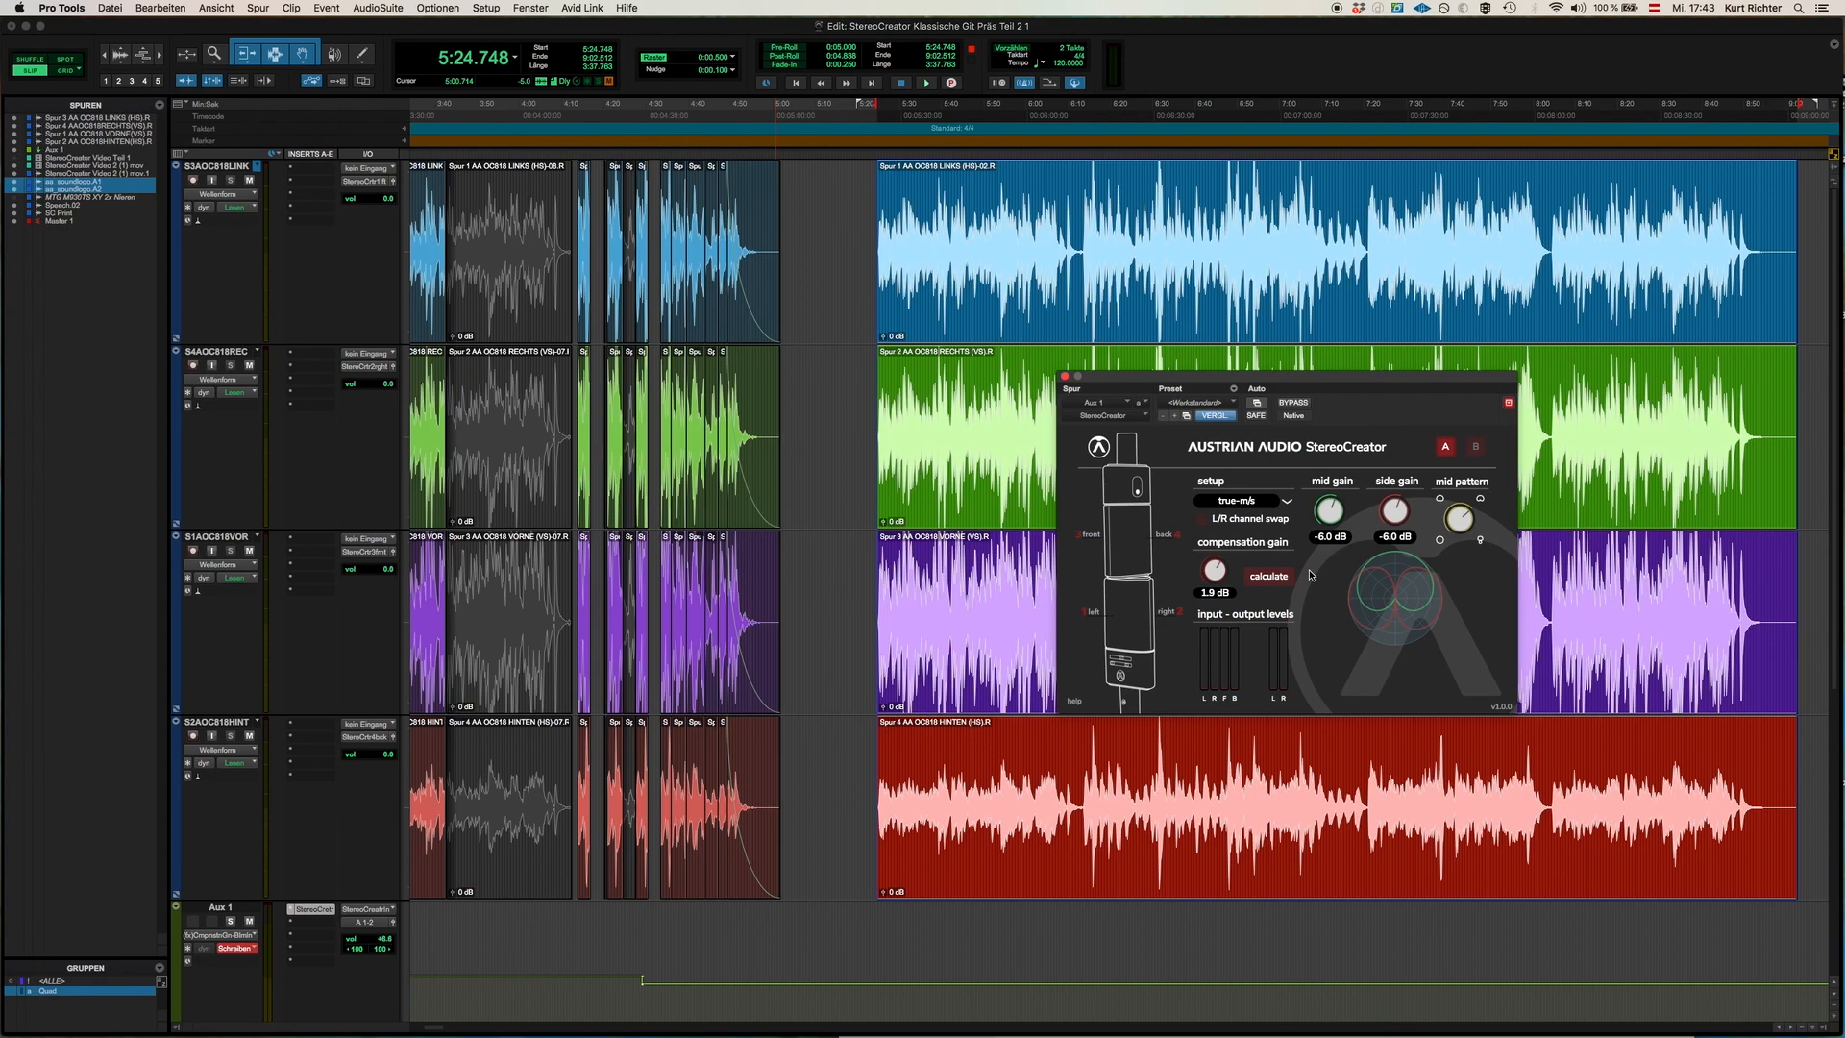
mouse_move(1391, 549)
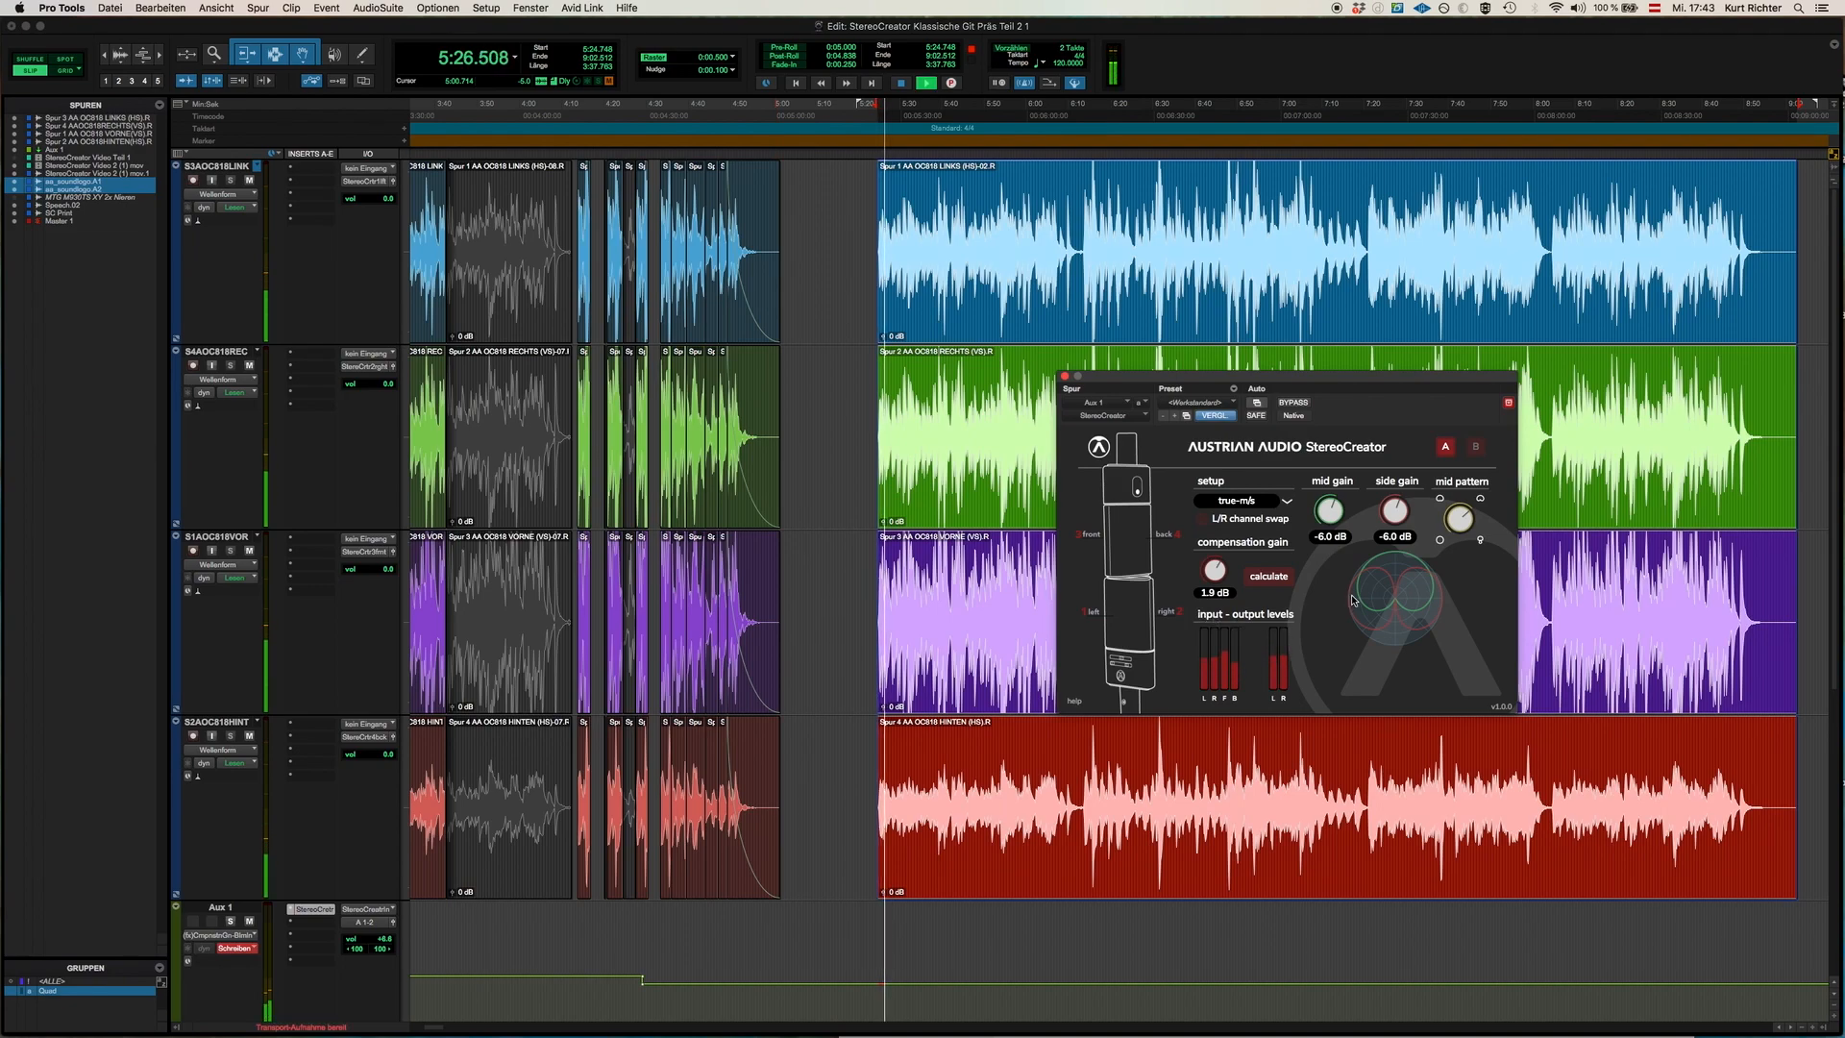
Sweep side gain down to -18 dB, up through -11.3, -4.6 to -0.6 dB, then back to -6 dB.
drag(1394, 509, 1395, 523)
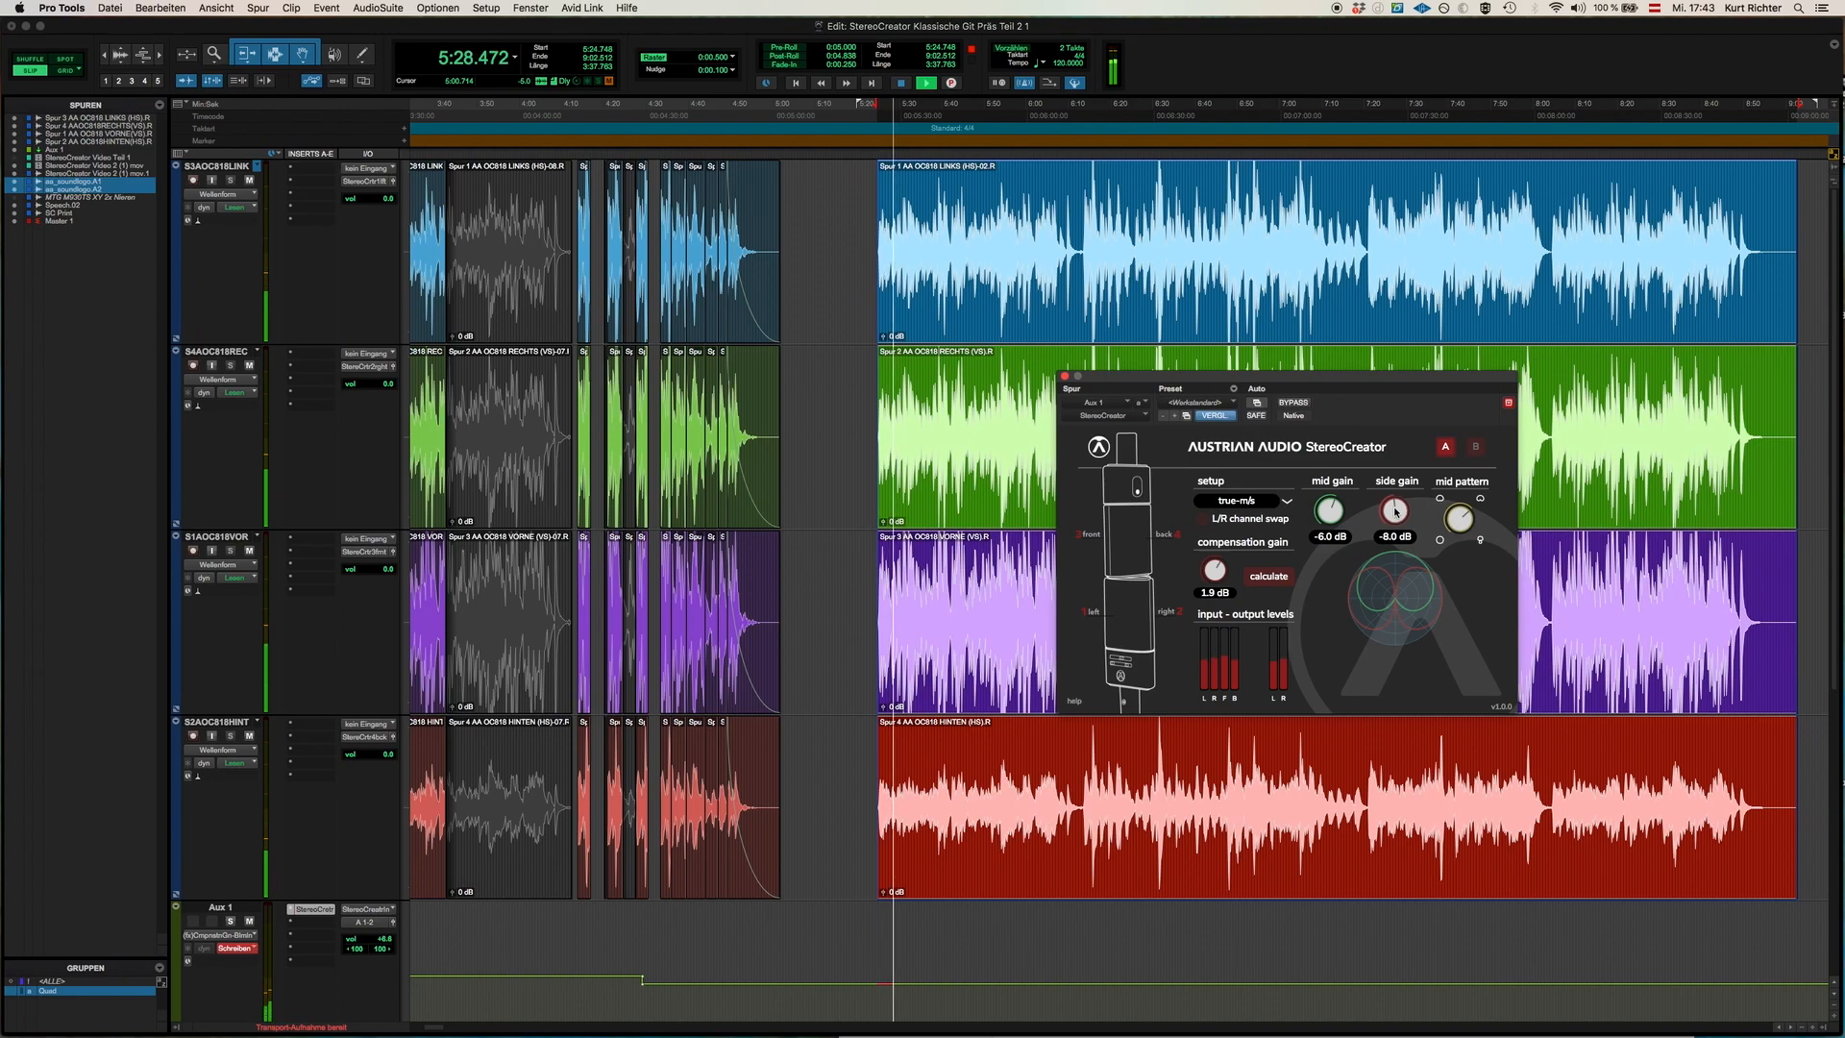
drag(1395, 510, 1395, 536)
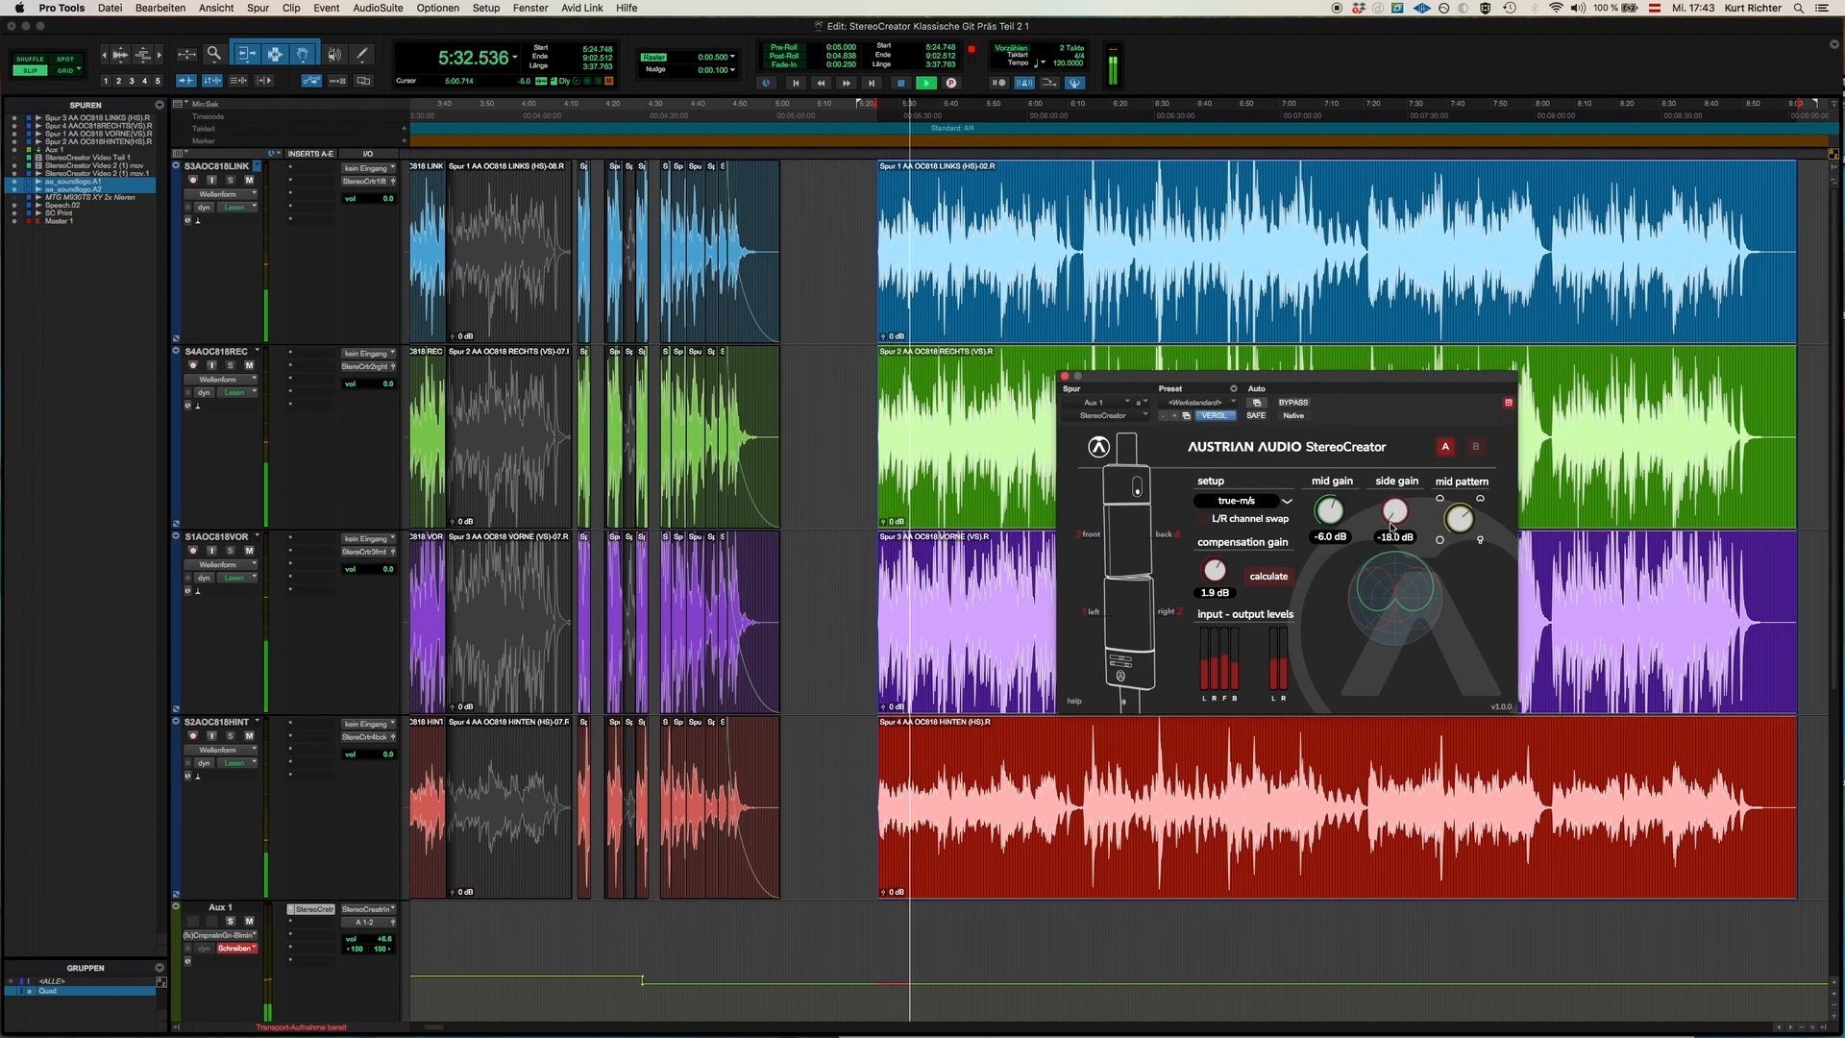
drag(1395, 511, 1395, 500)
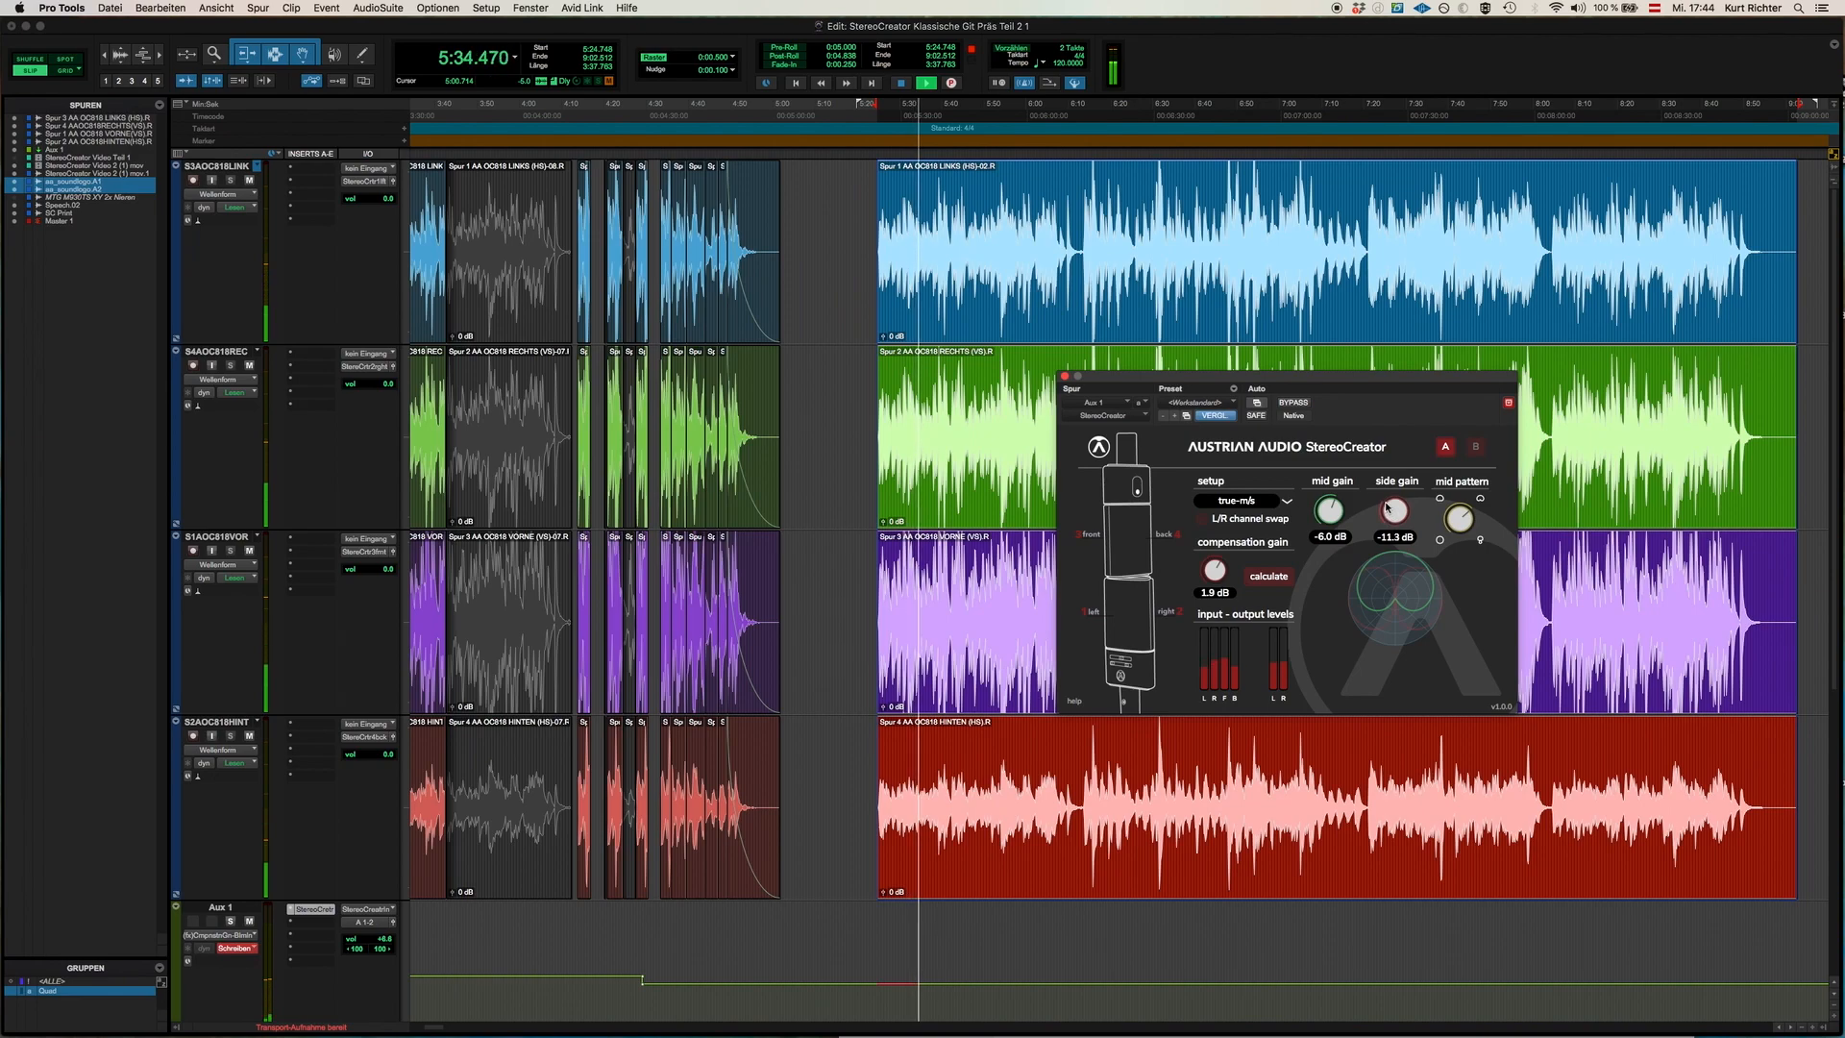
drag(1395, 511, 1395, 482)
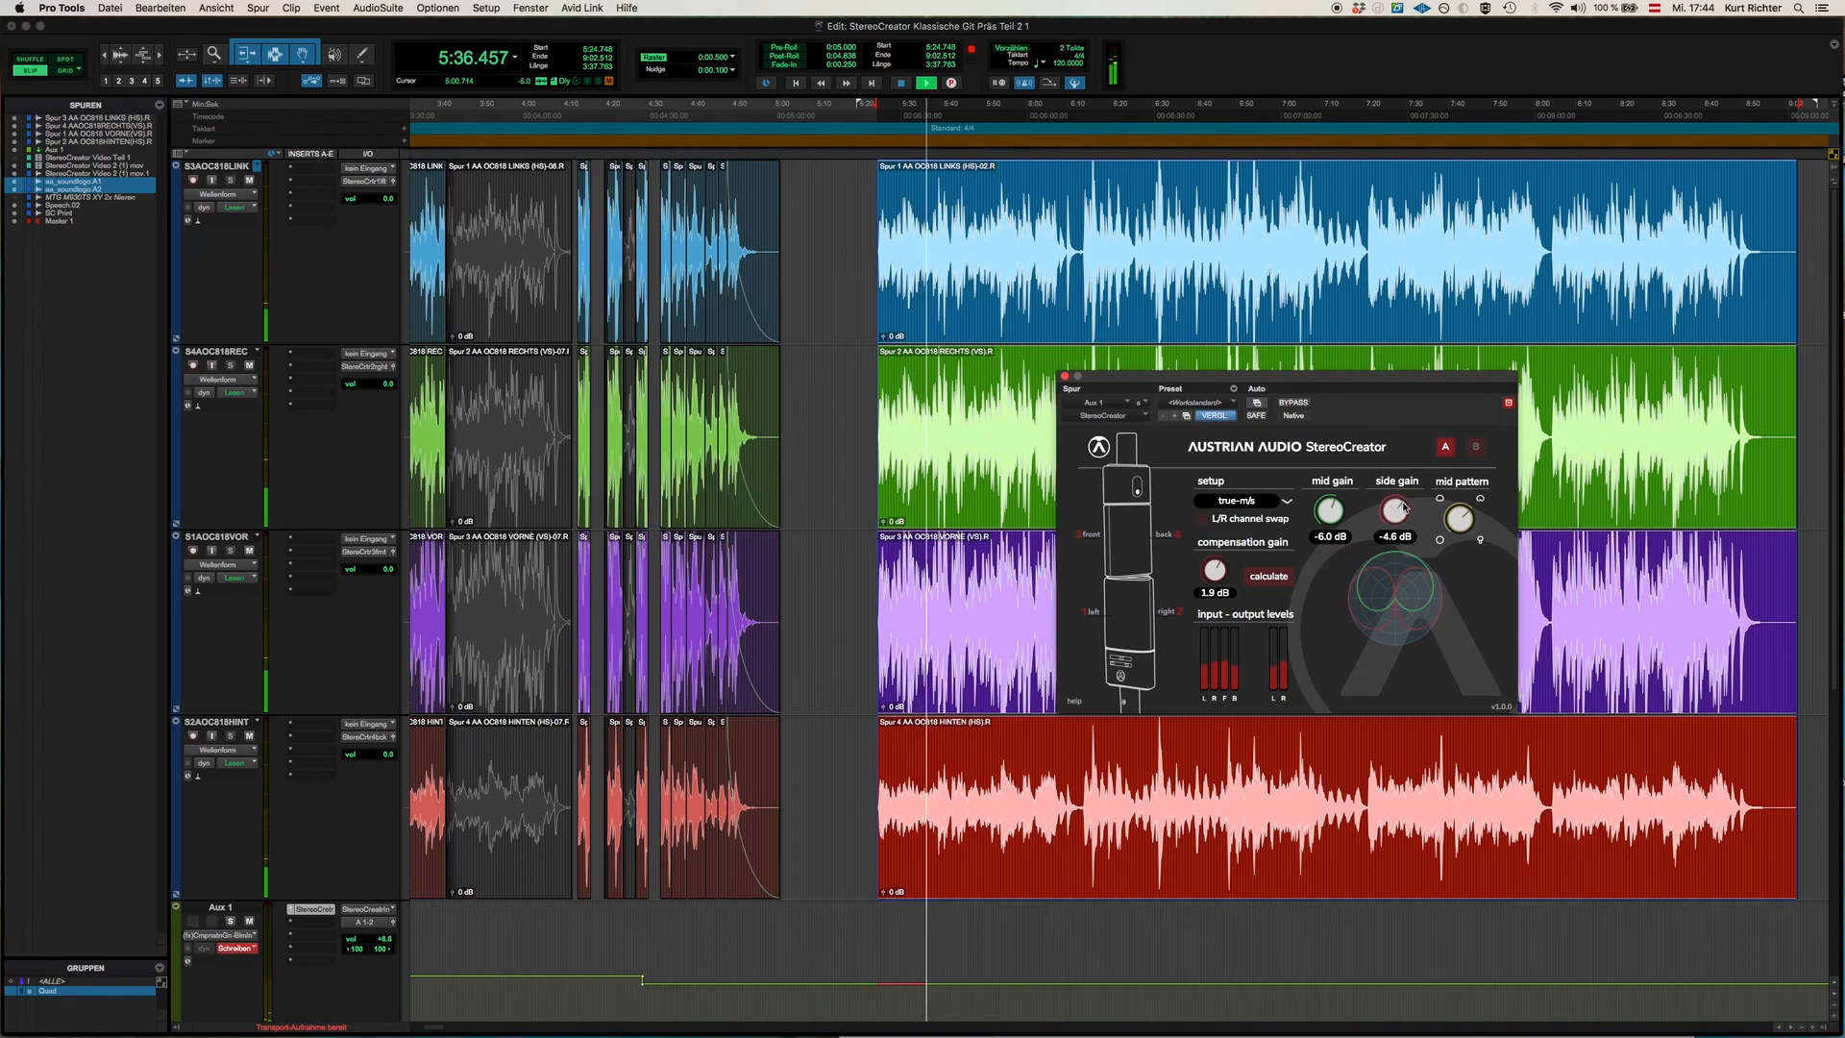
drag(1395, 508, 1395, 494)
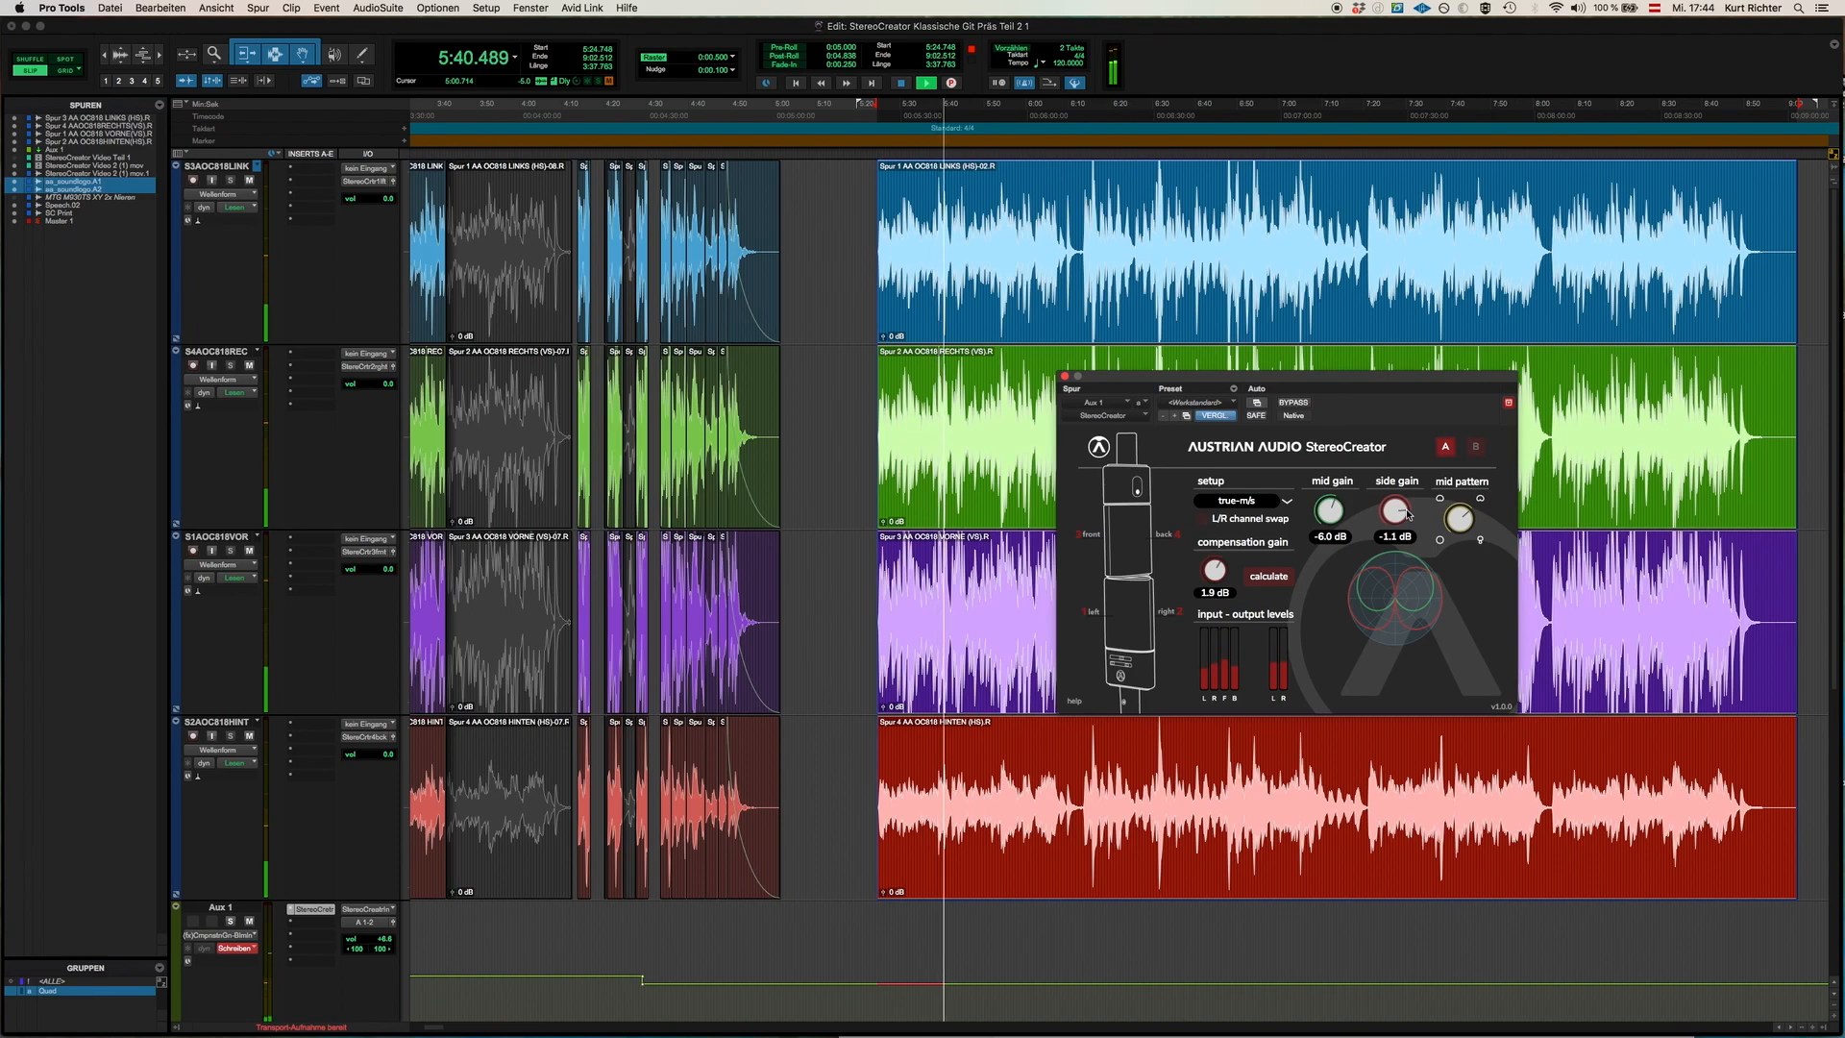
drag(1395, 511, 1394, 506)
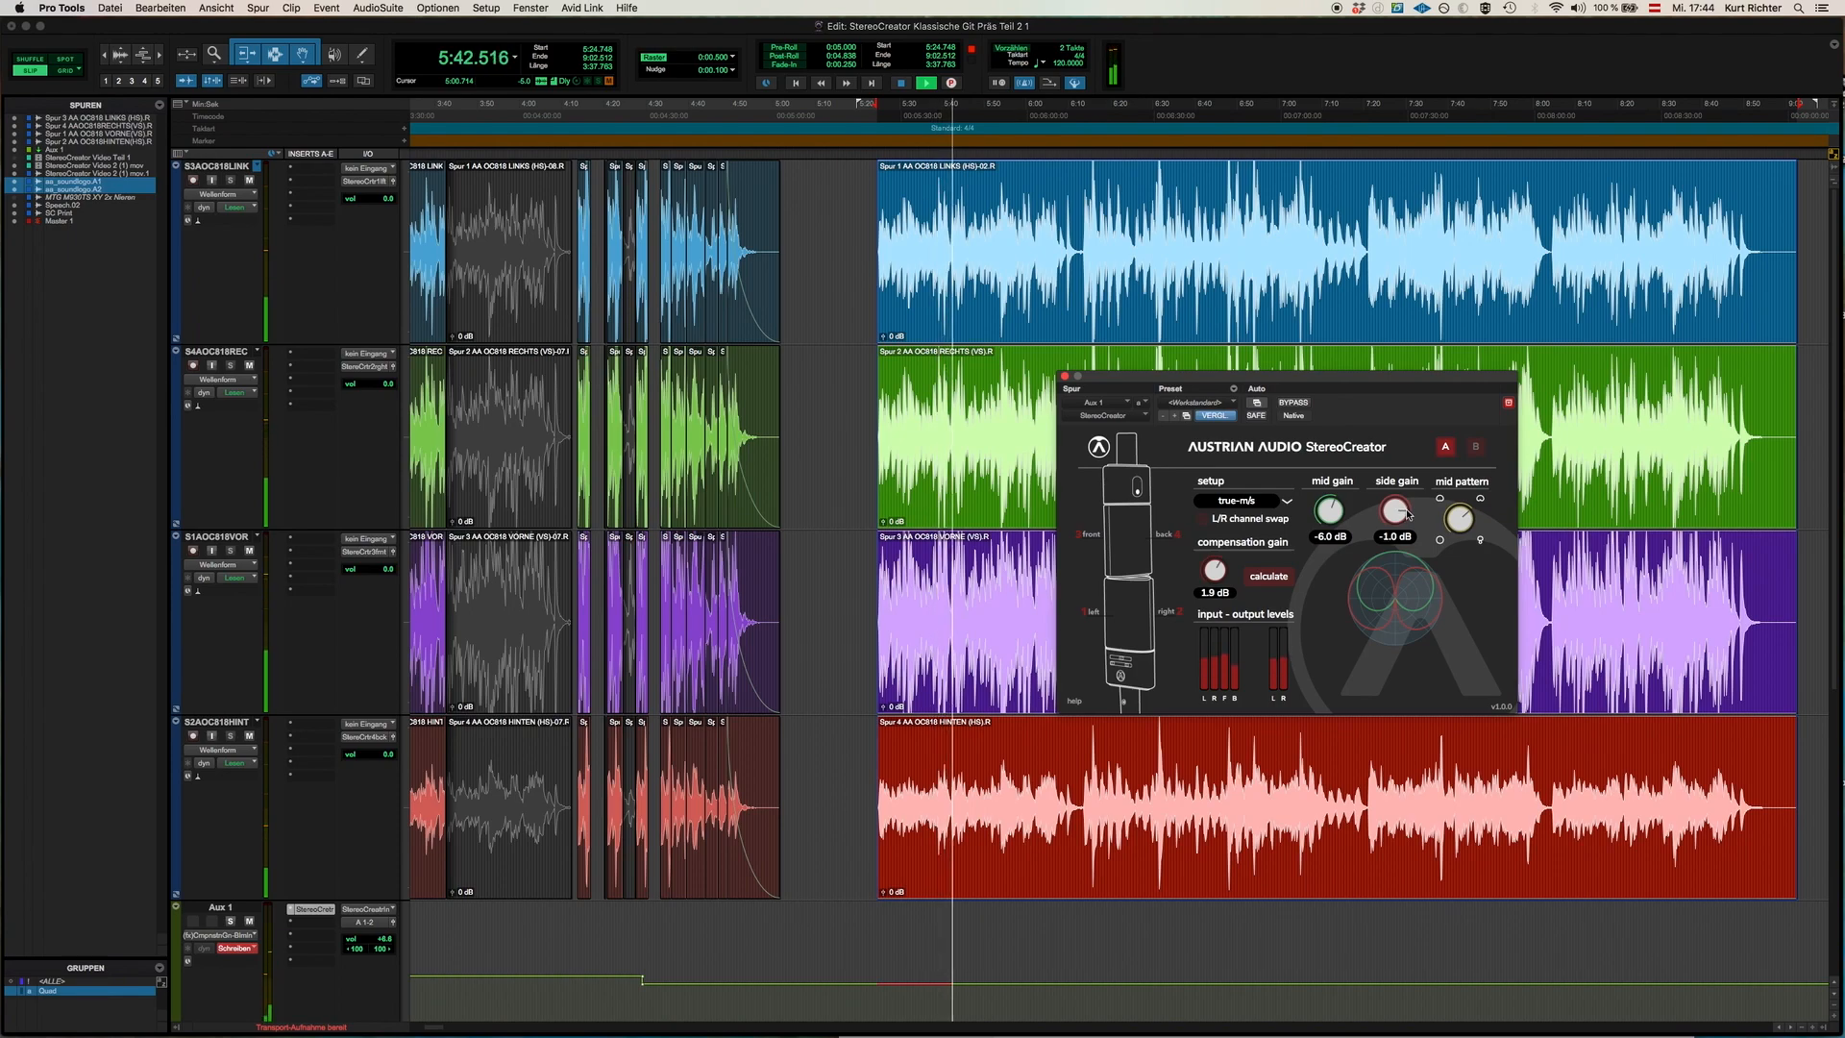
drag(1397, 515, 1400, 505)
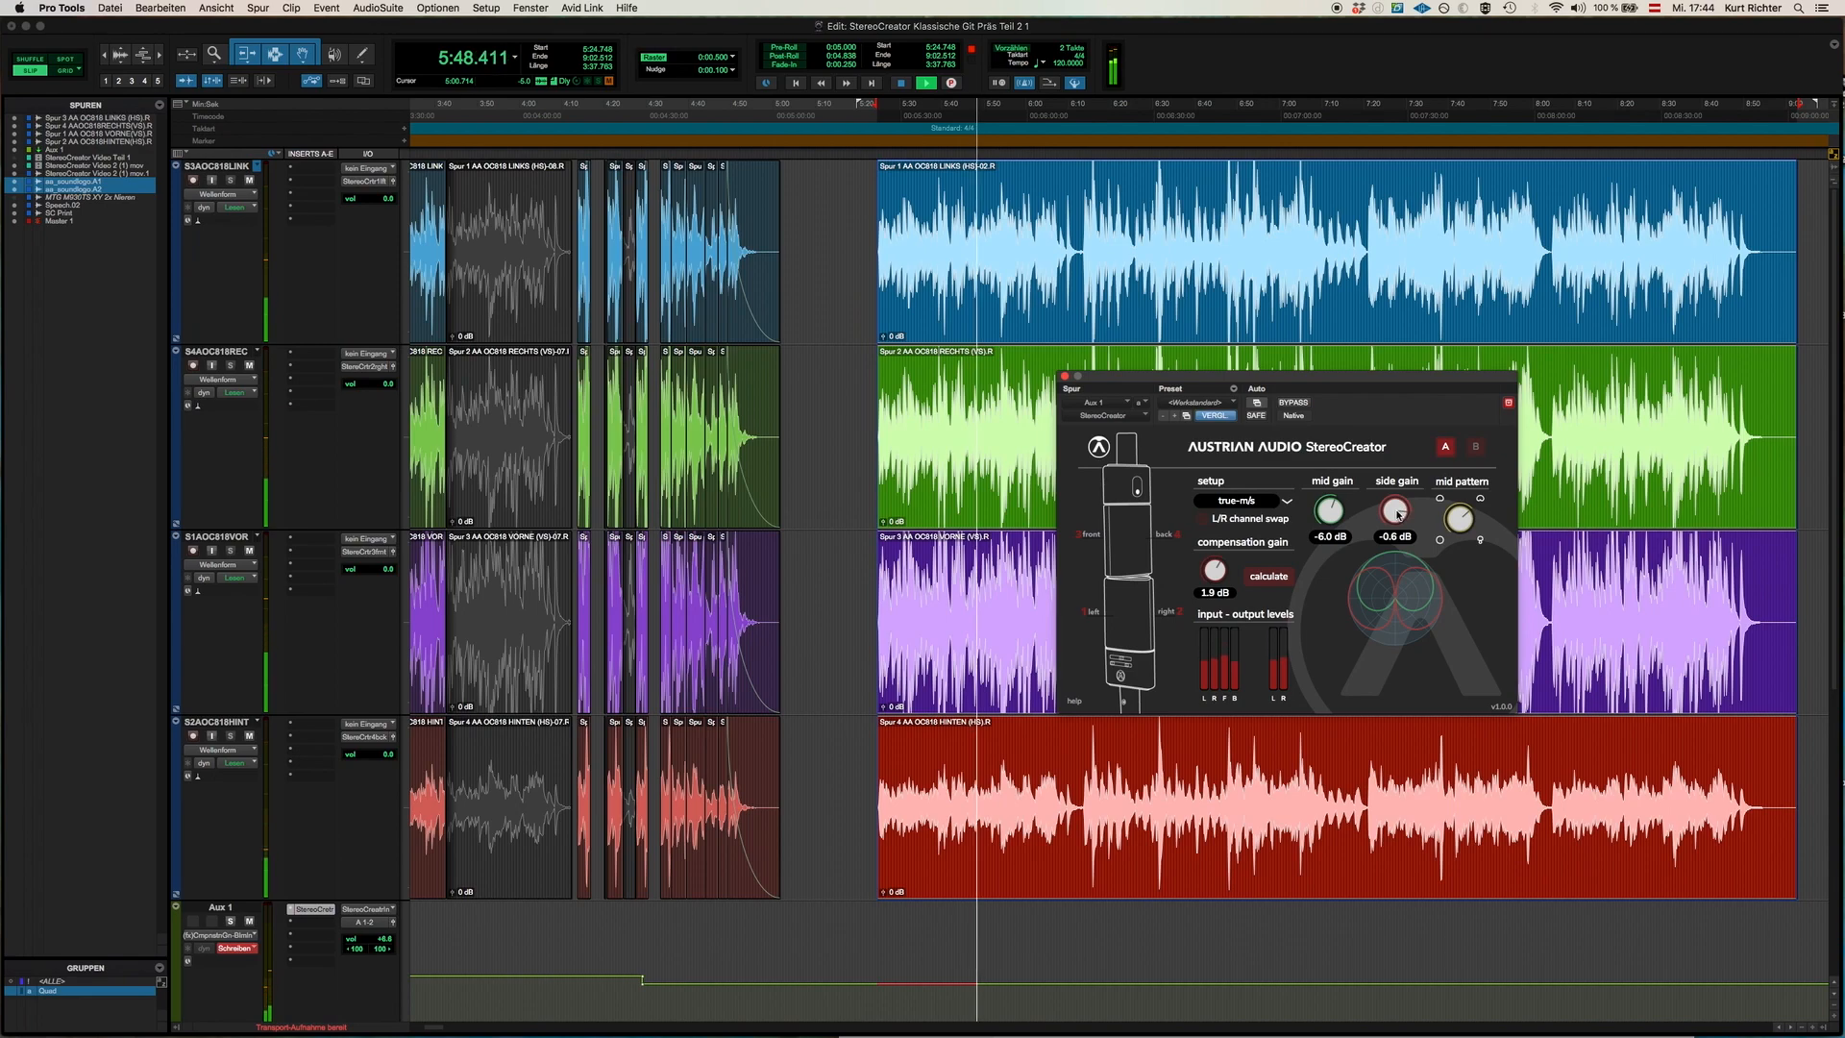
drag(1395, 511, 1395, 536)
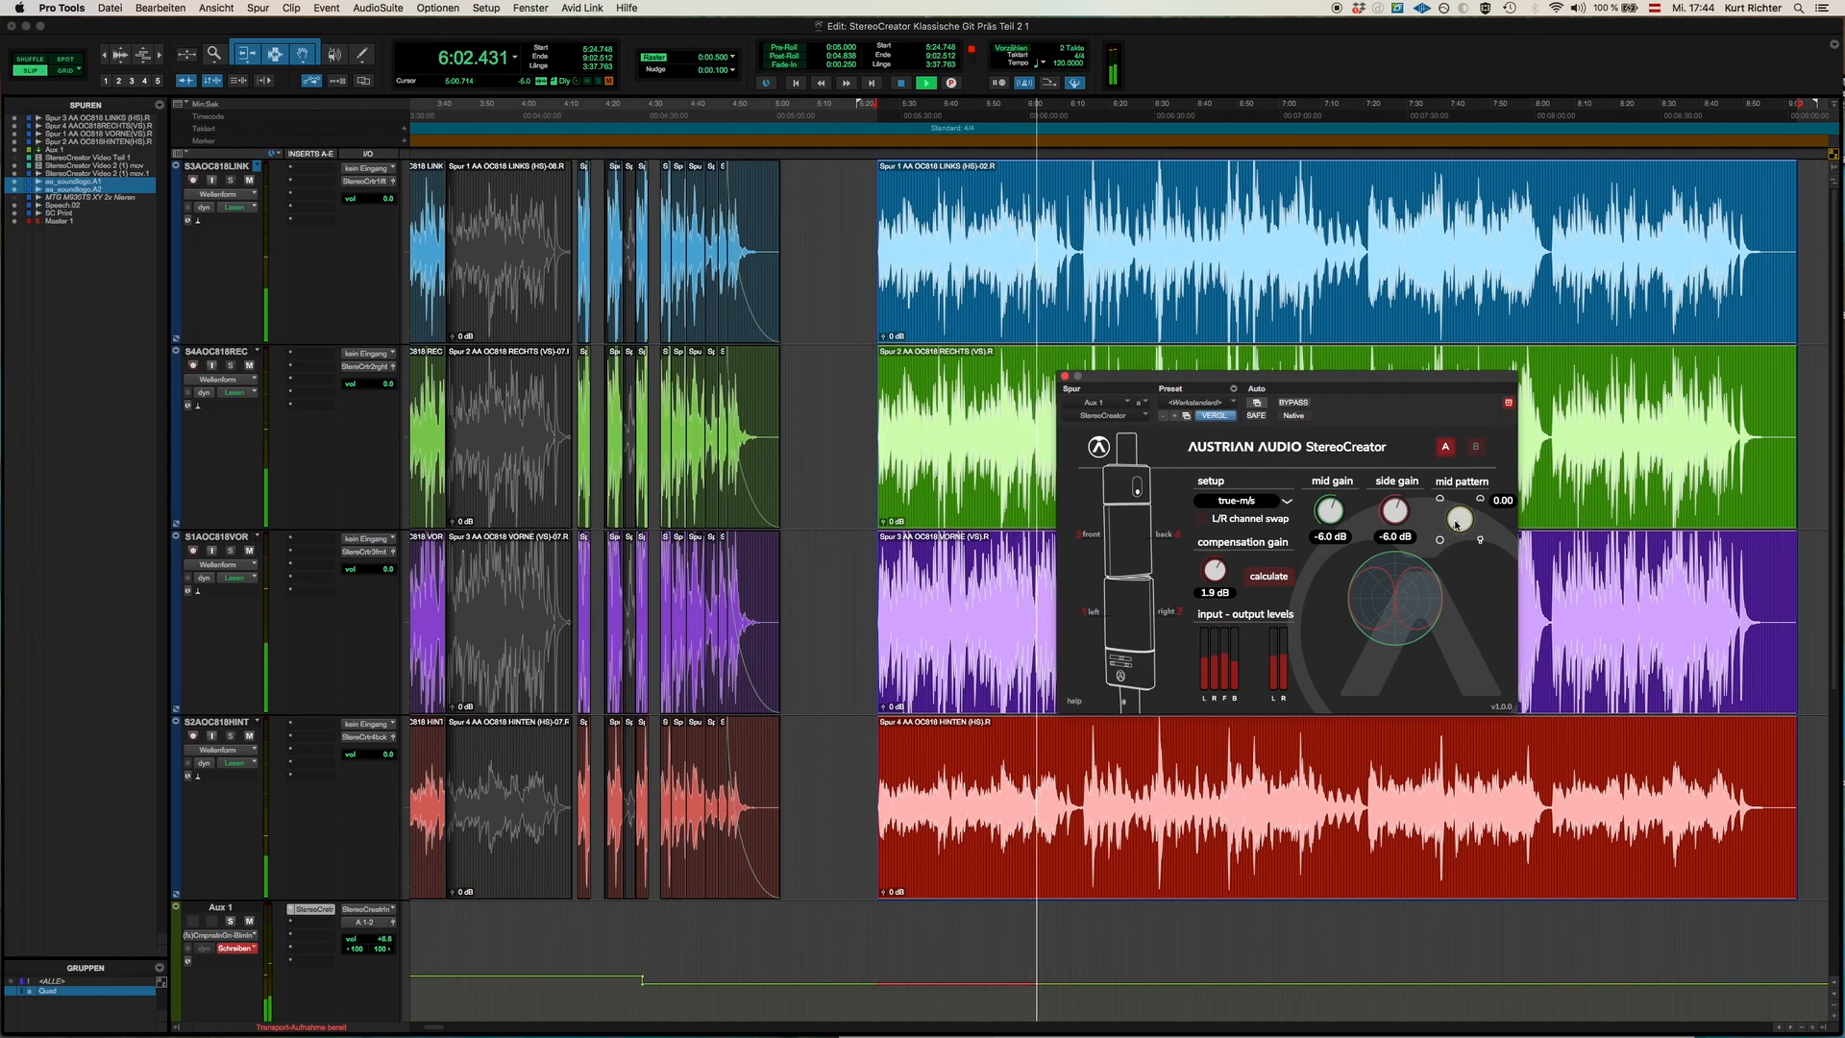
Raise the mid pattern through 0.15, 0.33, 0.45, 0.58 and beyond, then return it to 0.00.
drag(1457, 521, 1462, 507)
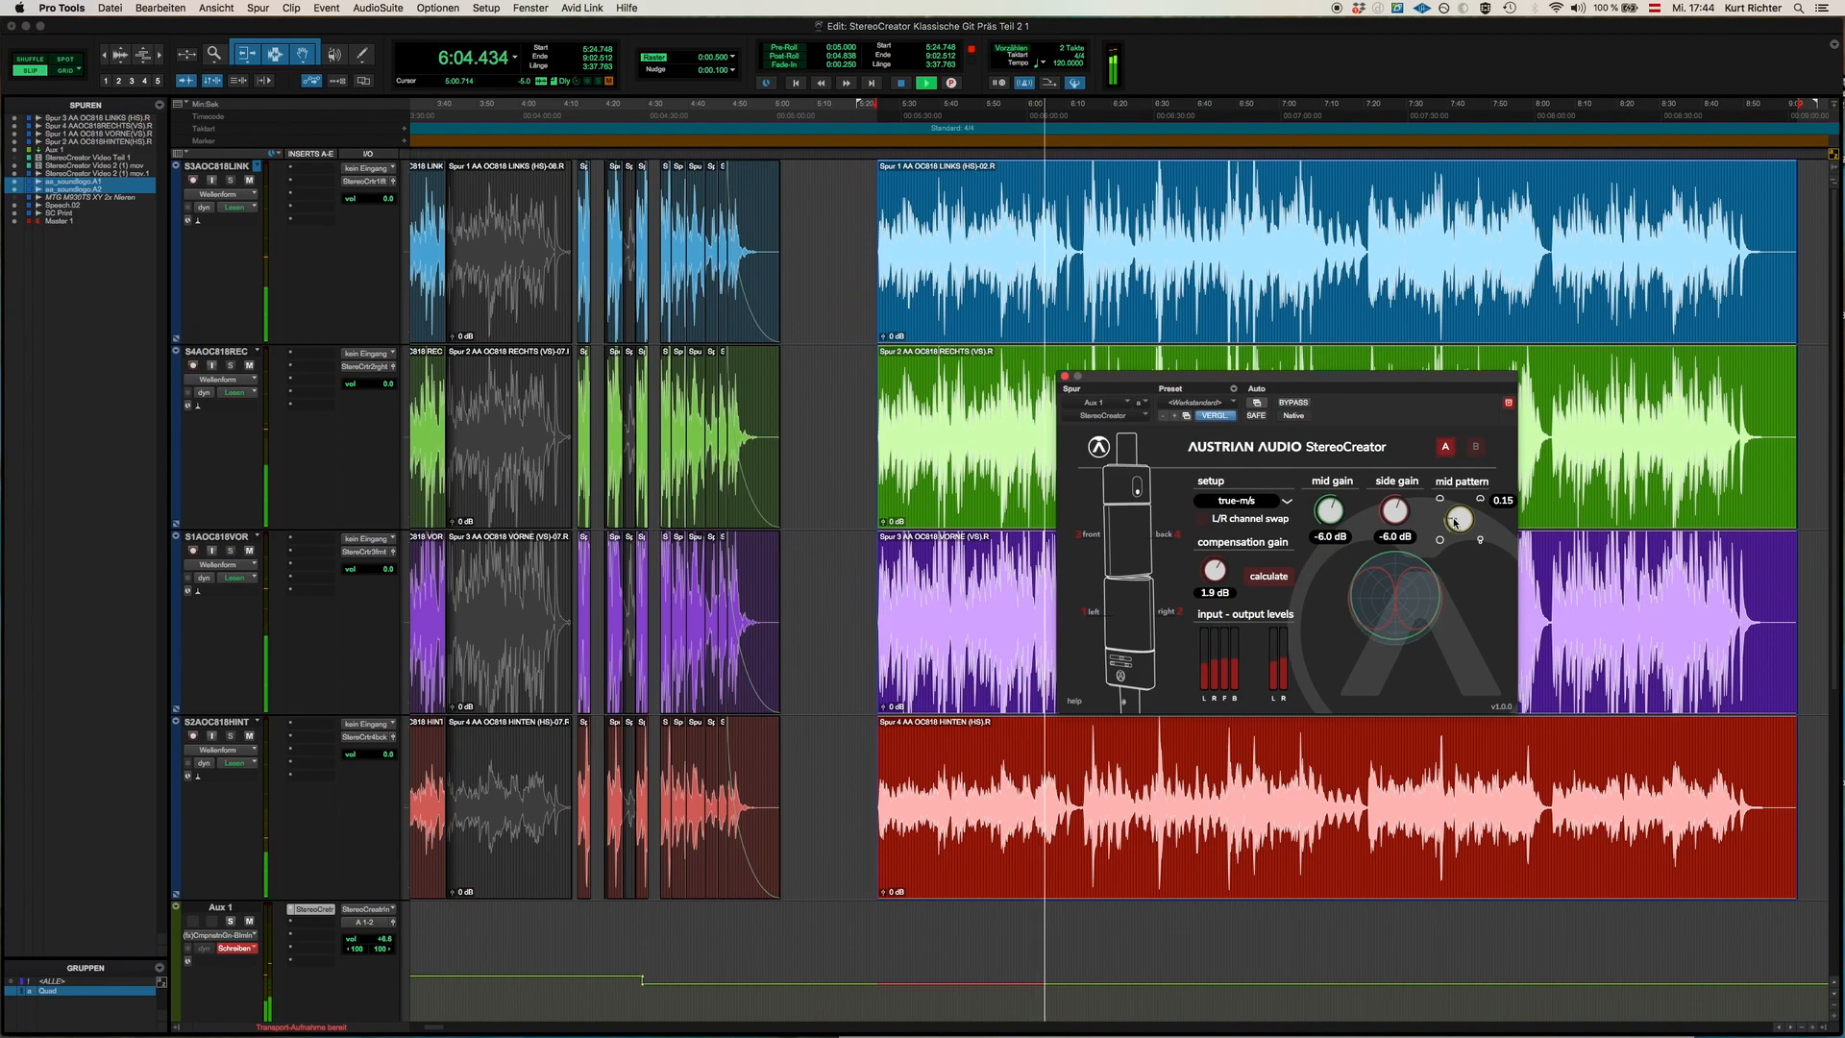
drag(1456, 517, 1456, 500)
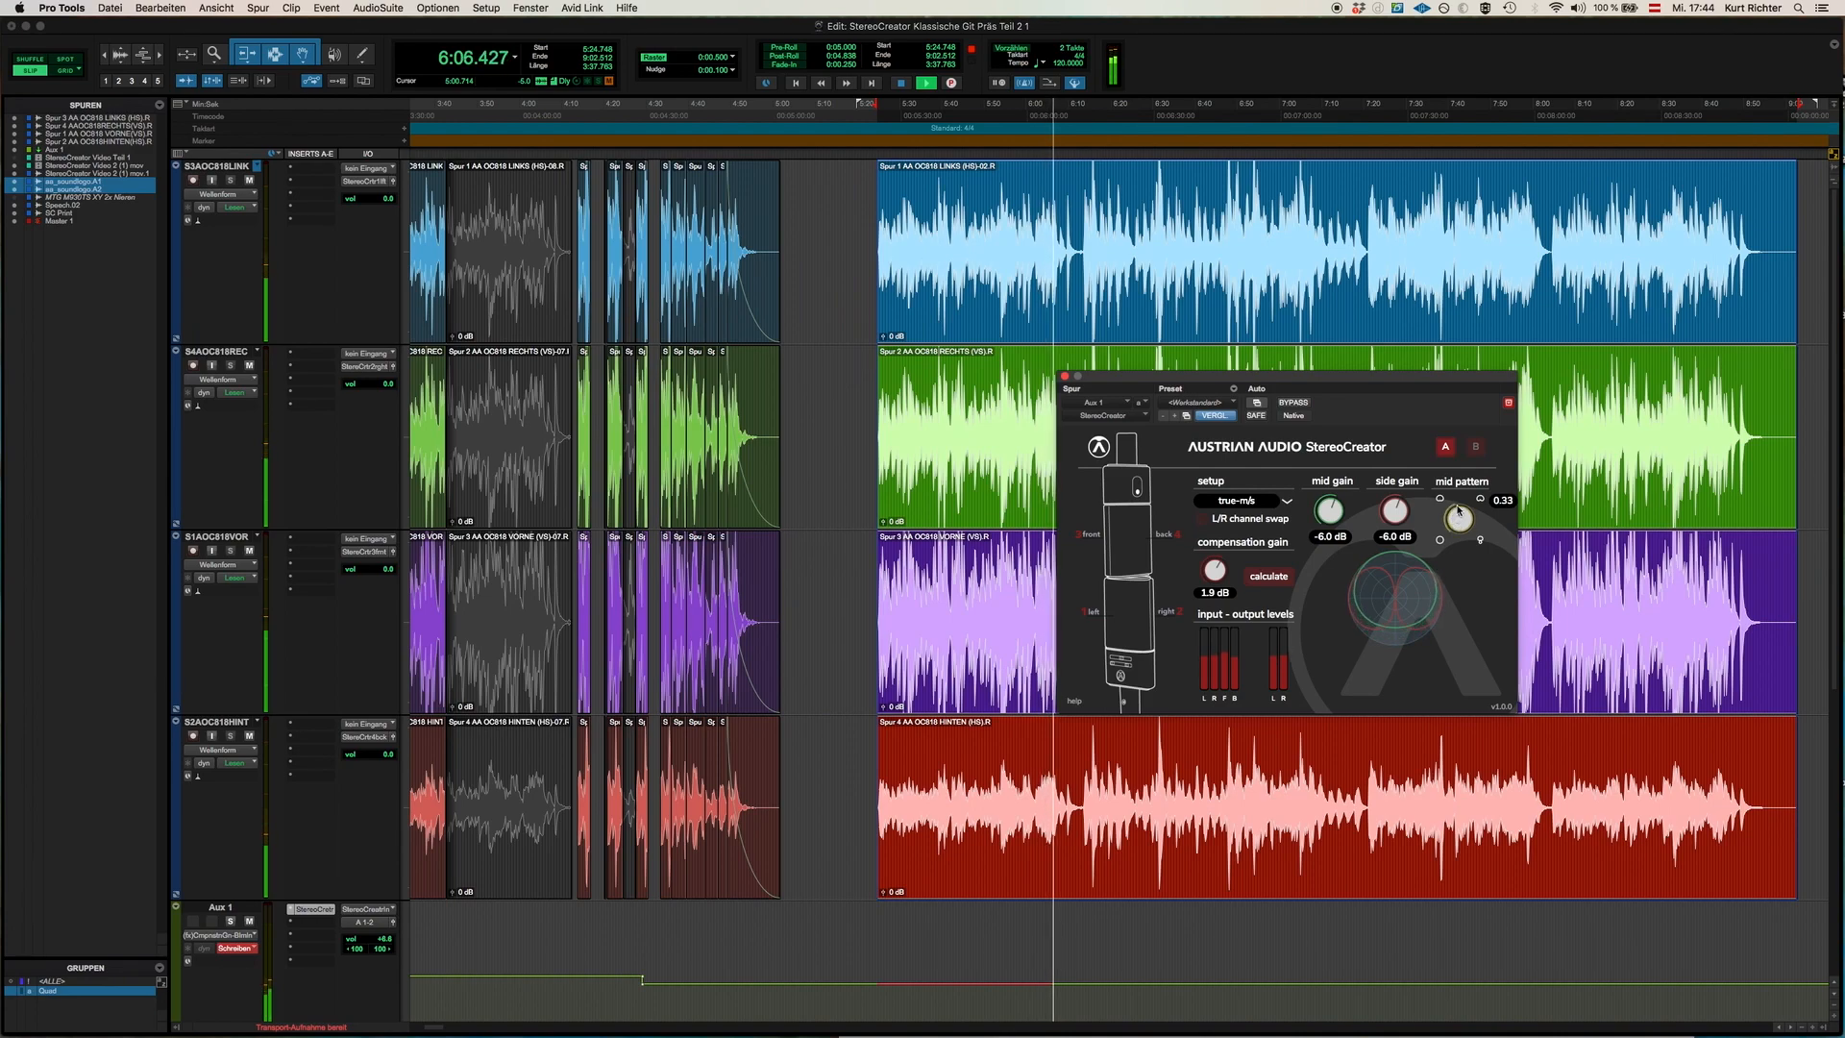
drag(1459, 515, 1458, 499)
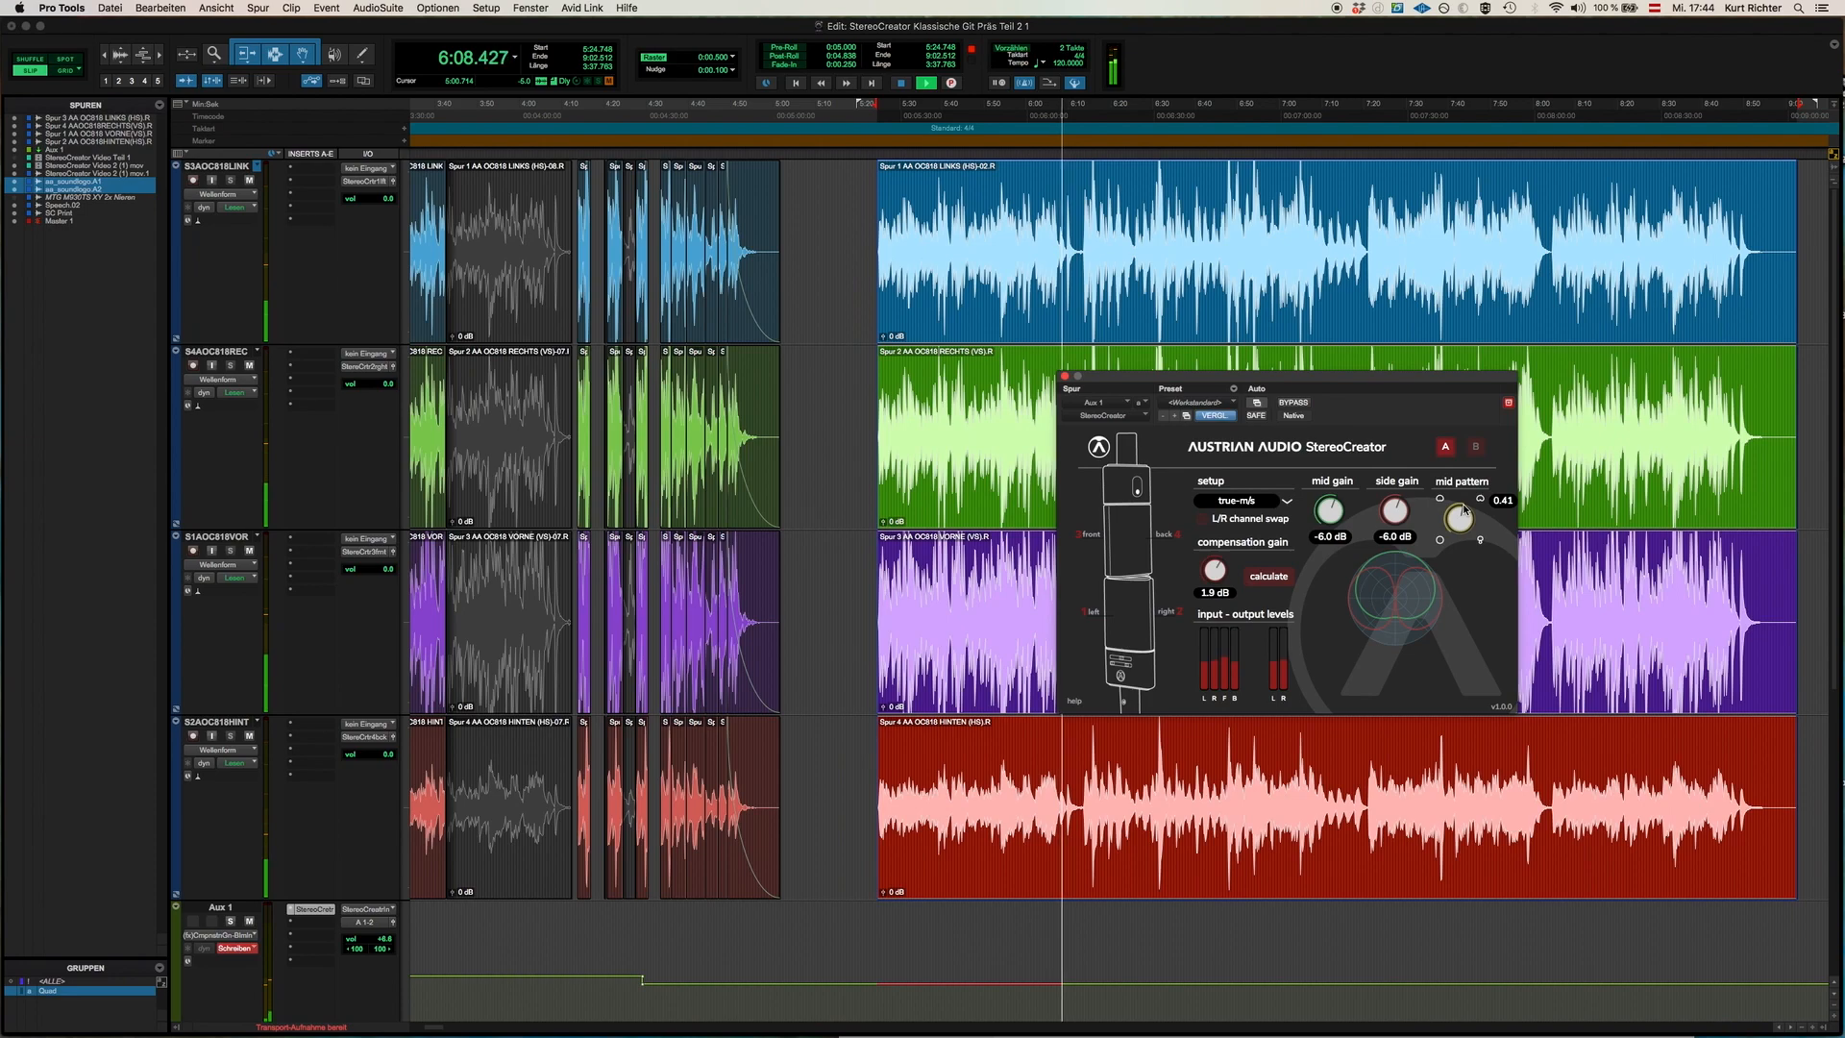
drag(1459, 515, 1464, 507)
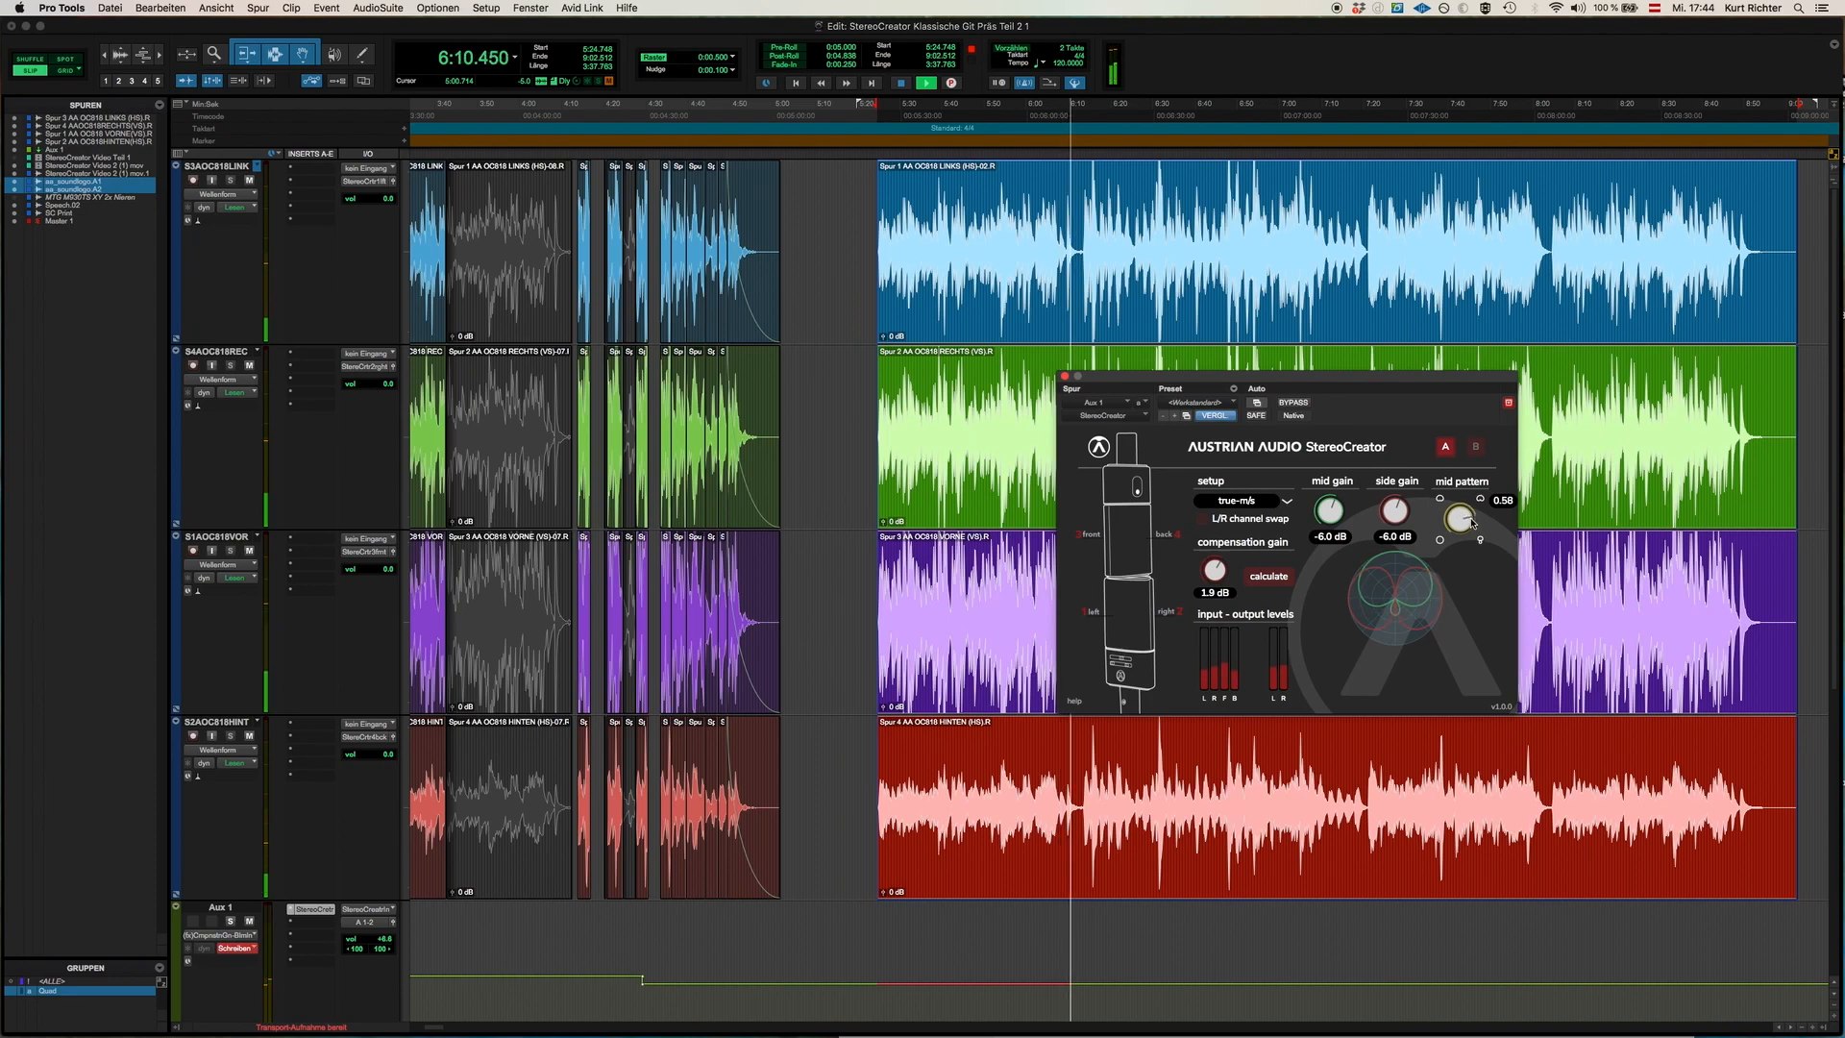
drag(1458, 515, 1470, 536)
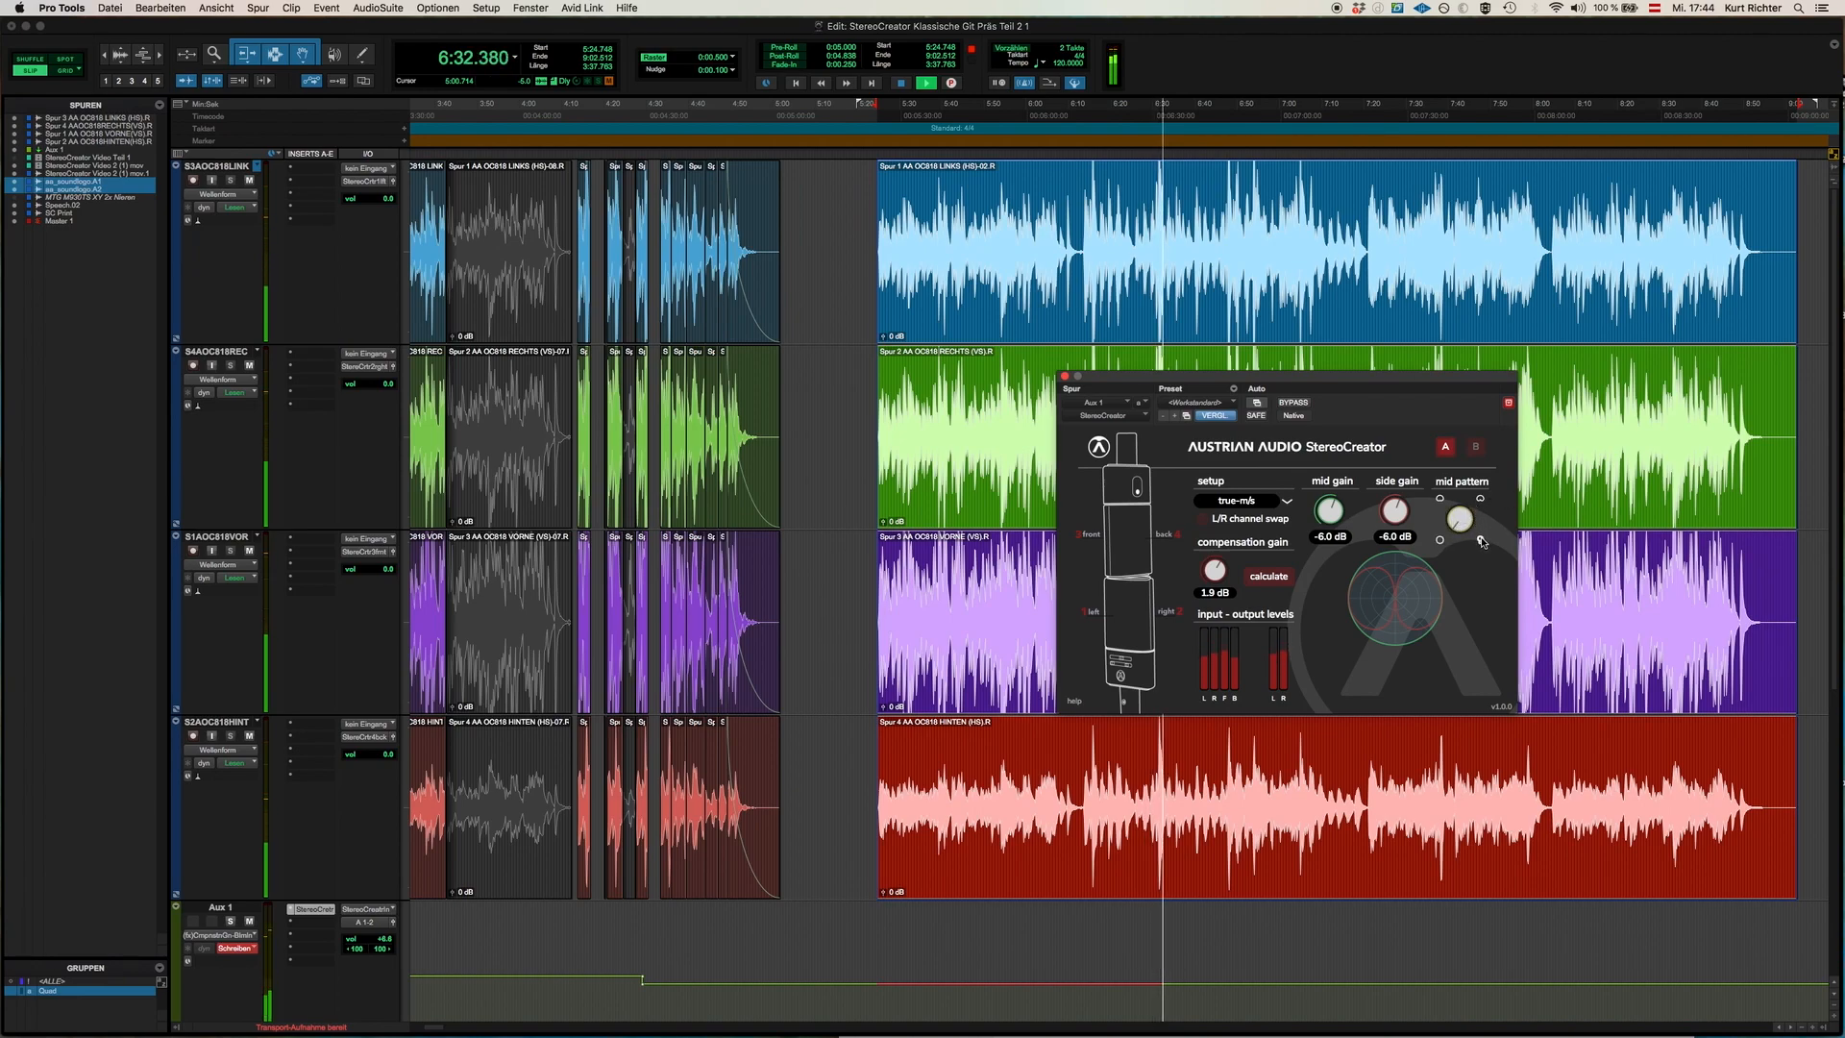
drag(1458, 517, 1464, 506)
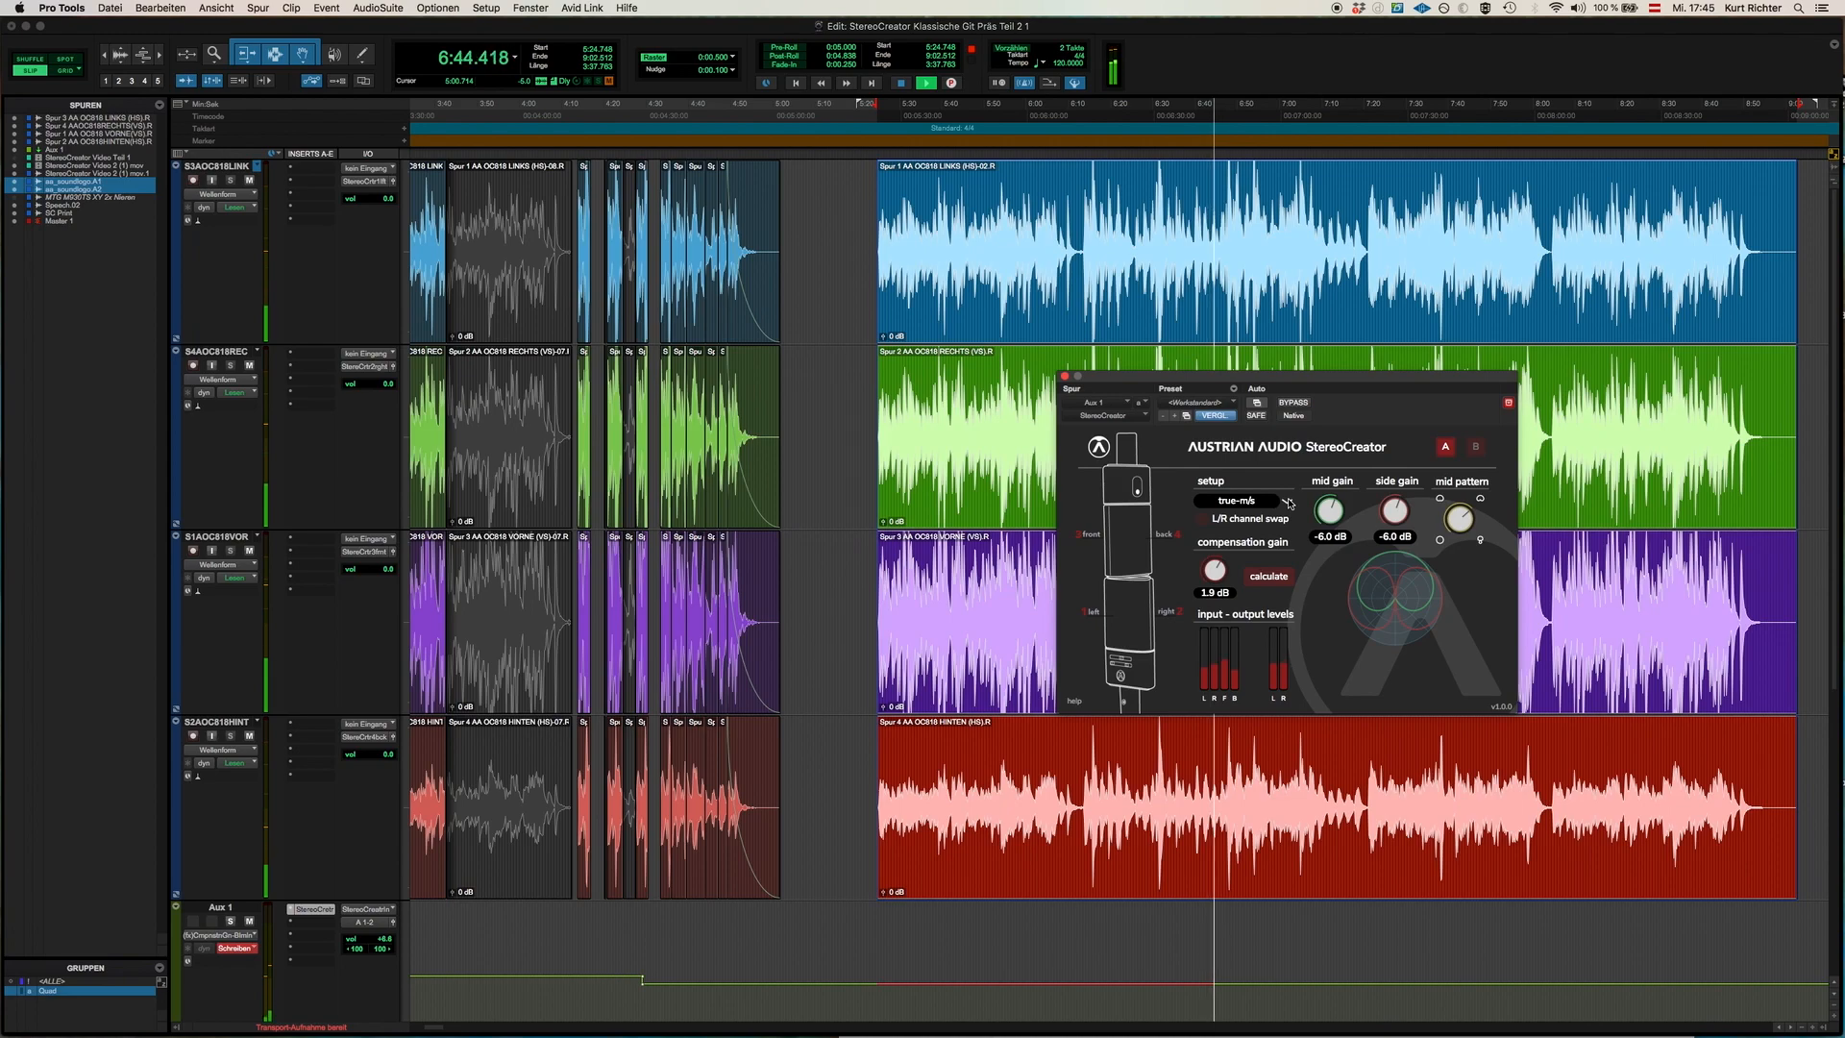
Set the StereoCreator setup mode back to true-stereo (pattern 0.50, angle 90°).
click(1243, 499)
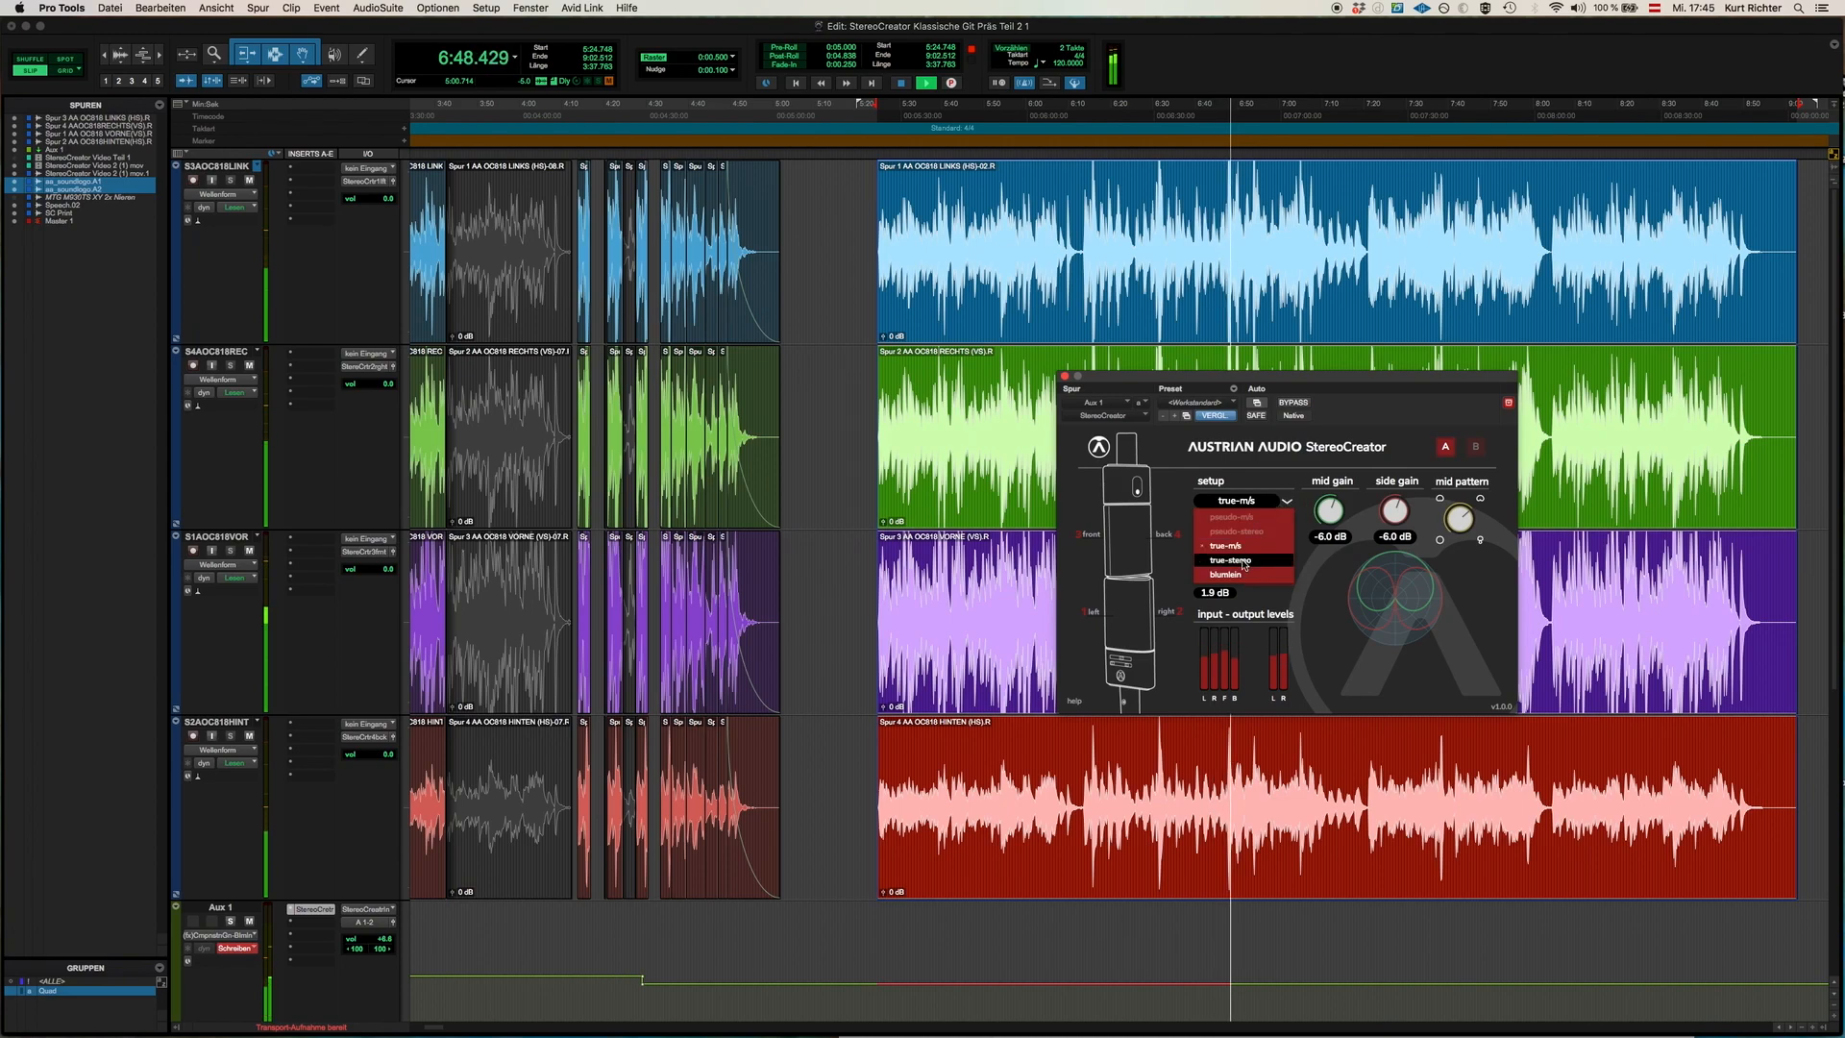
click(1241, 559)
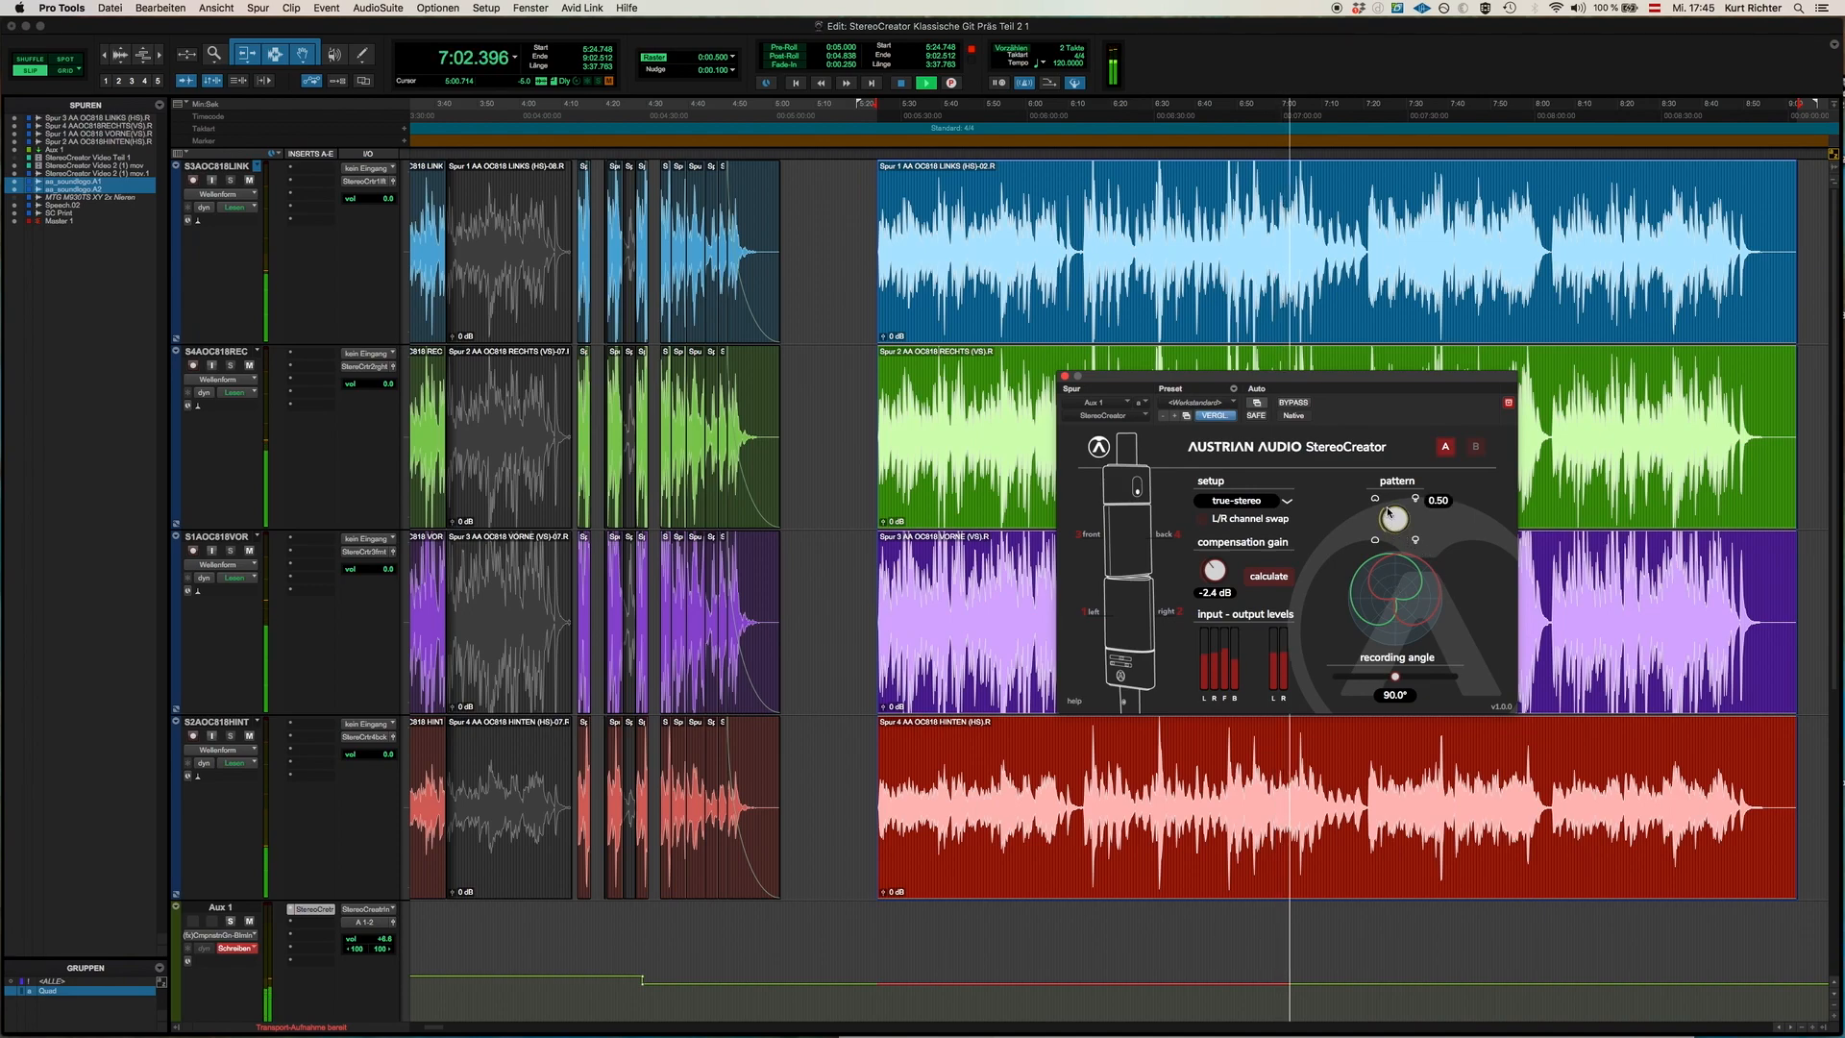
Sweep the stereo pattern to 0.37, up to 0.75, back near 0.50, and set the recording angle to 102.5°.
drag(1395, 517, 1395, 536)
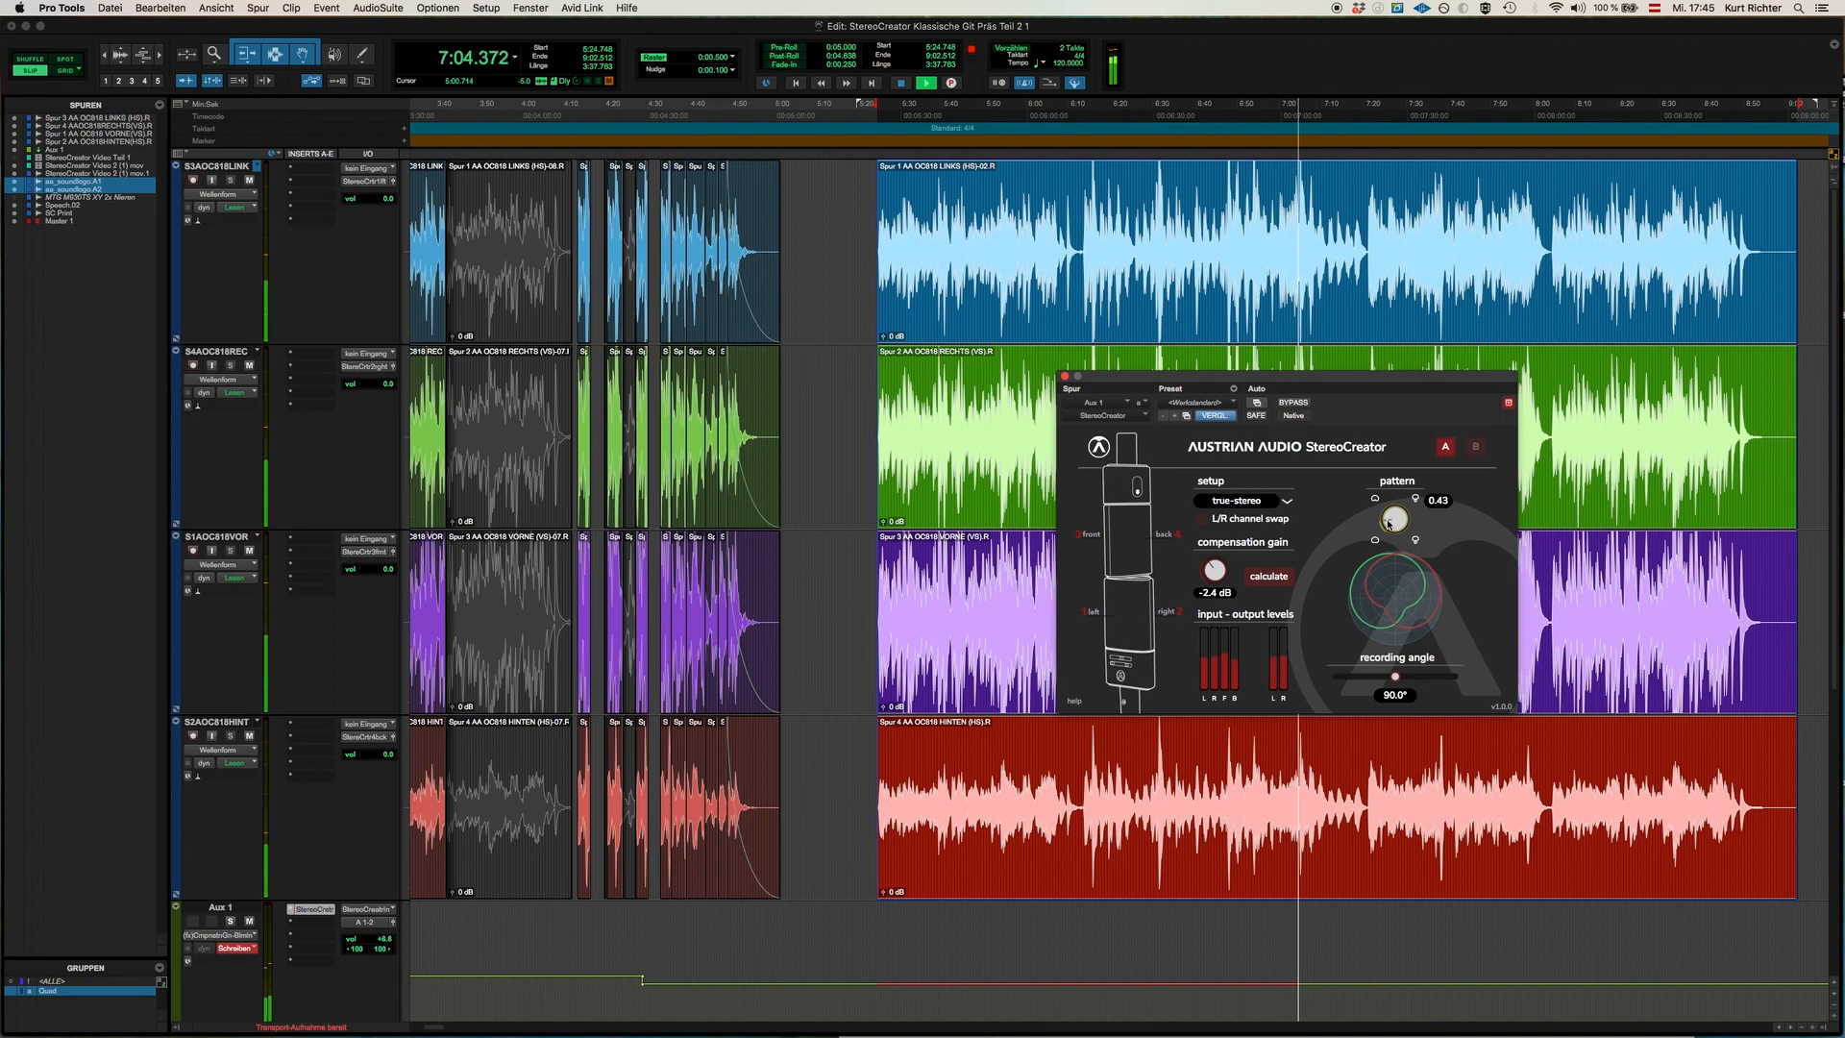
drag(1395, 519, 1394, 542)
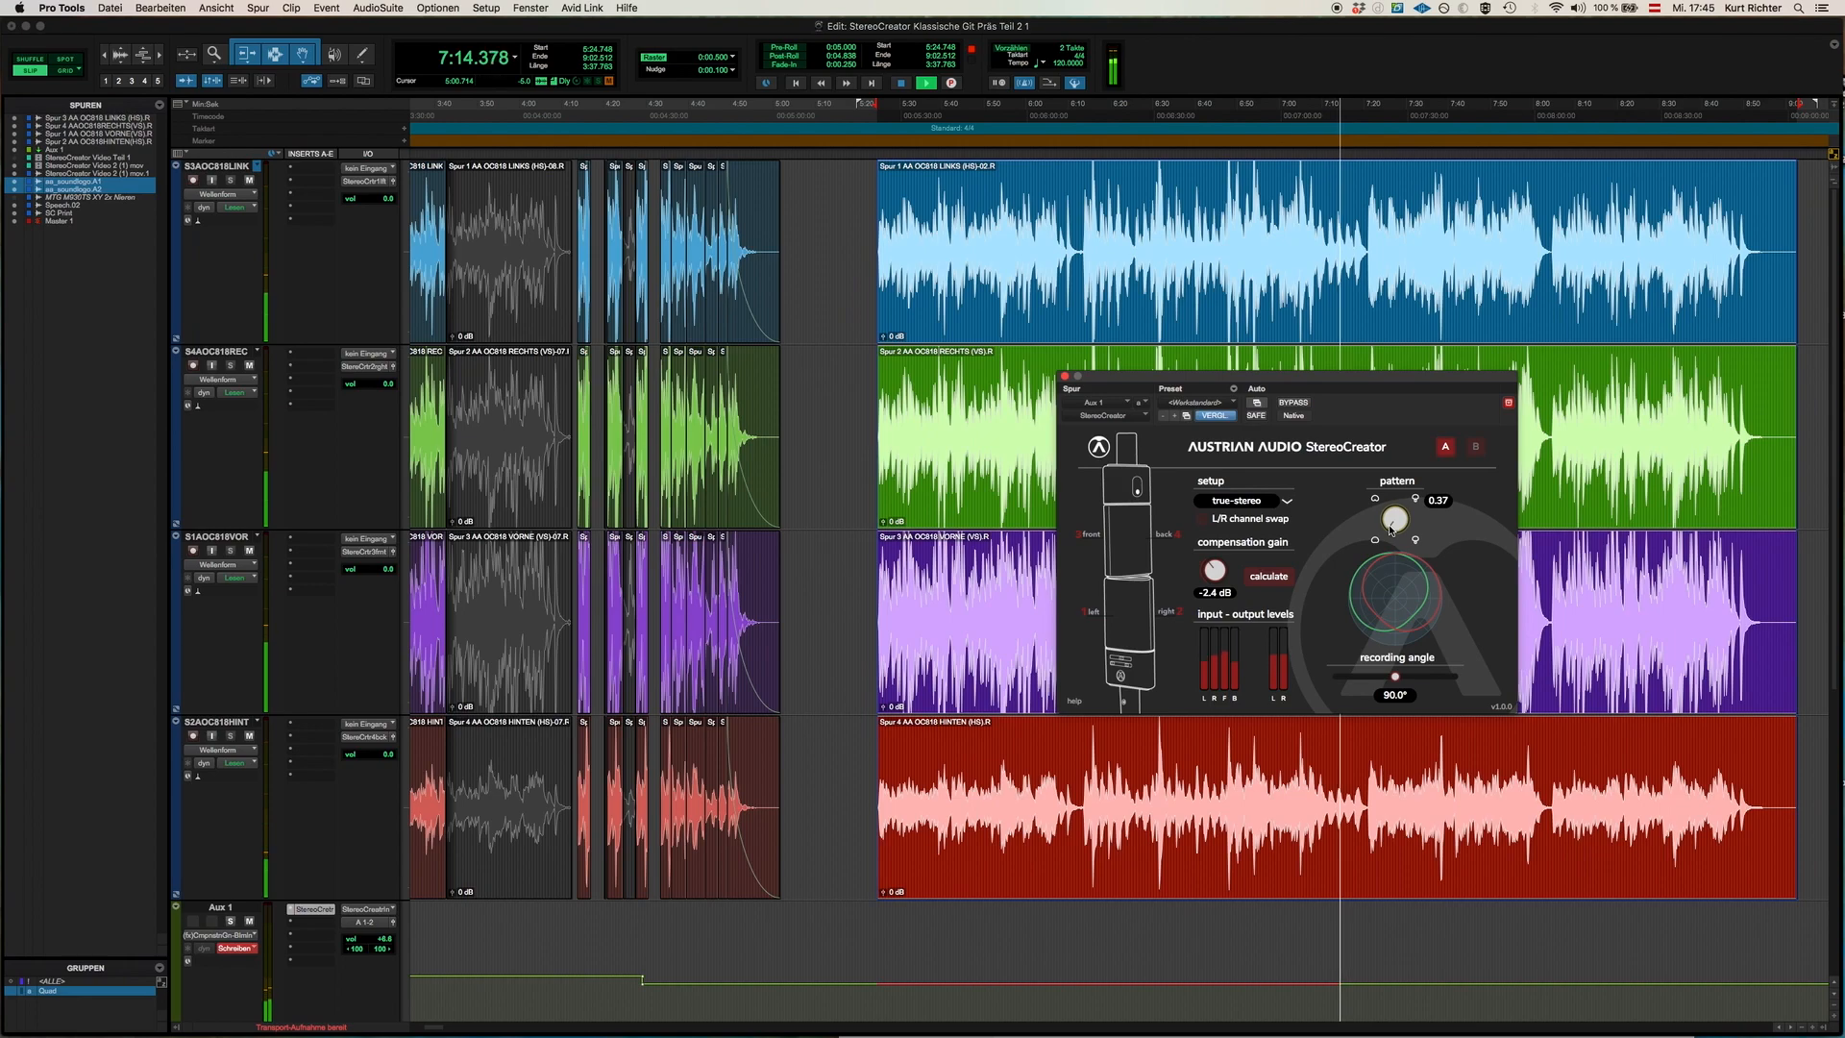
drag(1395, 517, 1395, 511)
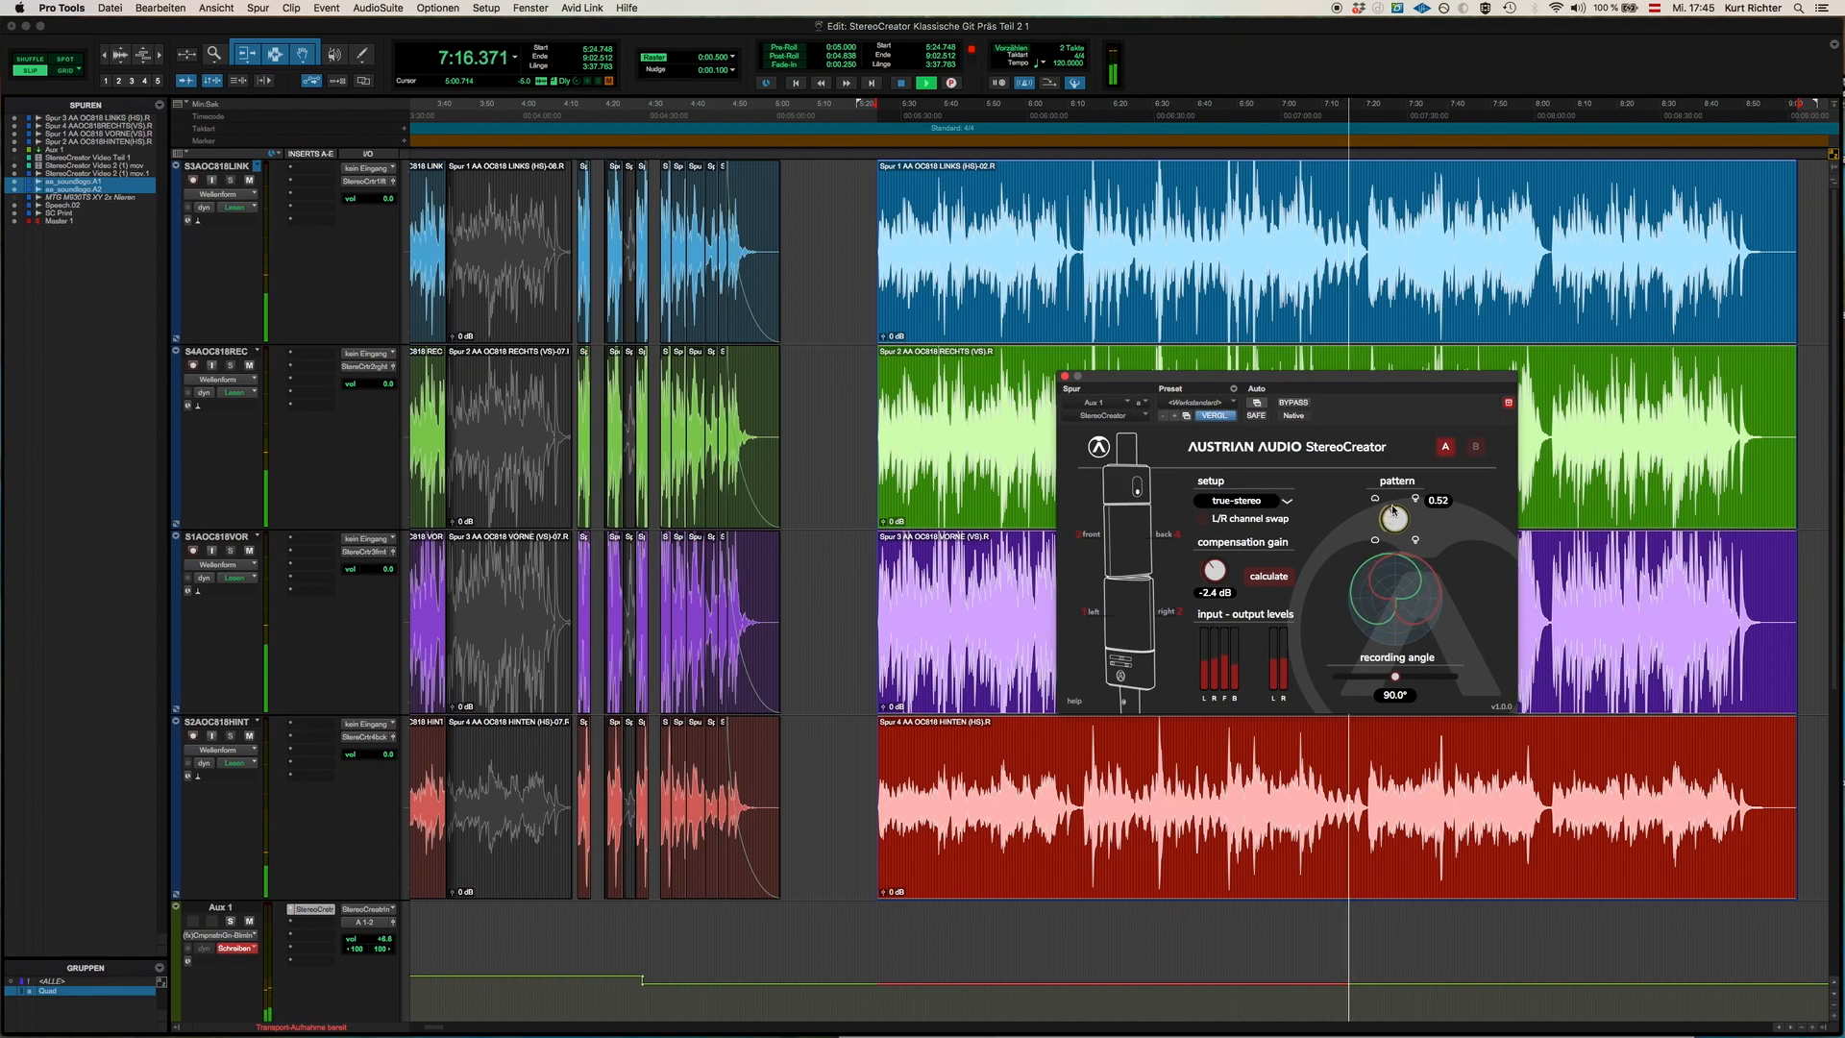
drag(1393, 516, 1393, 507)
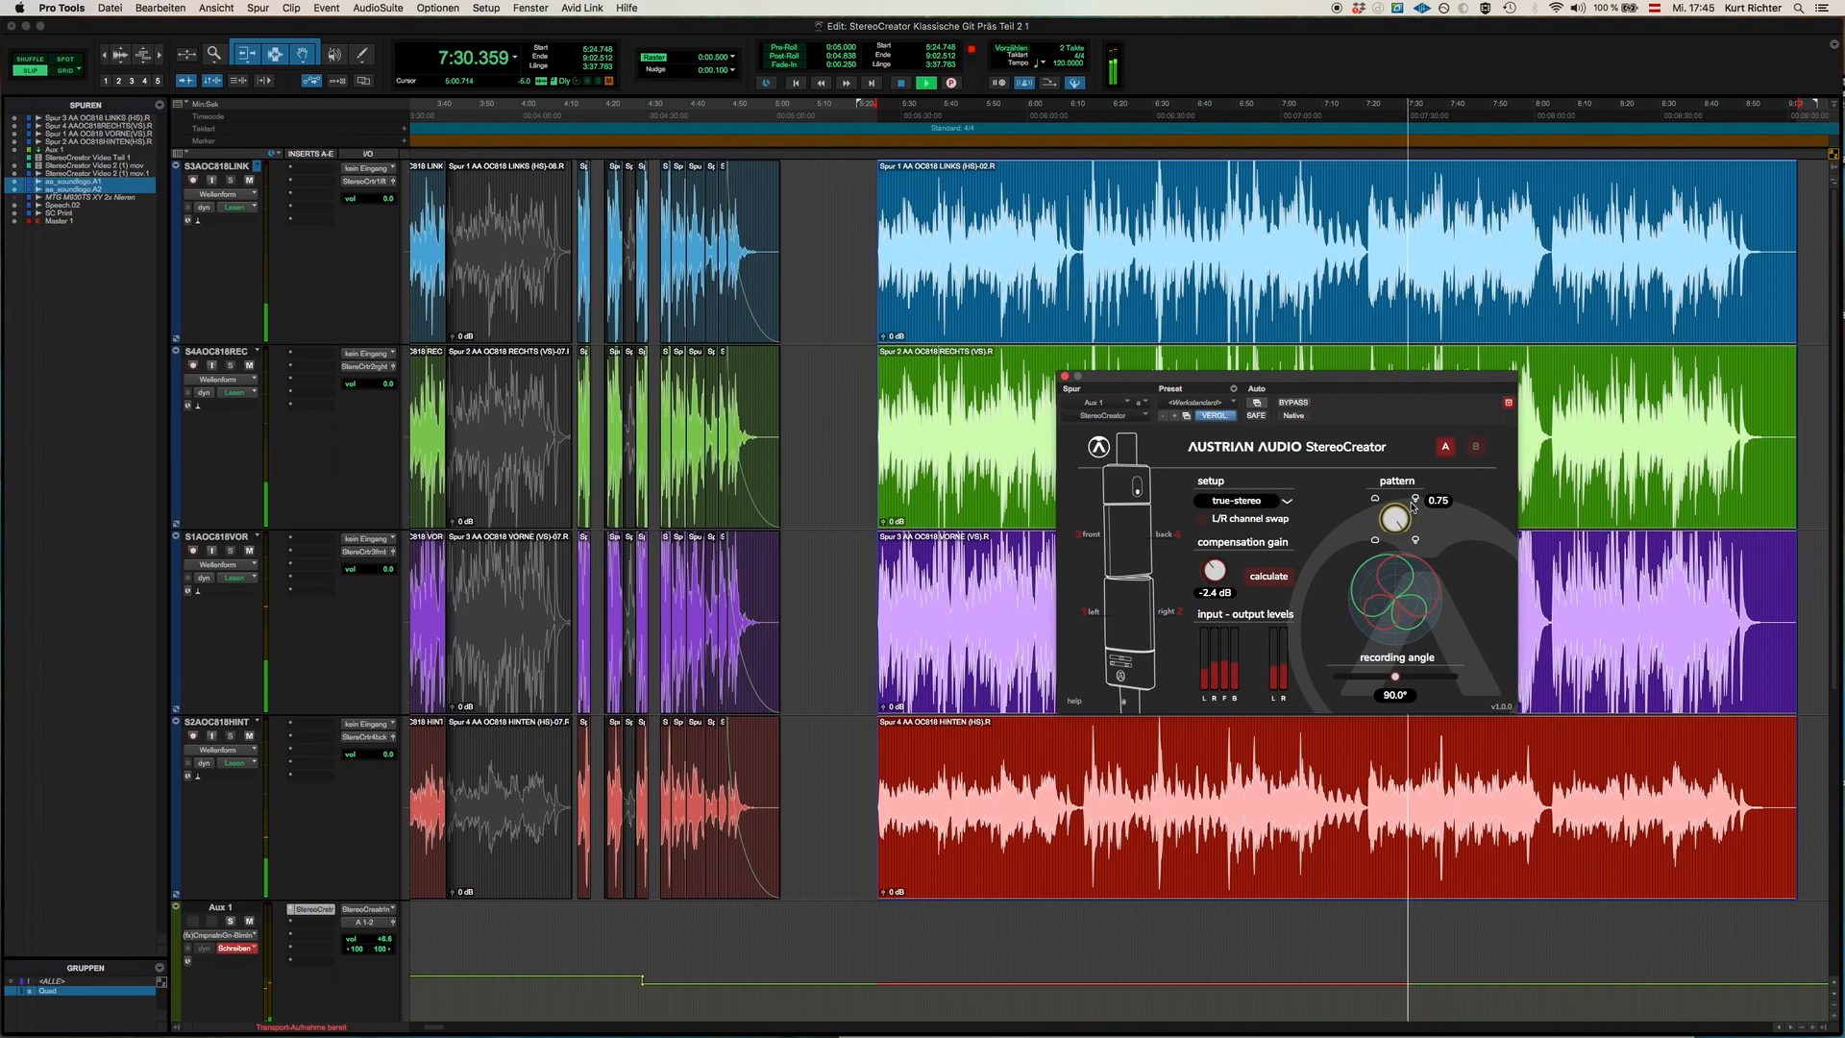
drag(1395, 517, 1375, 536)
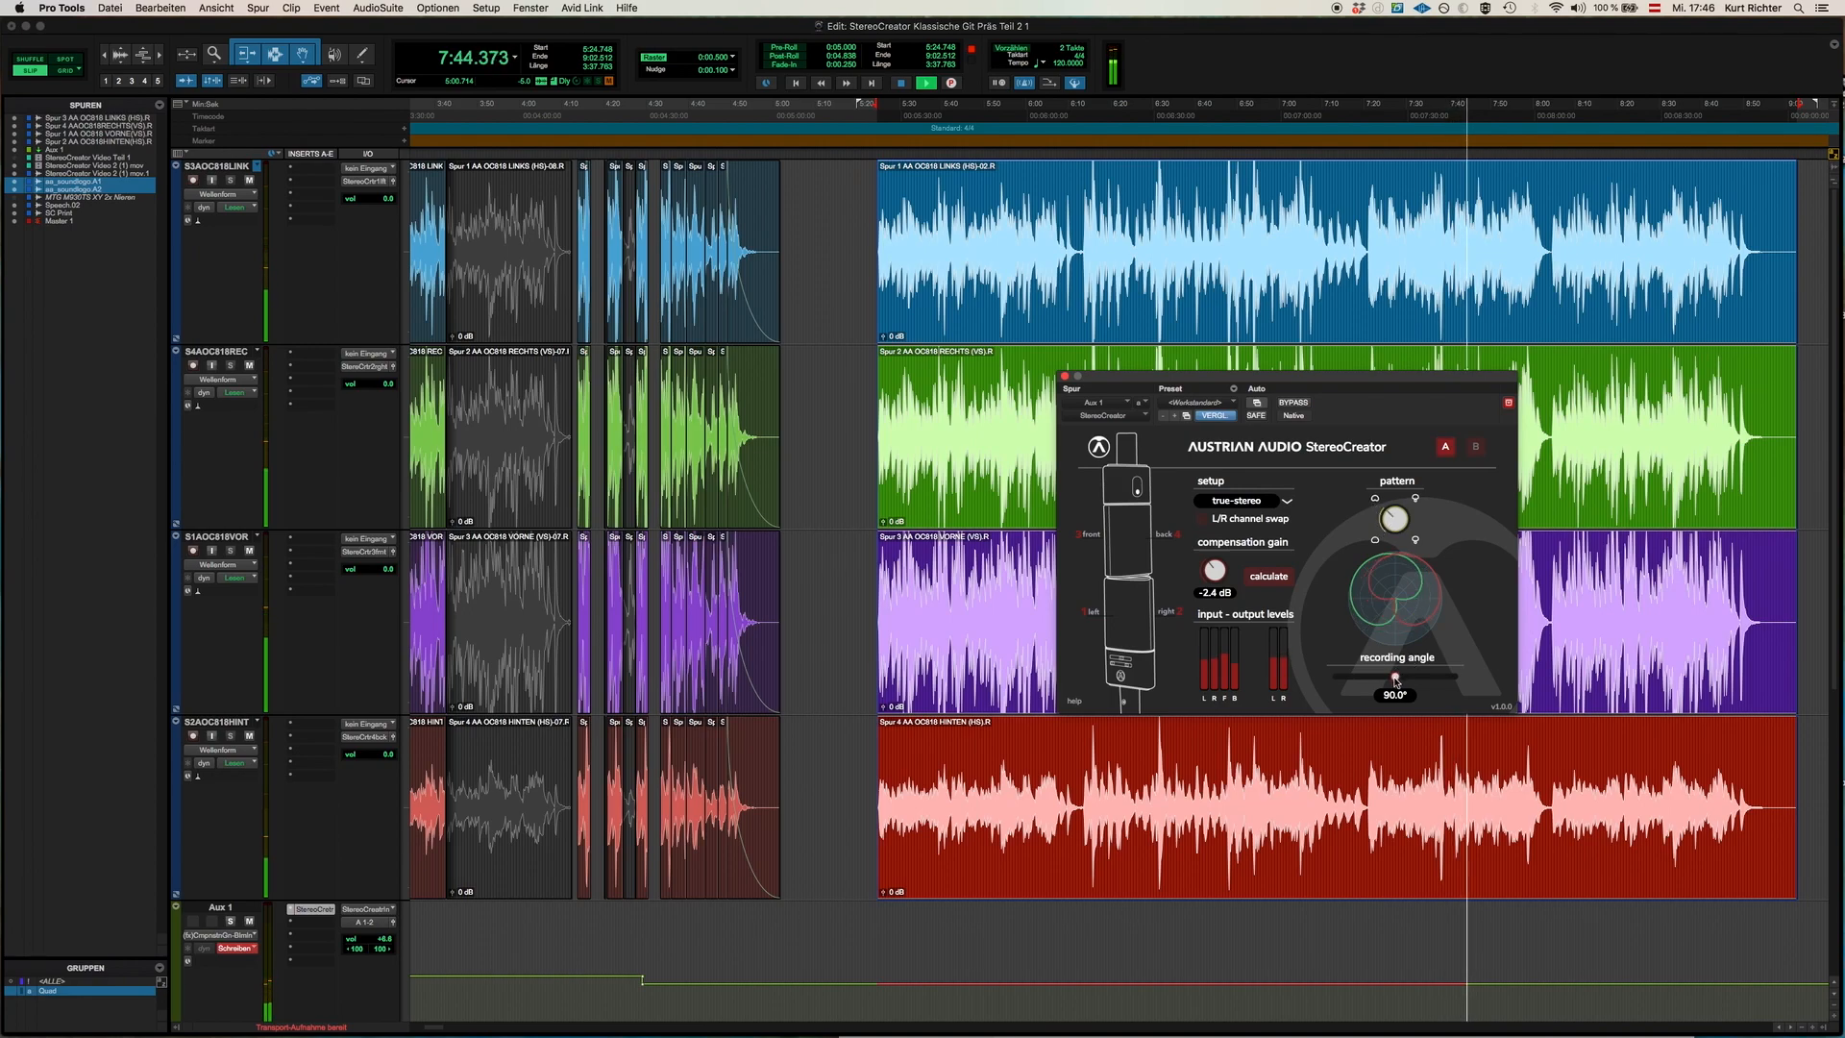
drag(1395, 675, 1408, 674)
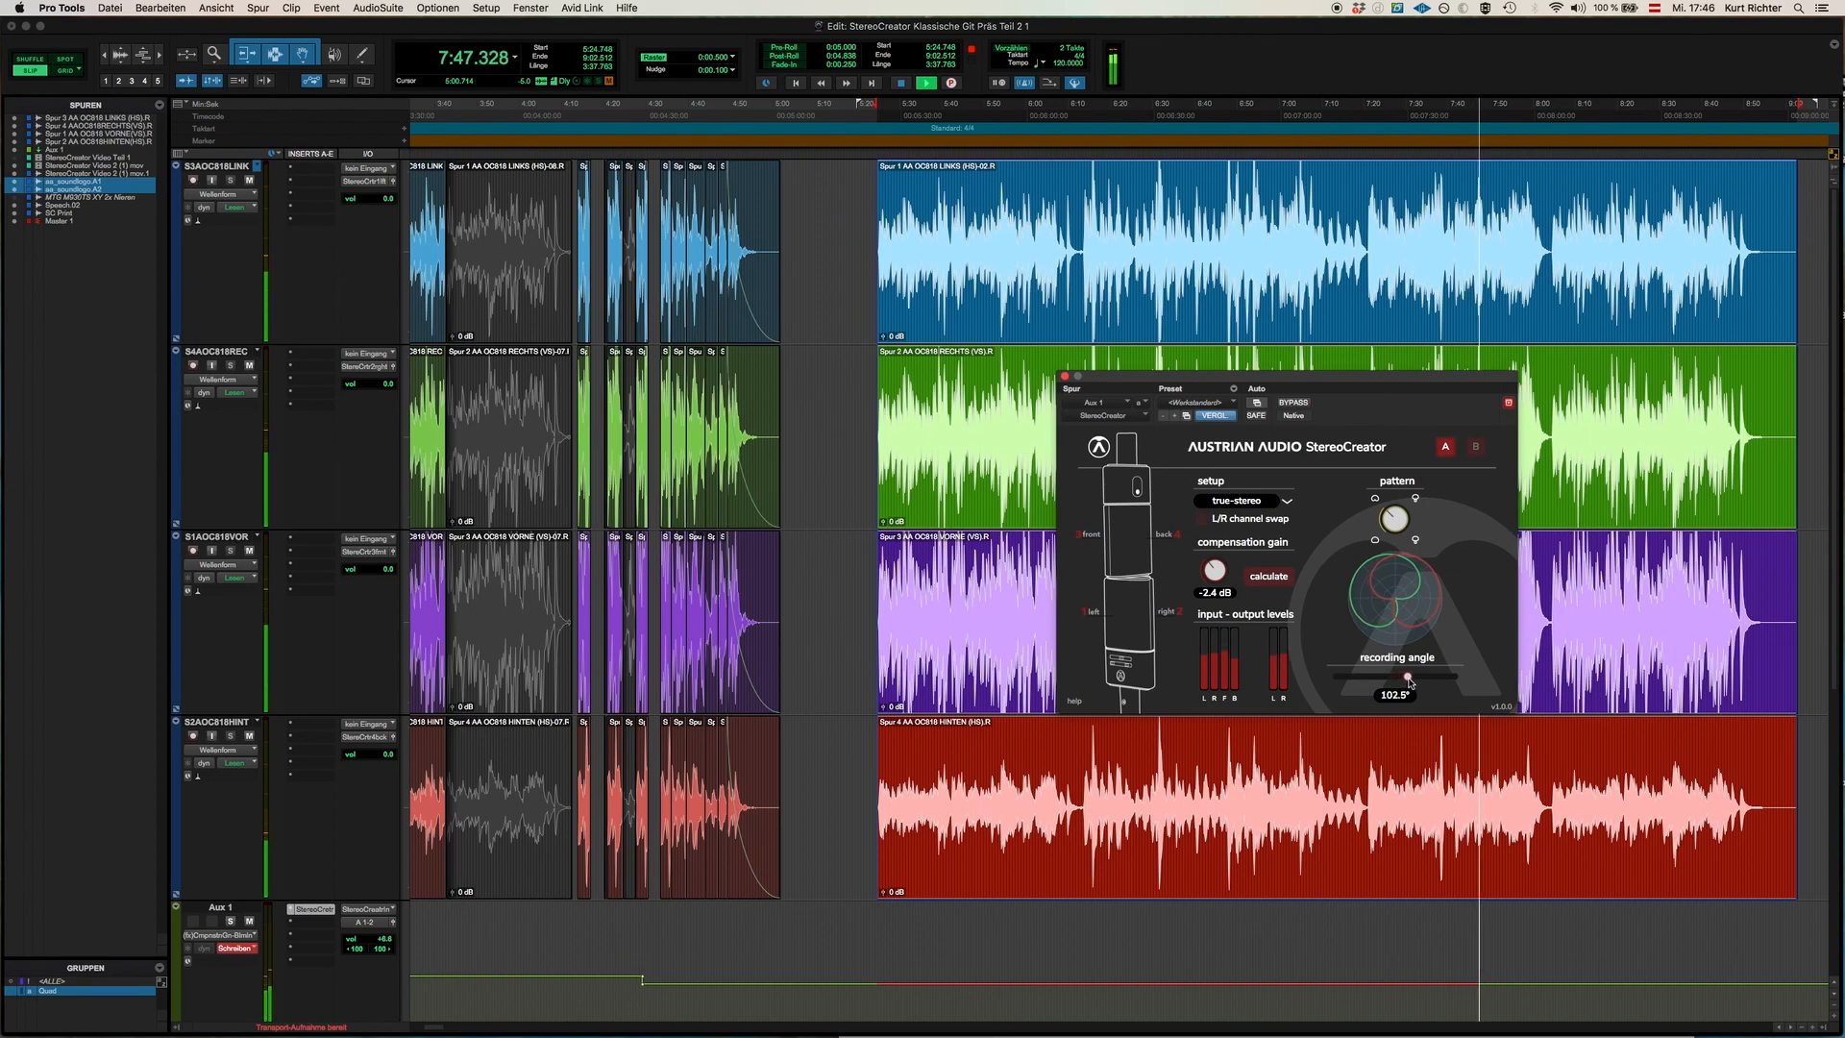
Sweep the recording angle through 150°, 70°, 30°, 66°, 92.5°, 30°, 150°, ending at 90°.
drag(1408, 676, 1454, 676)
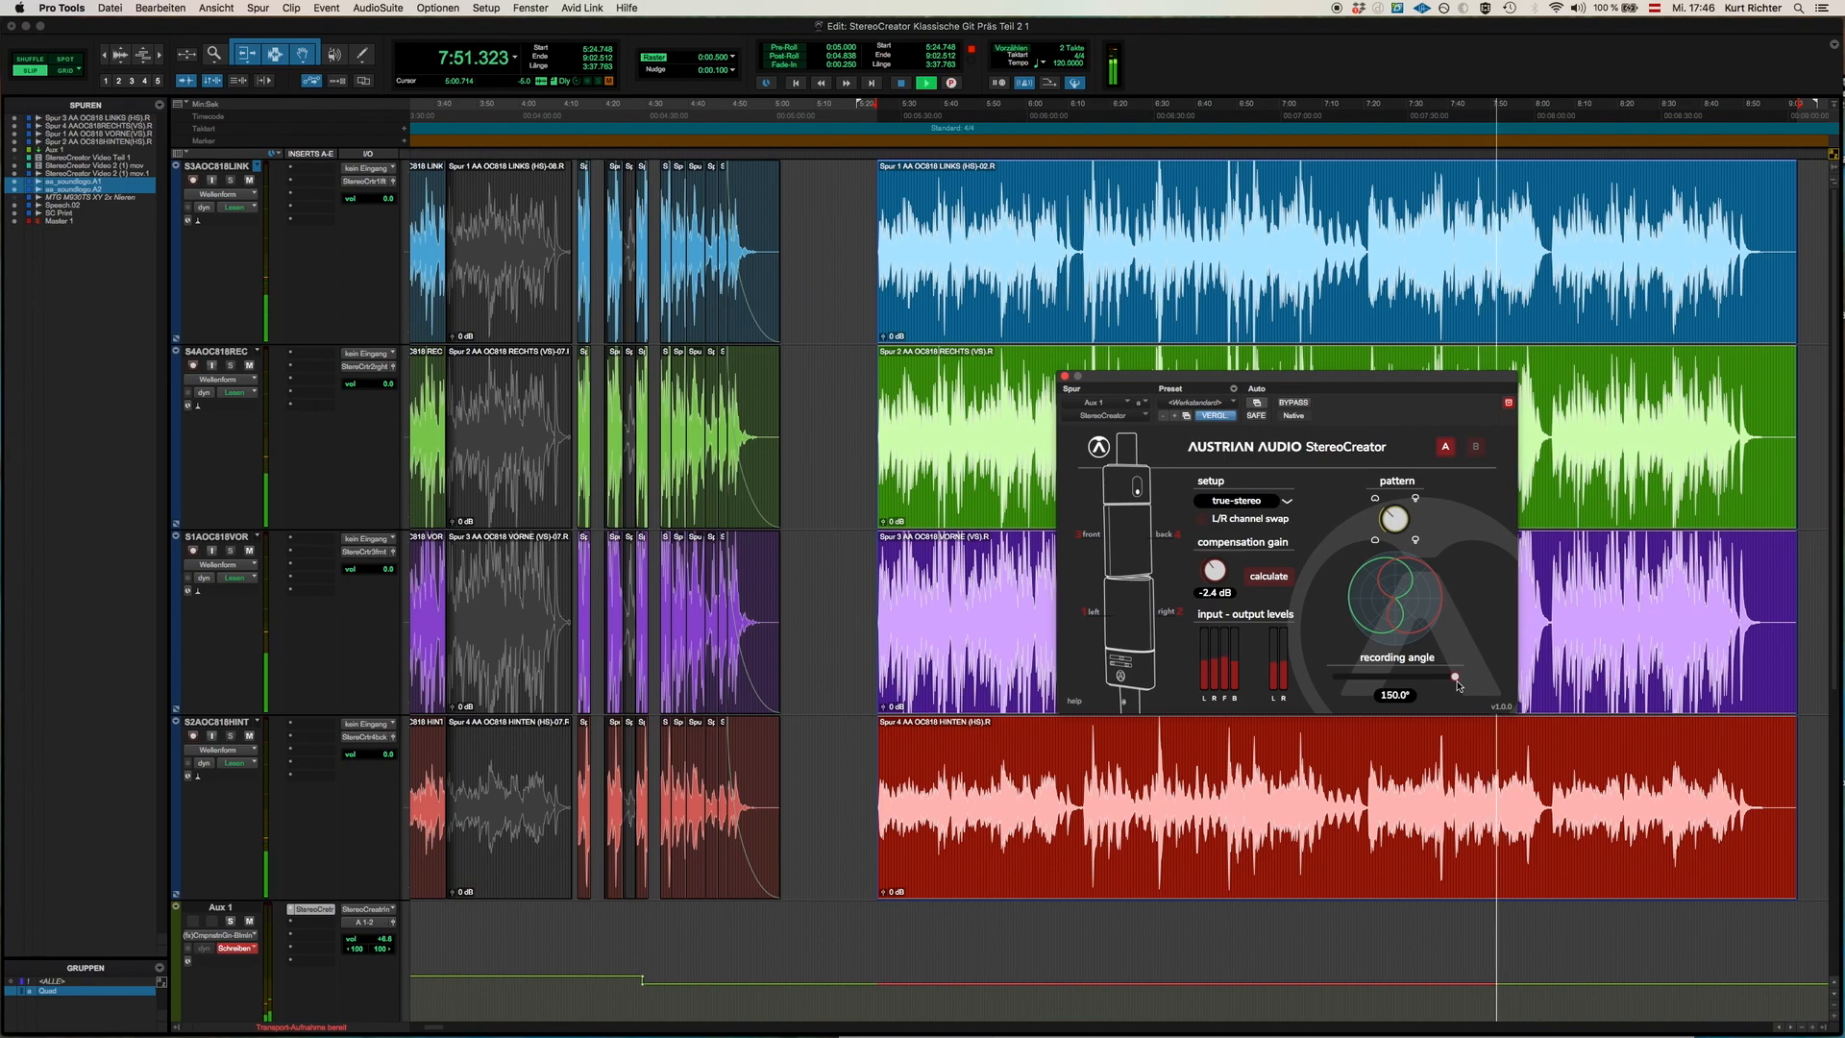
drag(1455, 676, 1370, 681)
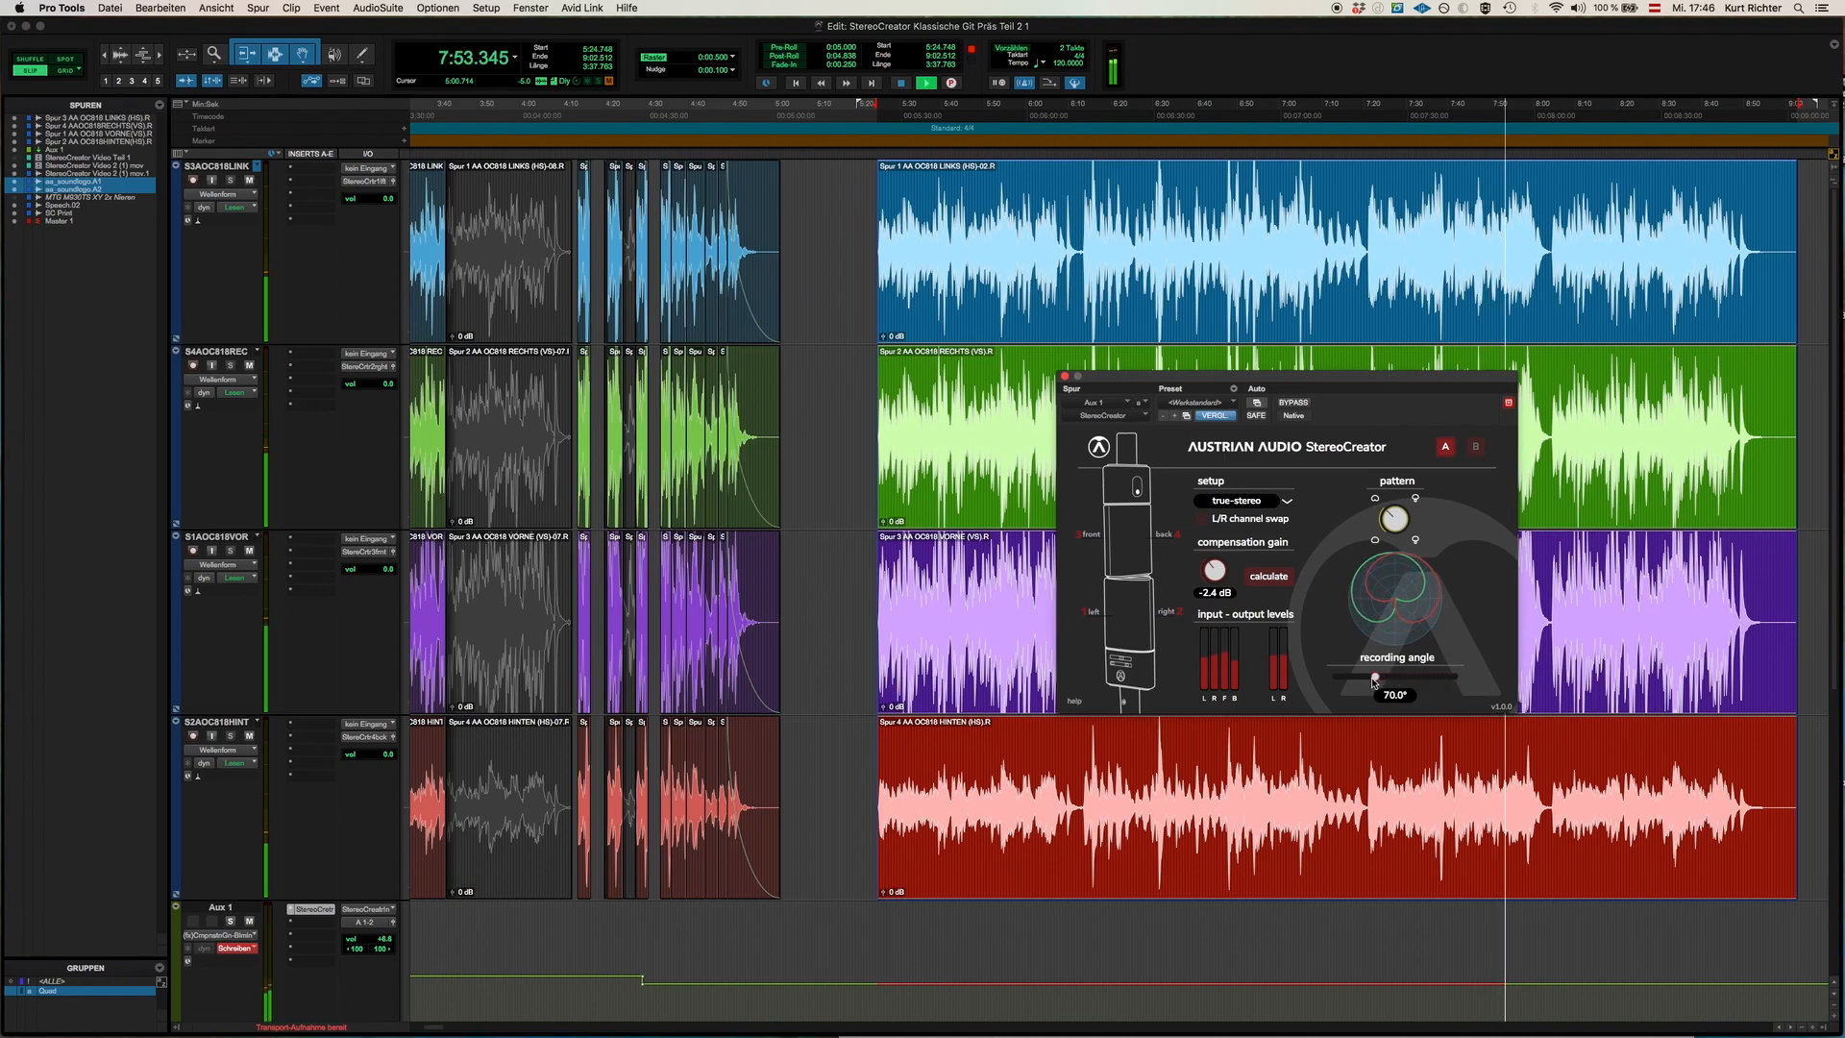
drag(1372, 677, 1333, 676)
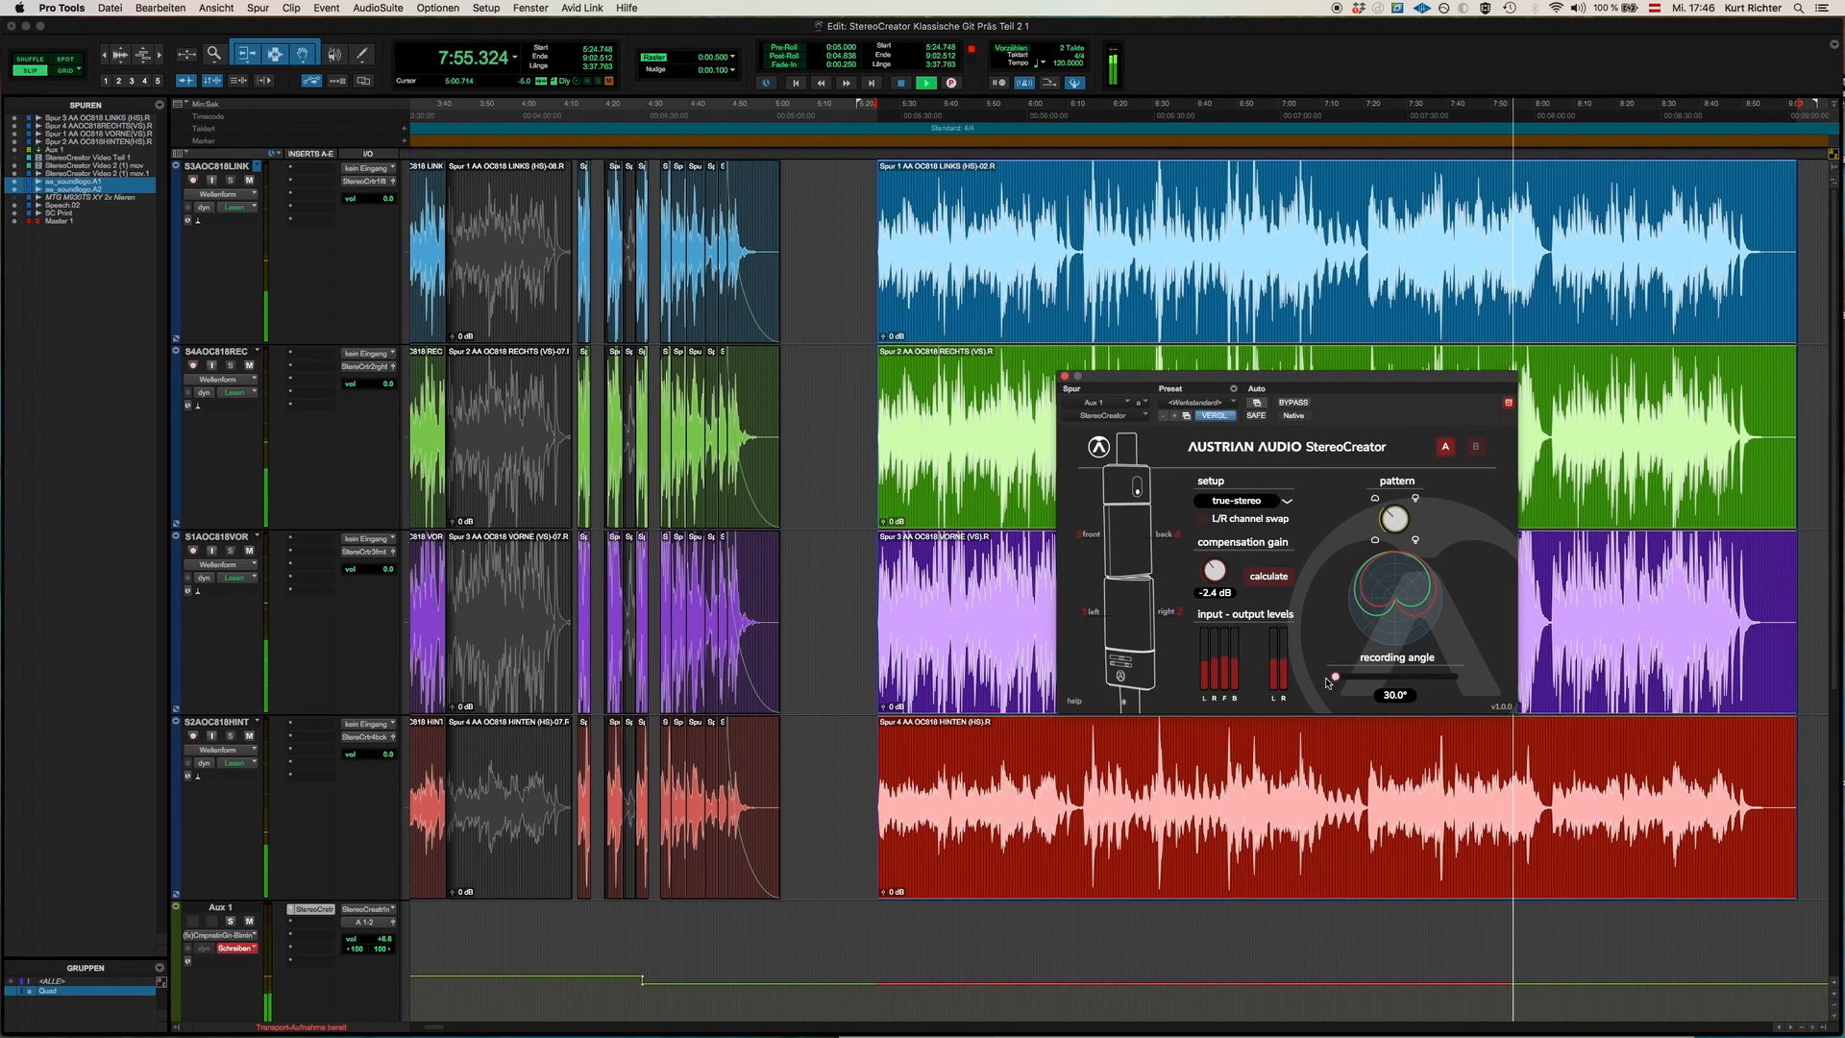
drag(1334, 679, 1372, 678)
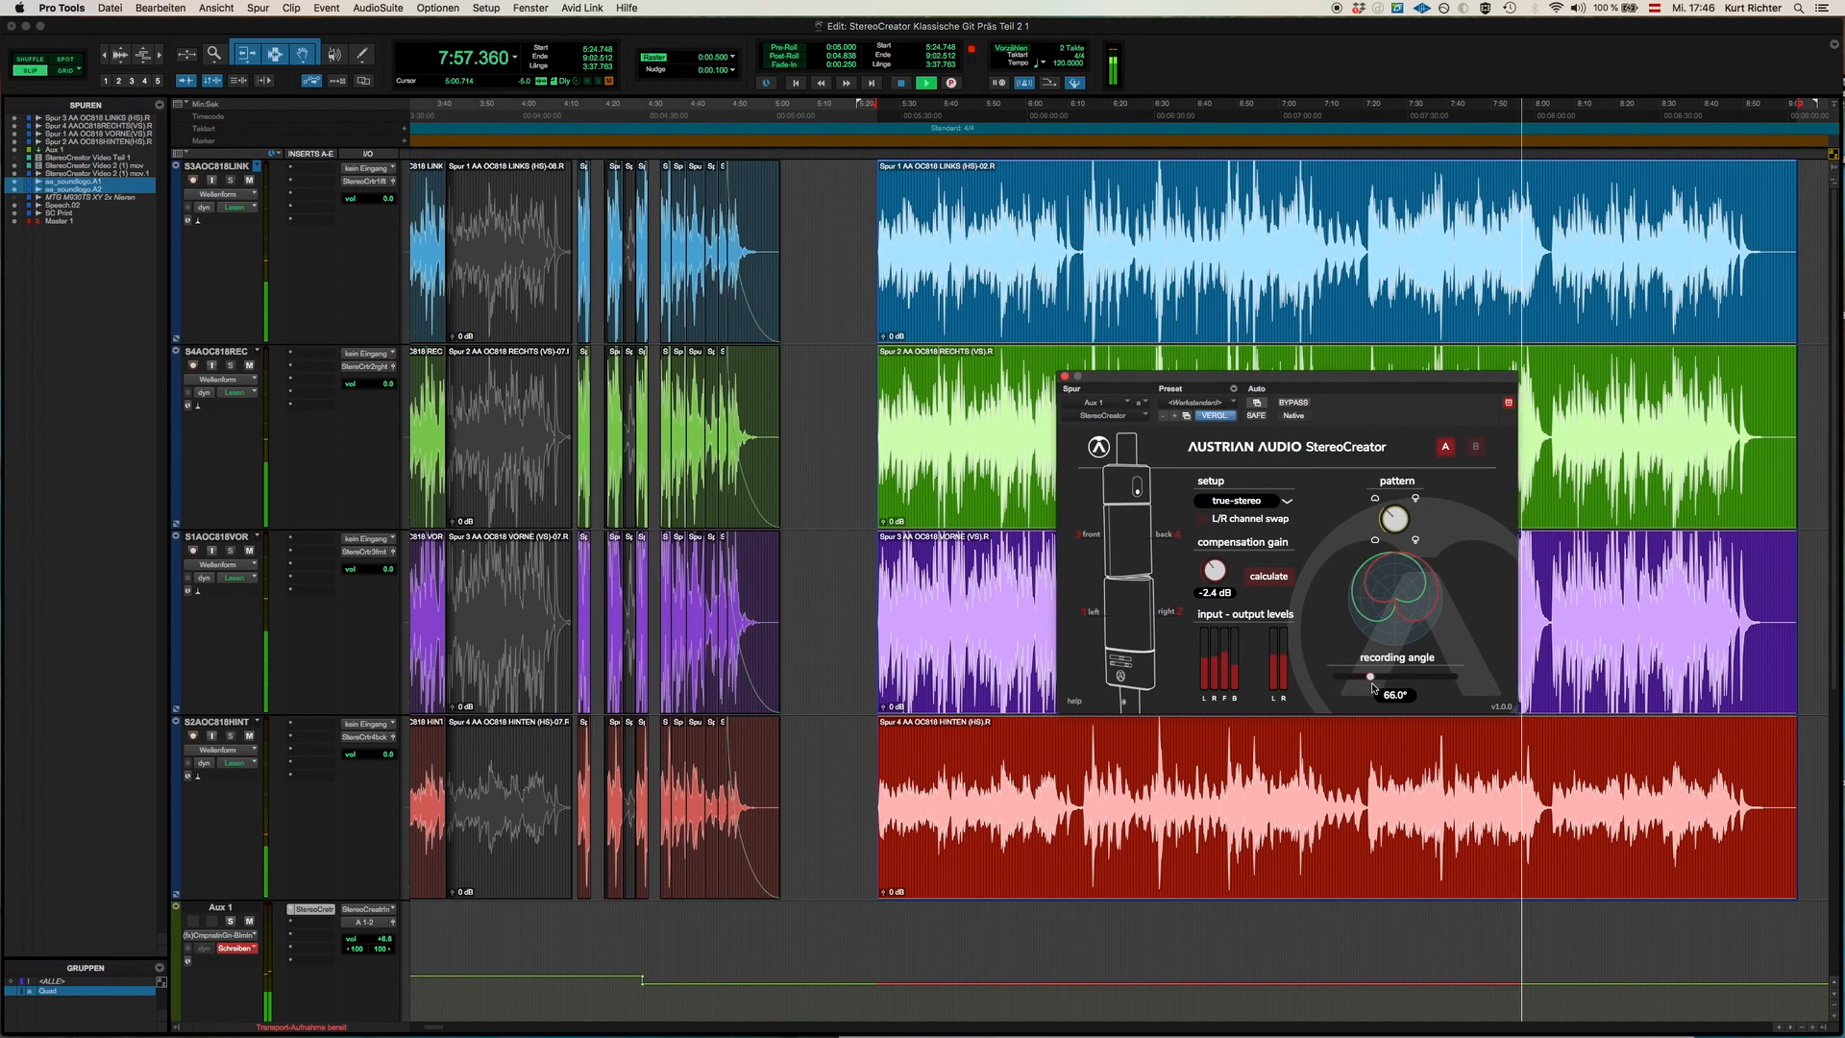
drag(1370, 674, 1397, 674)
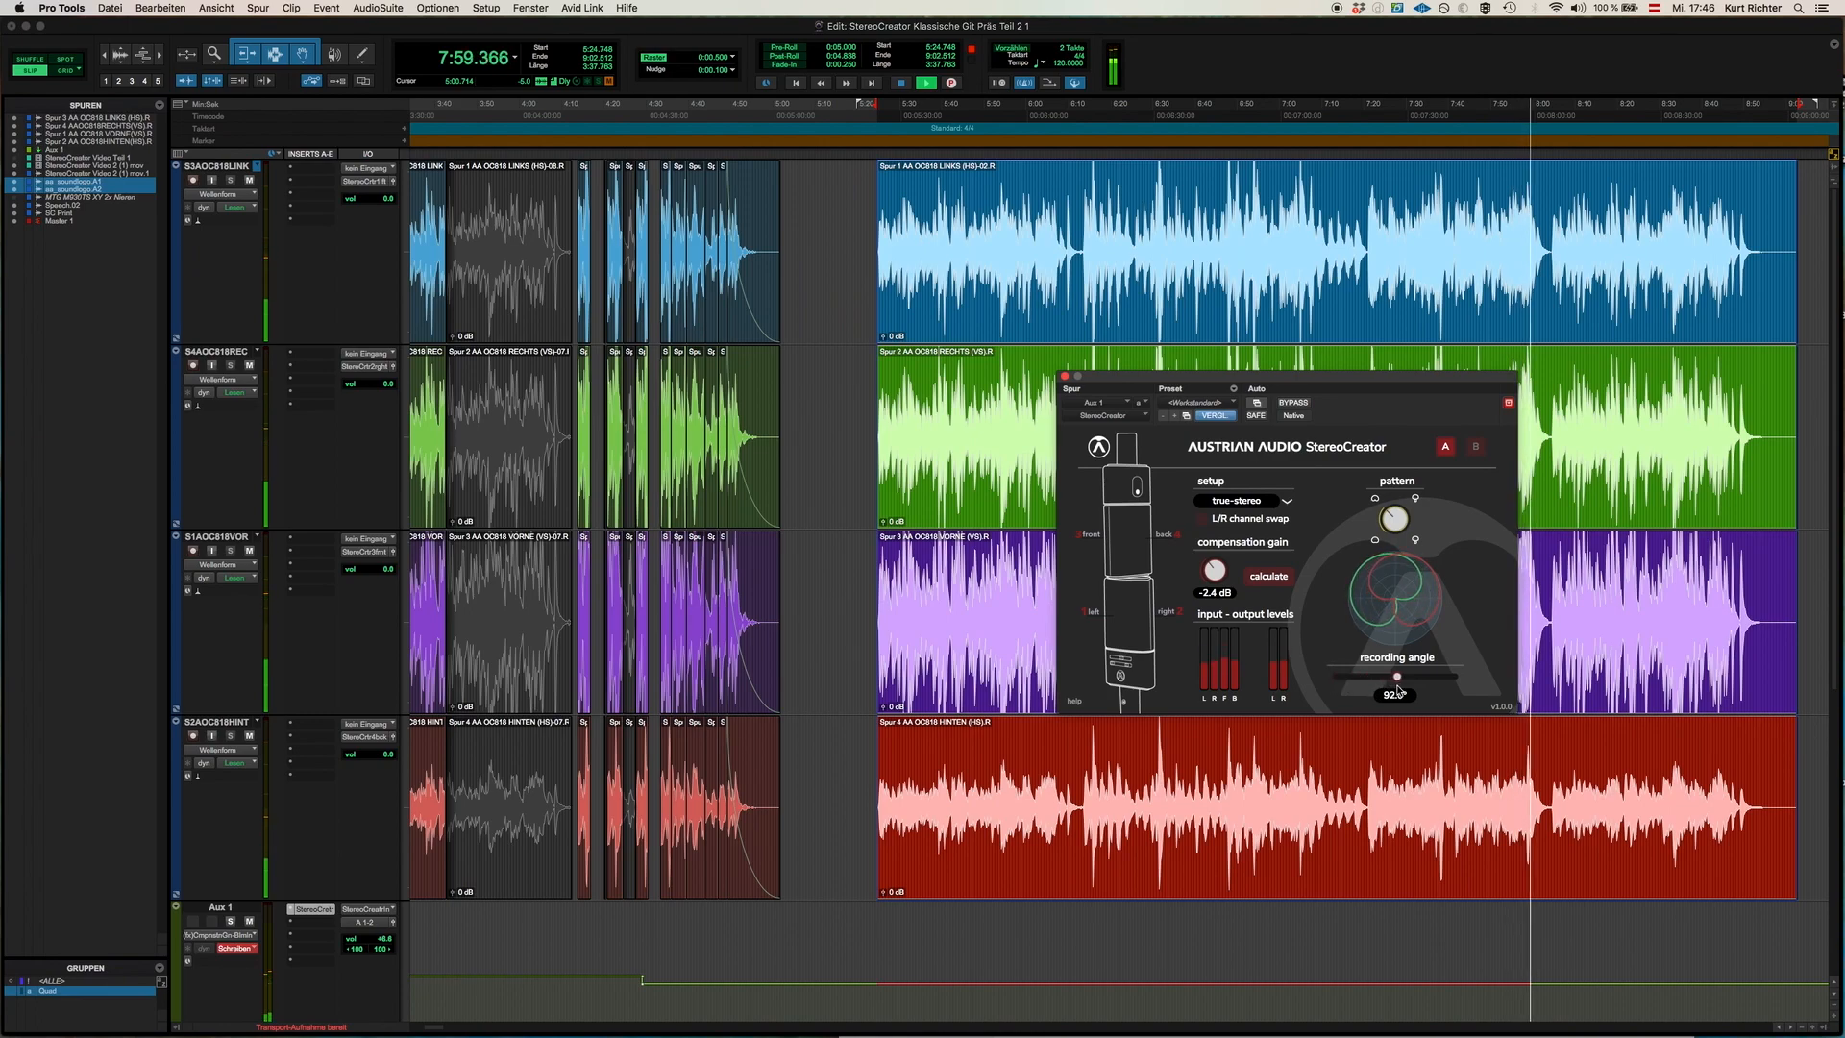
drag(1397, 676, 1333, 677)
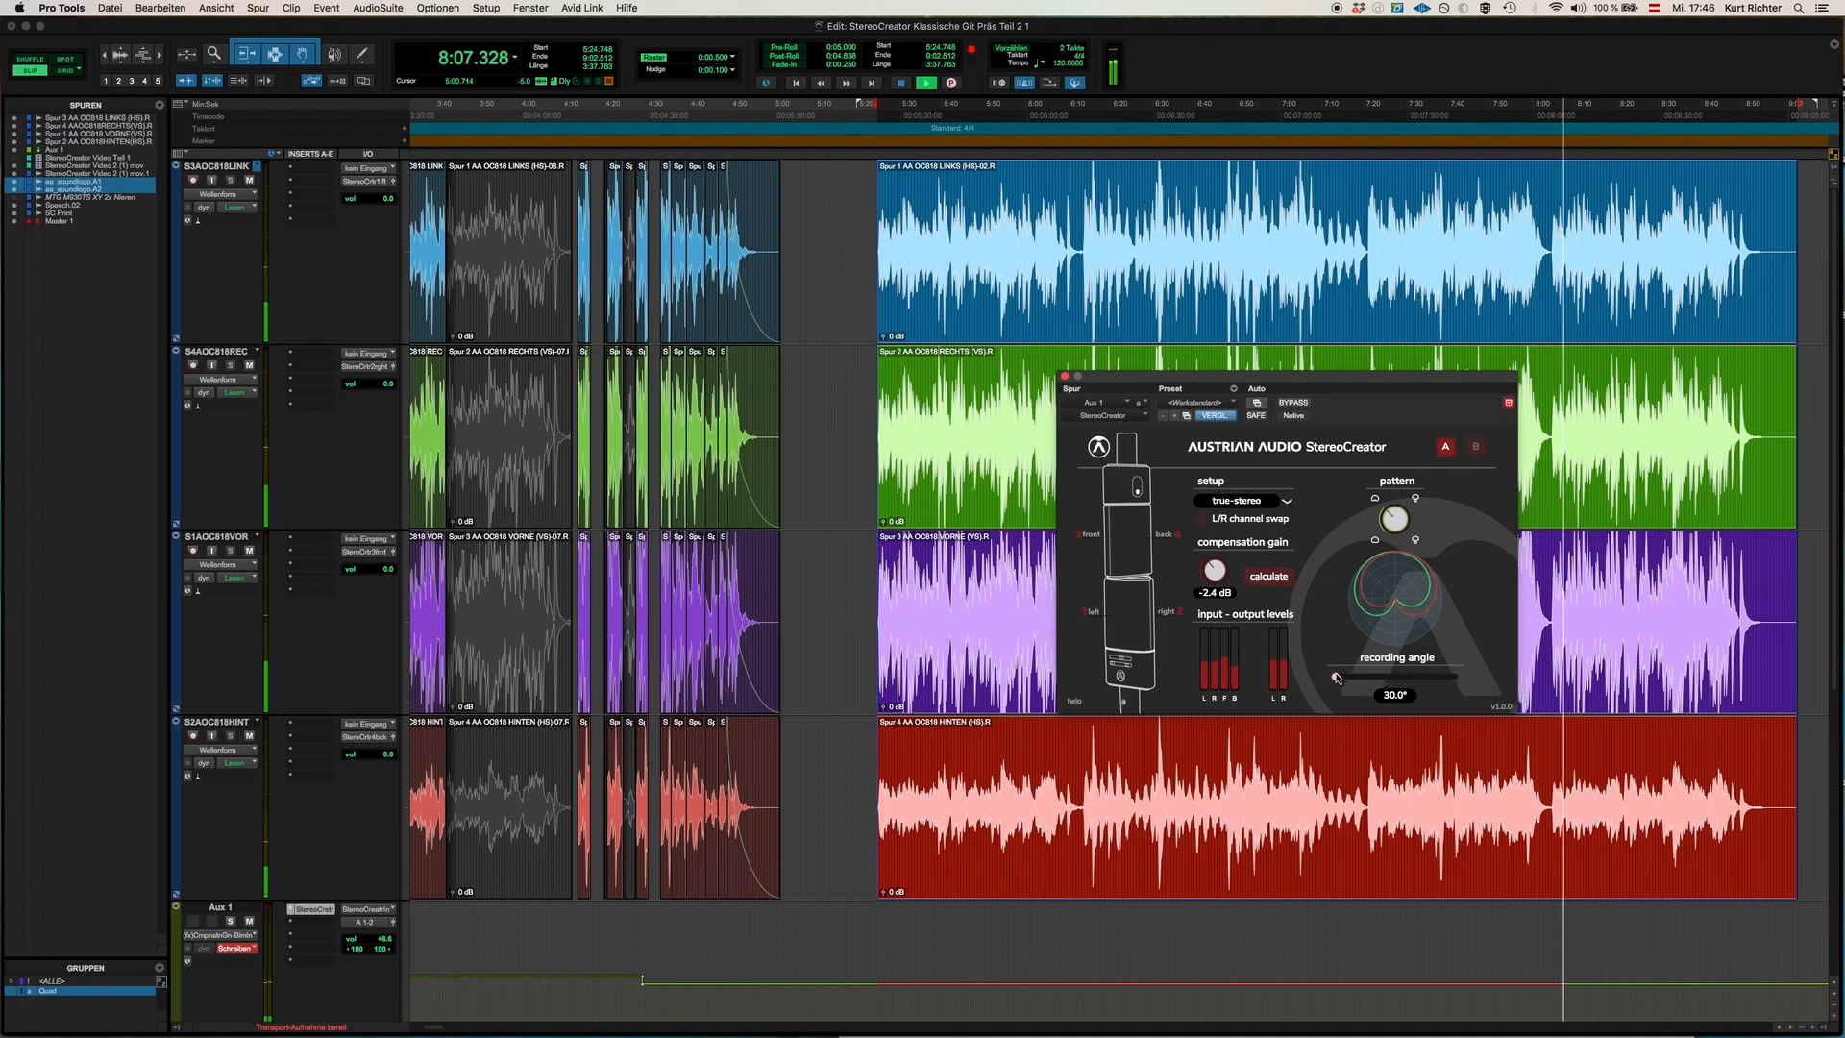
drag(1335, 675, 1454, 677)
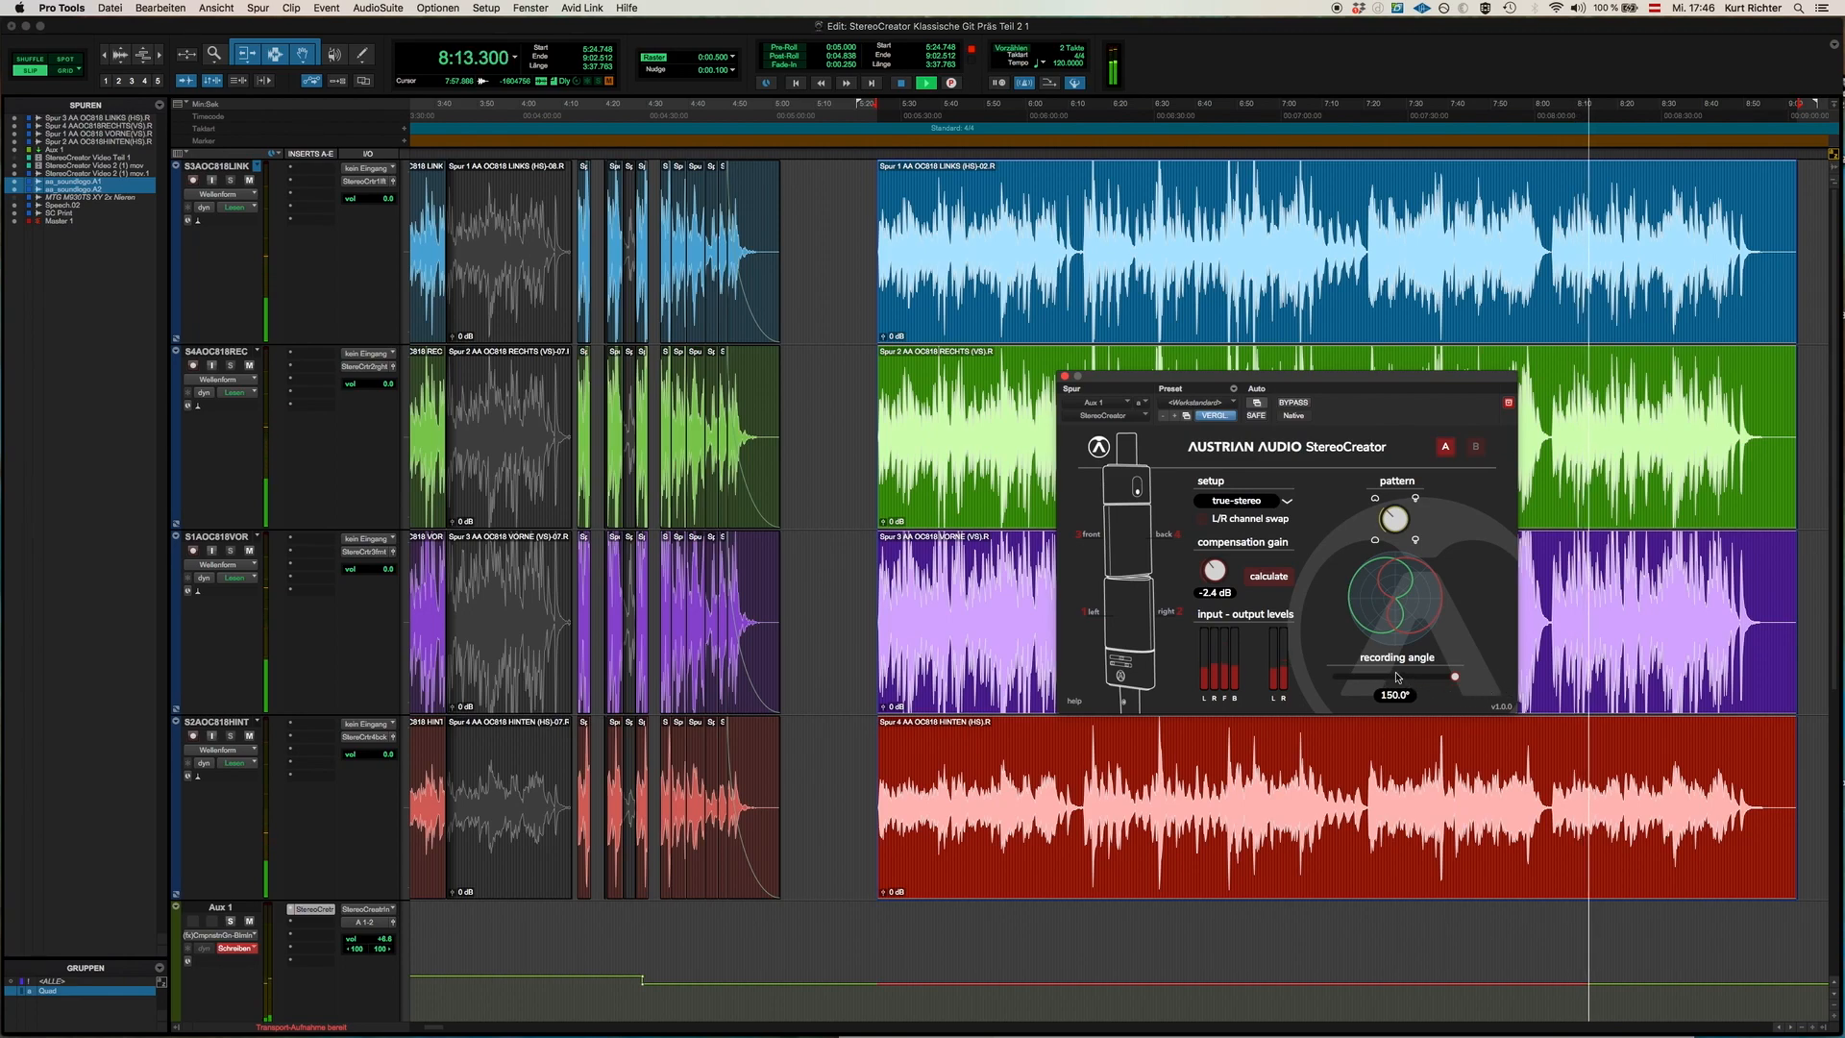
drag(1455, 676, 1395, 676)
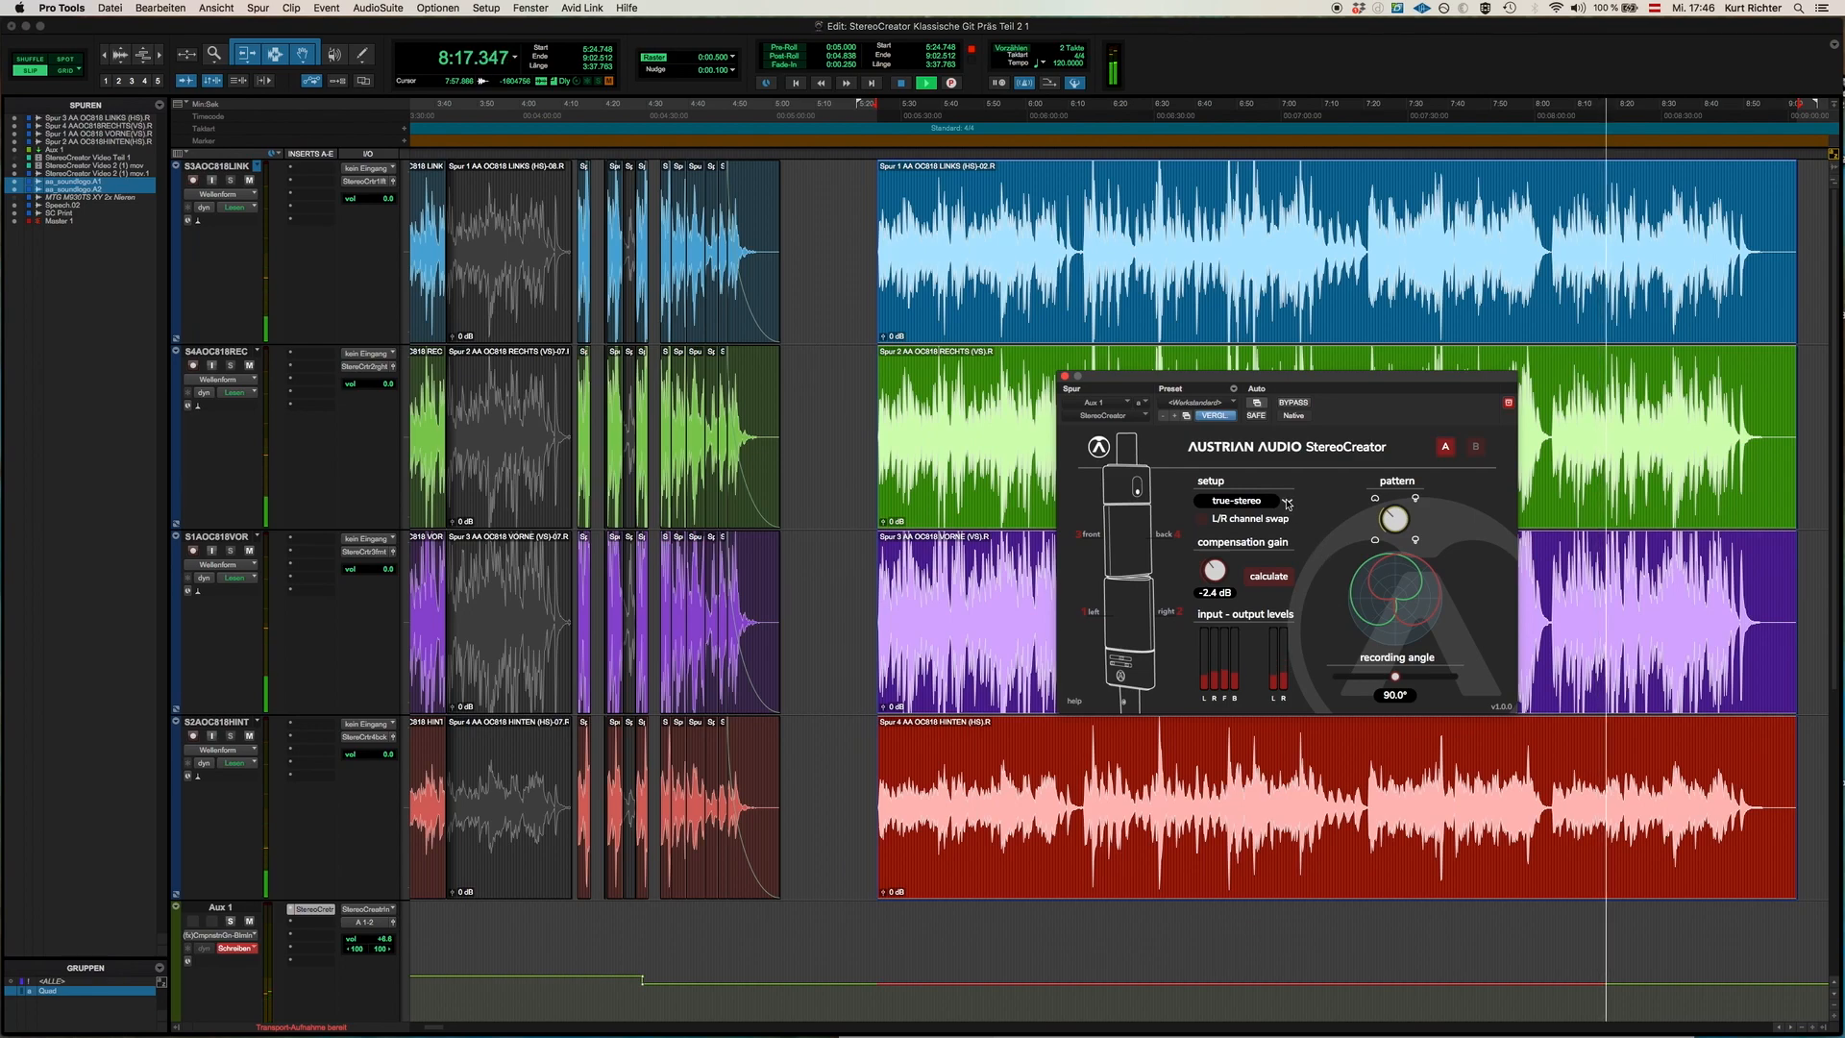
Set Blumlein mode and rotate the pattern down to -30°, then up through 2.5° and 19.5° to 30°.
click(1238, 500)
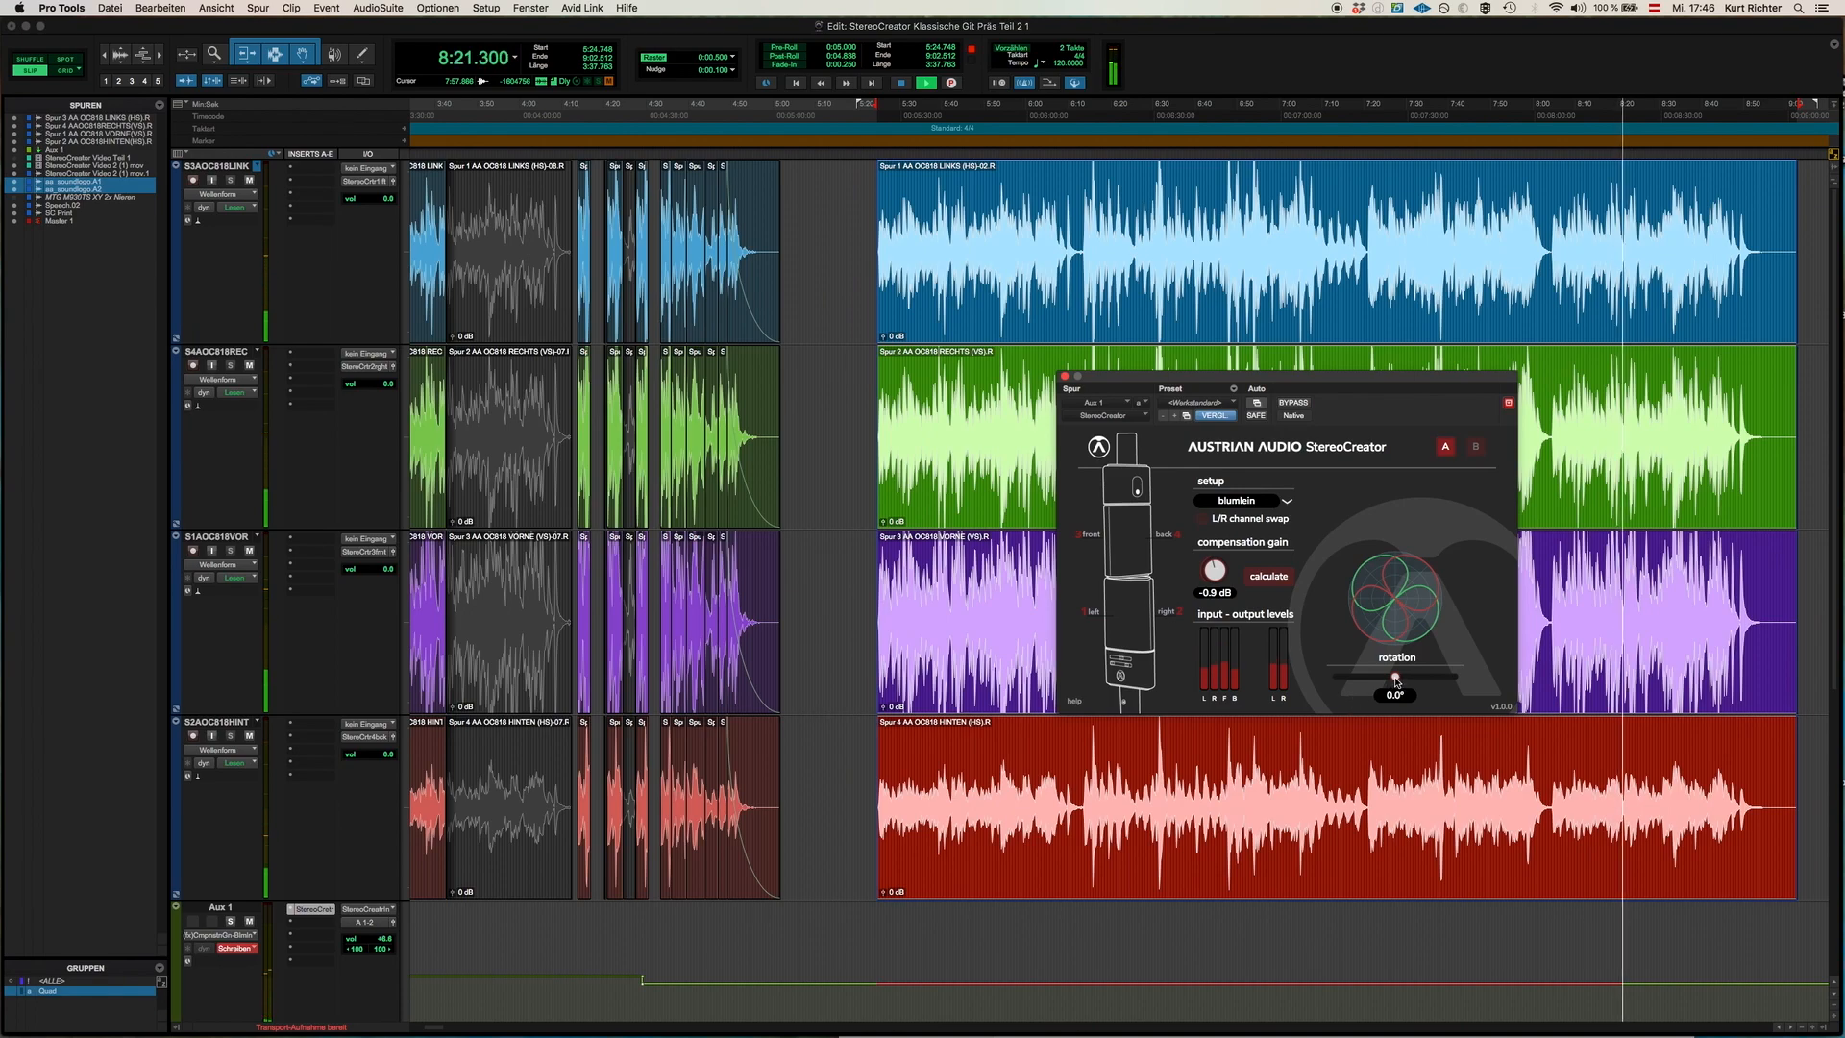
drag(1395, 679, 1372, 678)
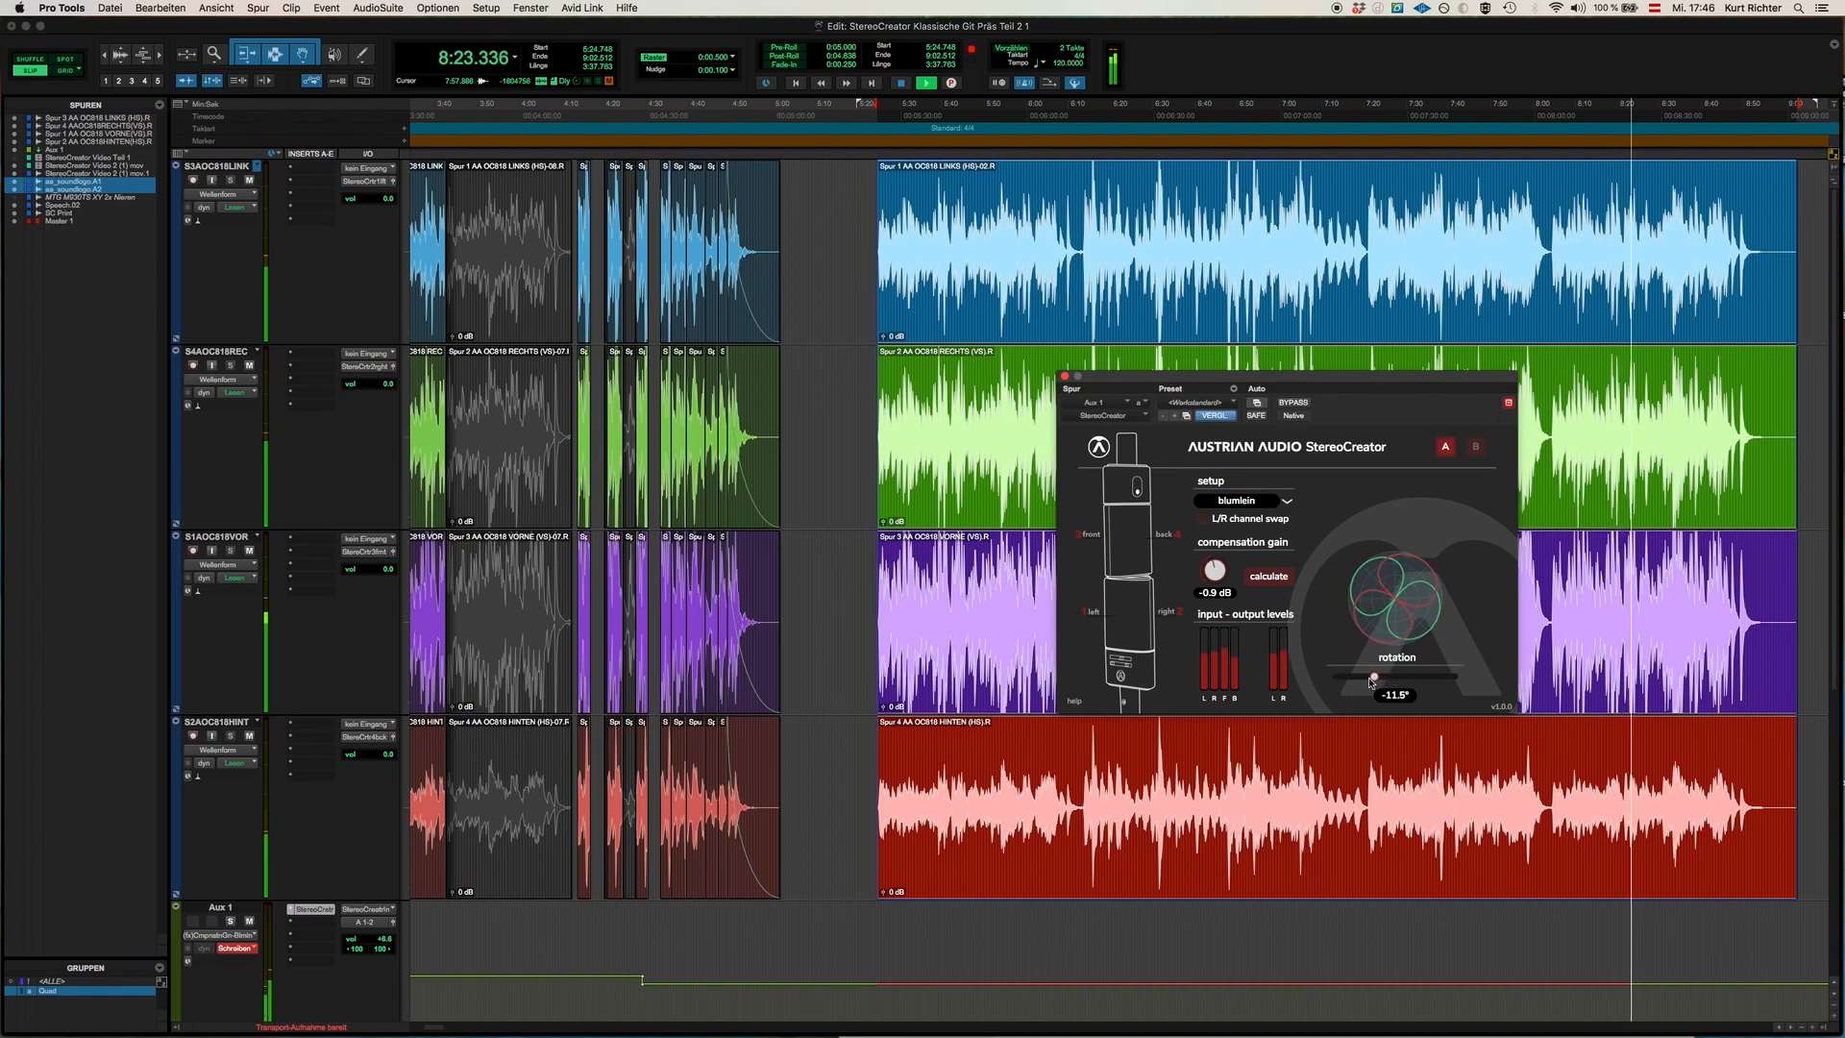
drag(1370, 676, 1334, 677)
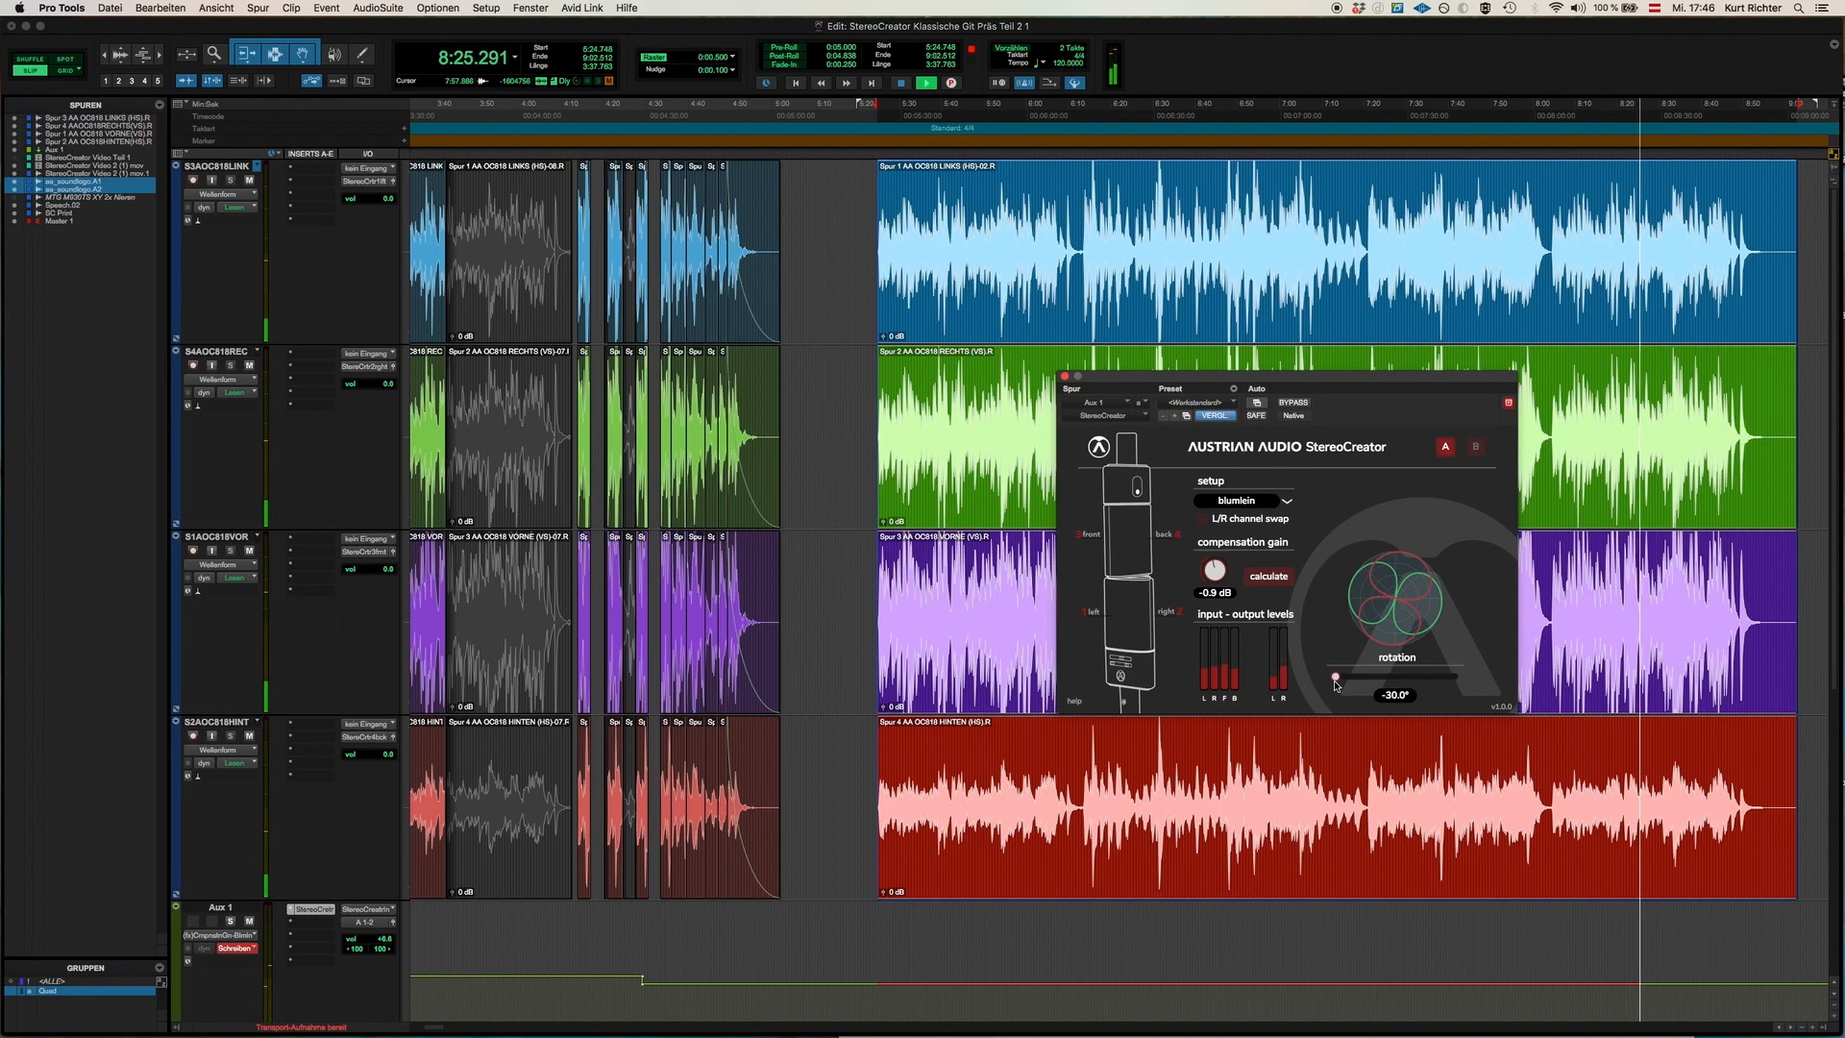
drag(1334, 678, 1351, 679)
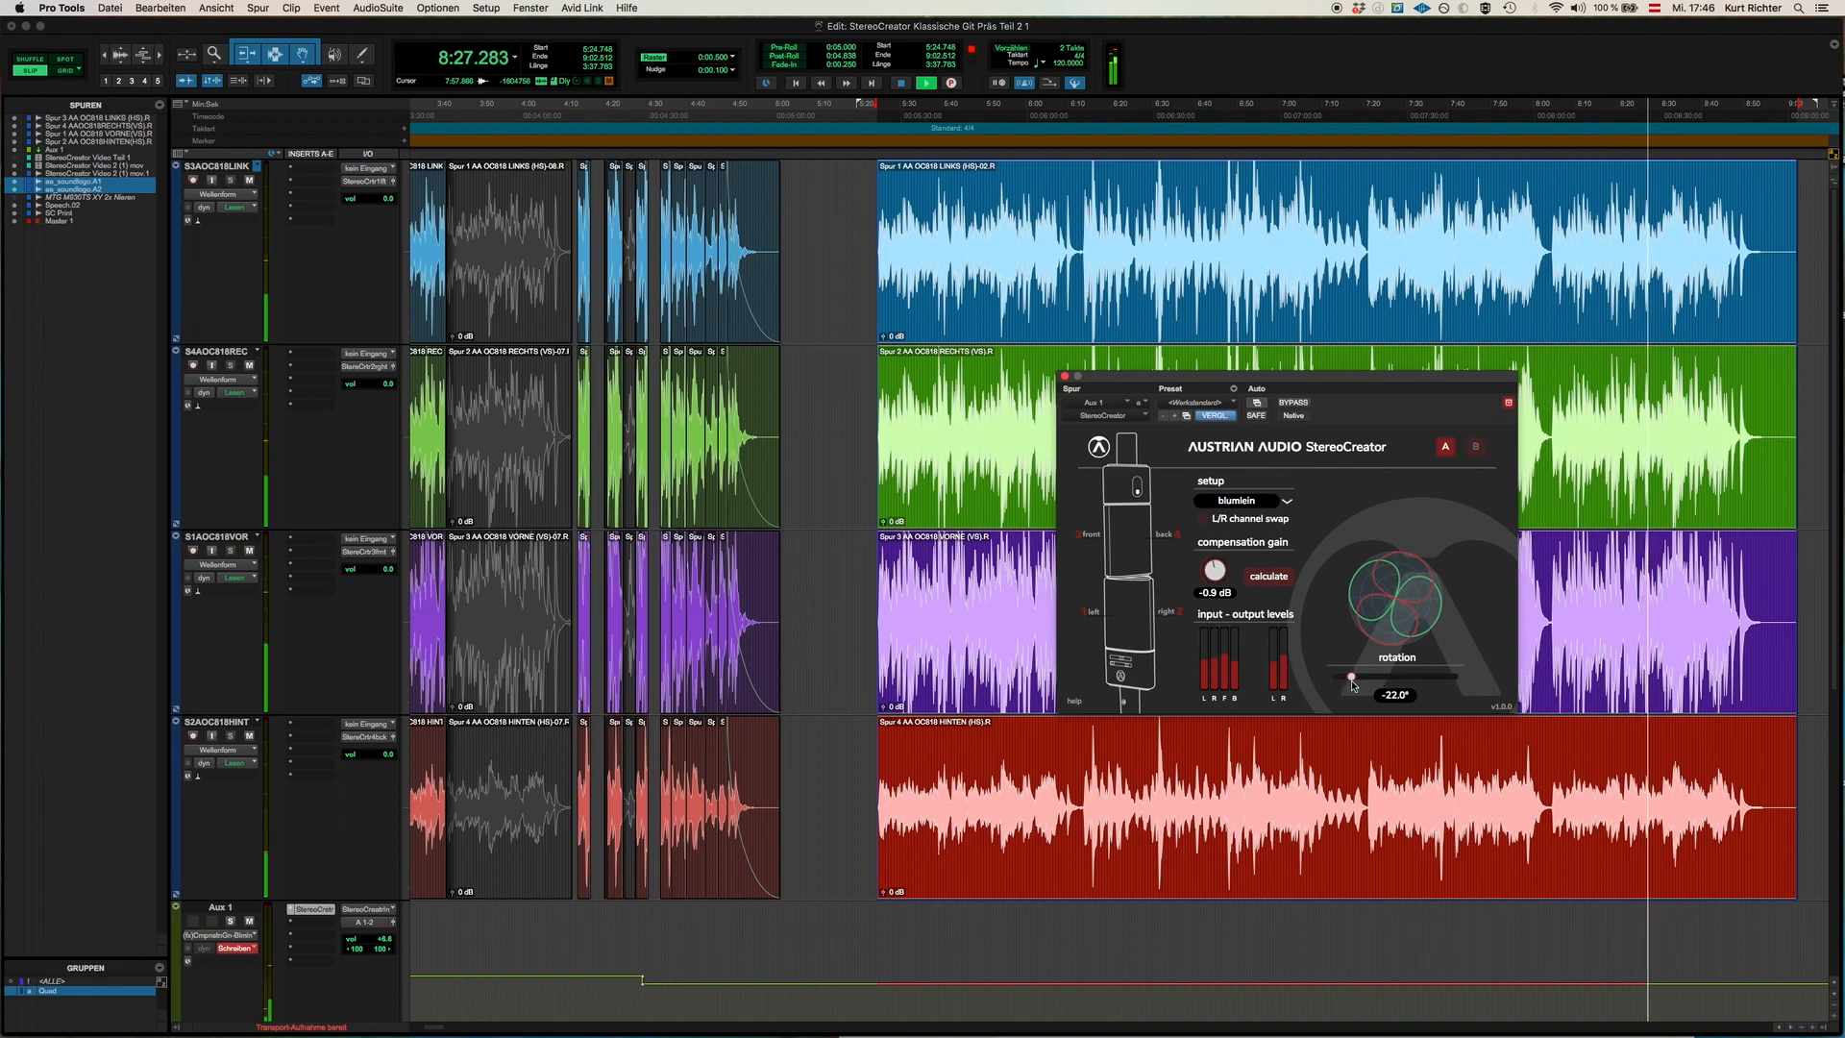
drag(1350, 679, 1401, 679)
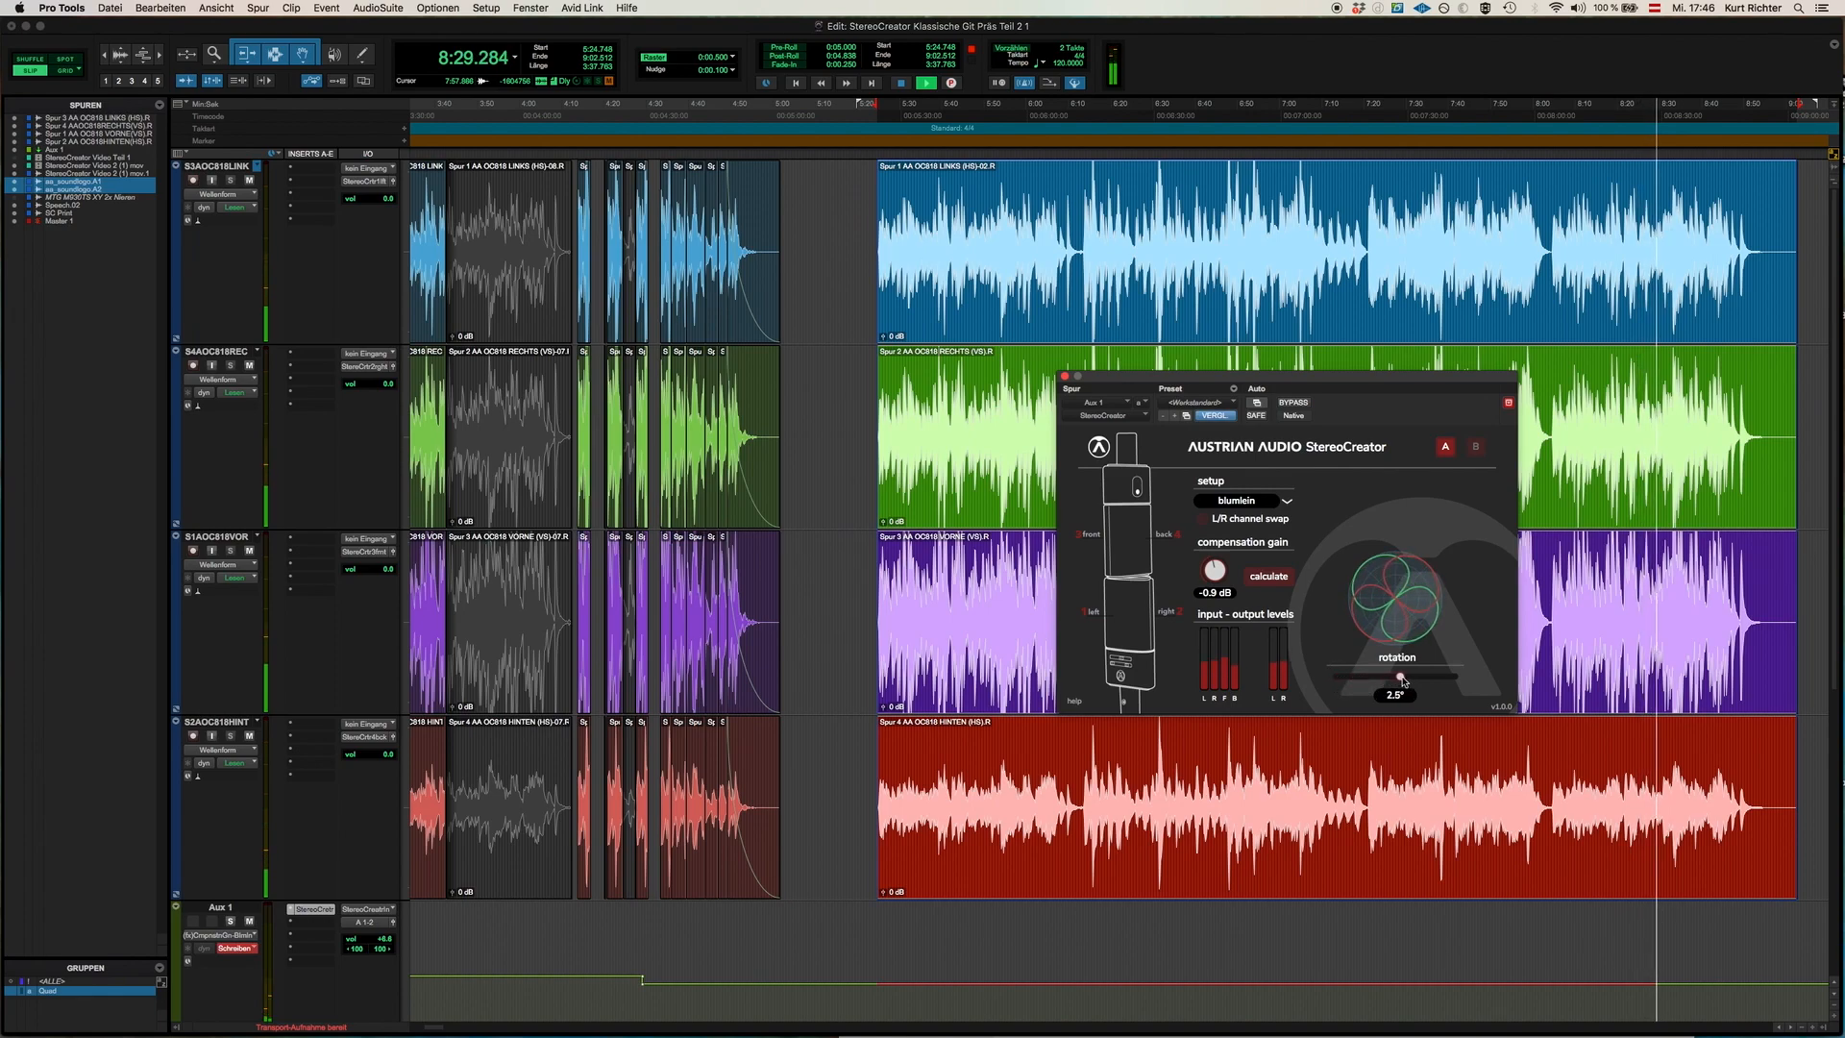
drag(1401, 678, 1434, 678)
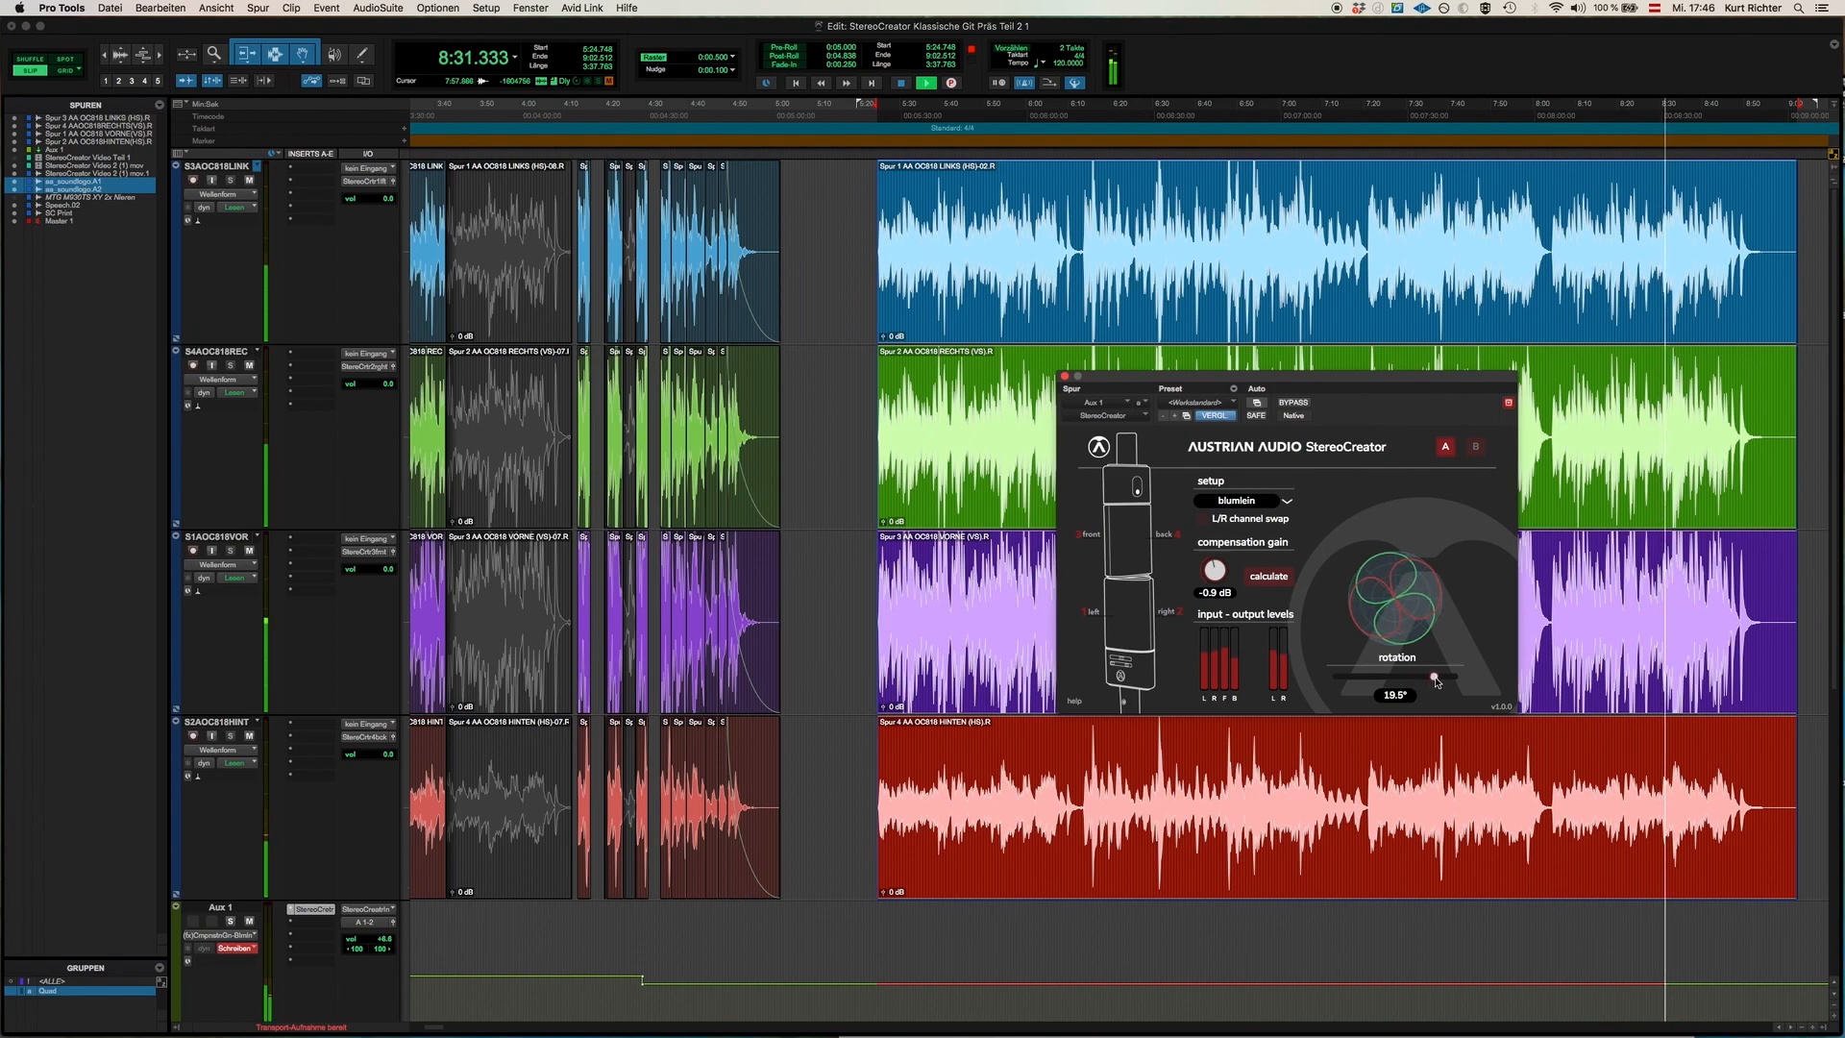
drag(1433, 676, 1455, 677)
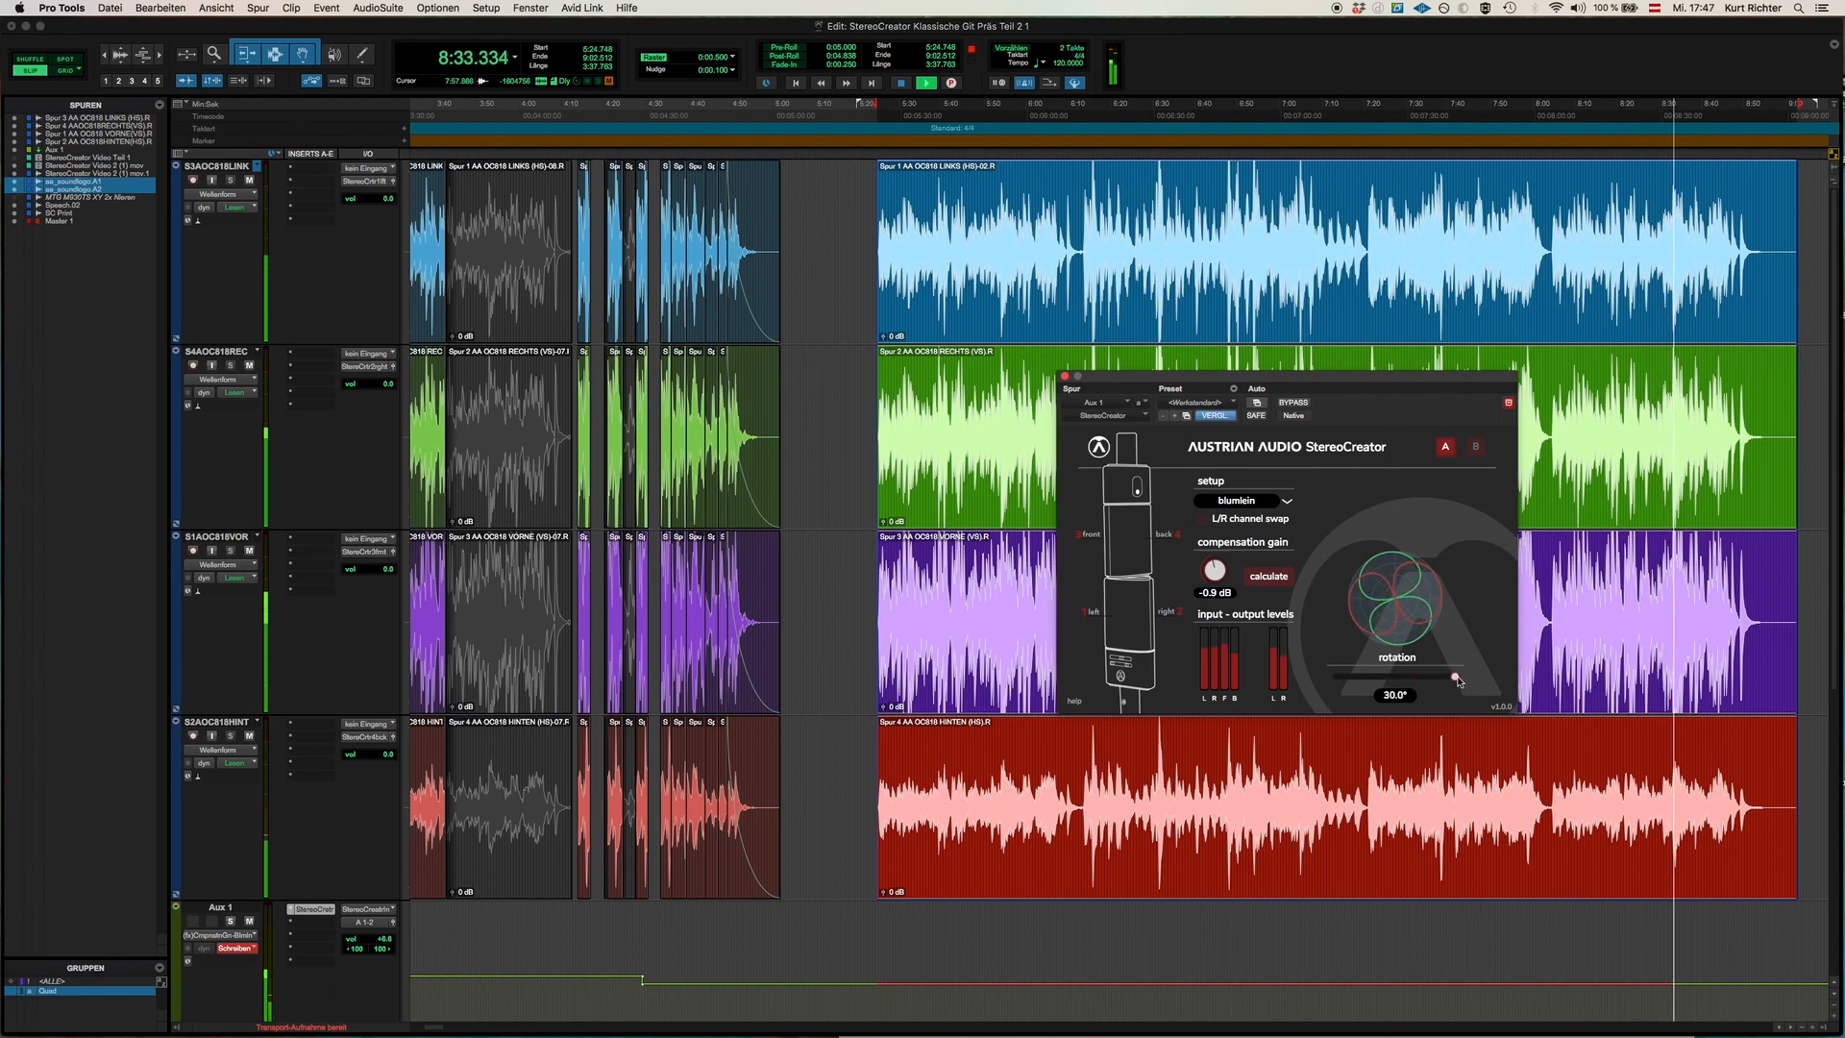
Rotate back through 14.5° to 0°, dip to about -17.5°, and settle just above zero.
drag(1454, 676, 1422, 676)
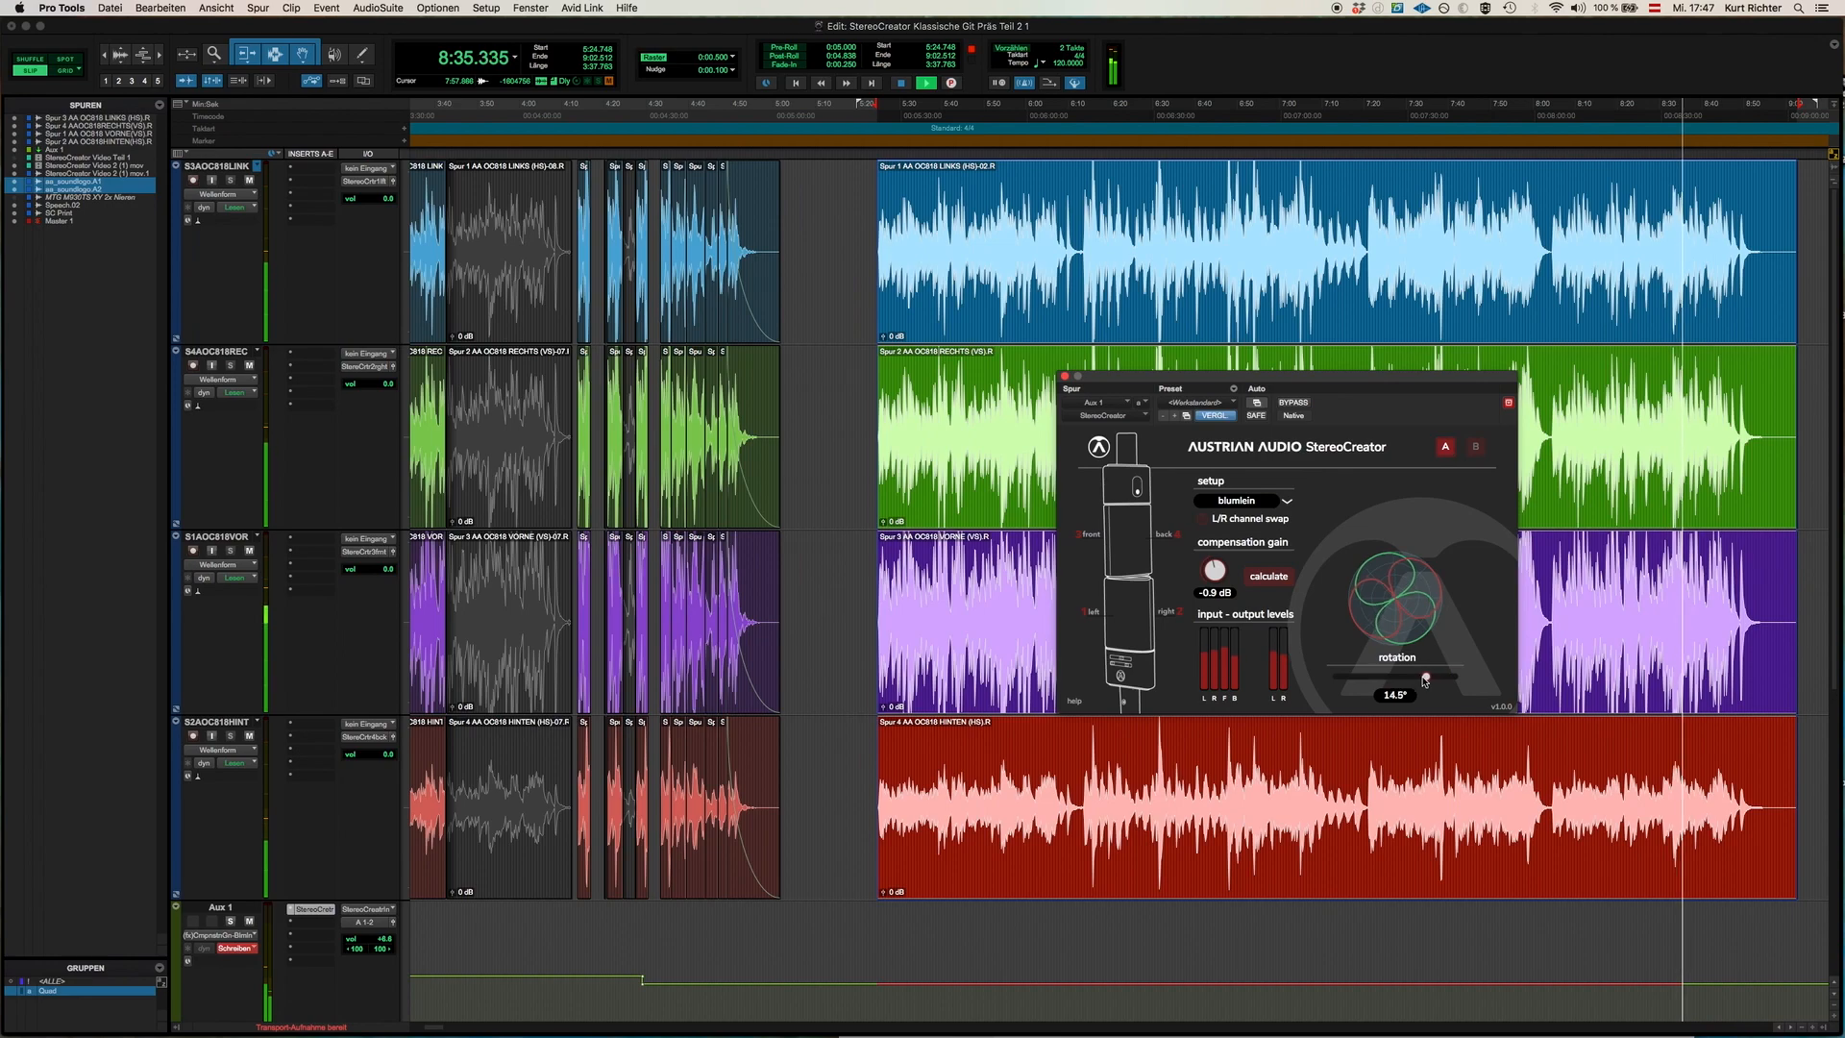
drag(1423, 674, 1396, 674)
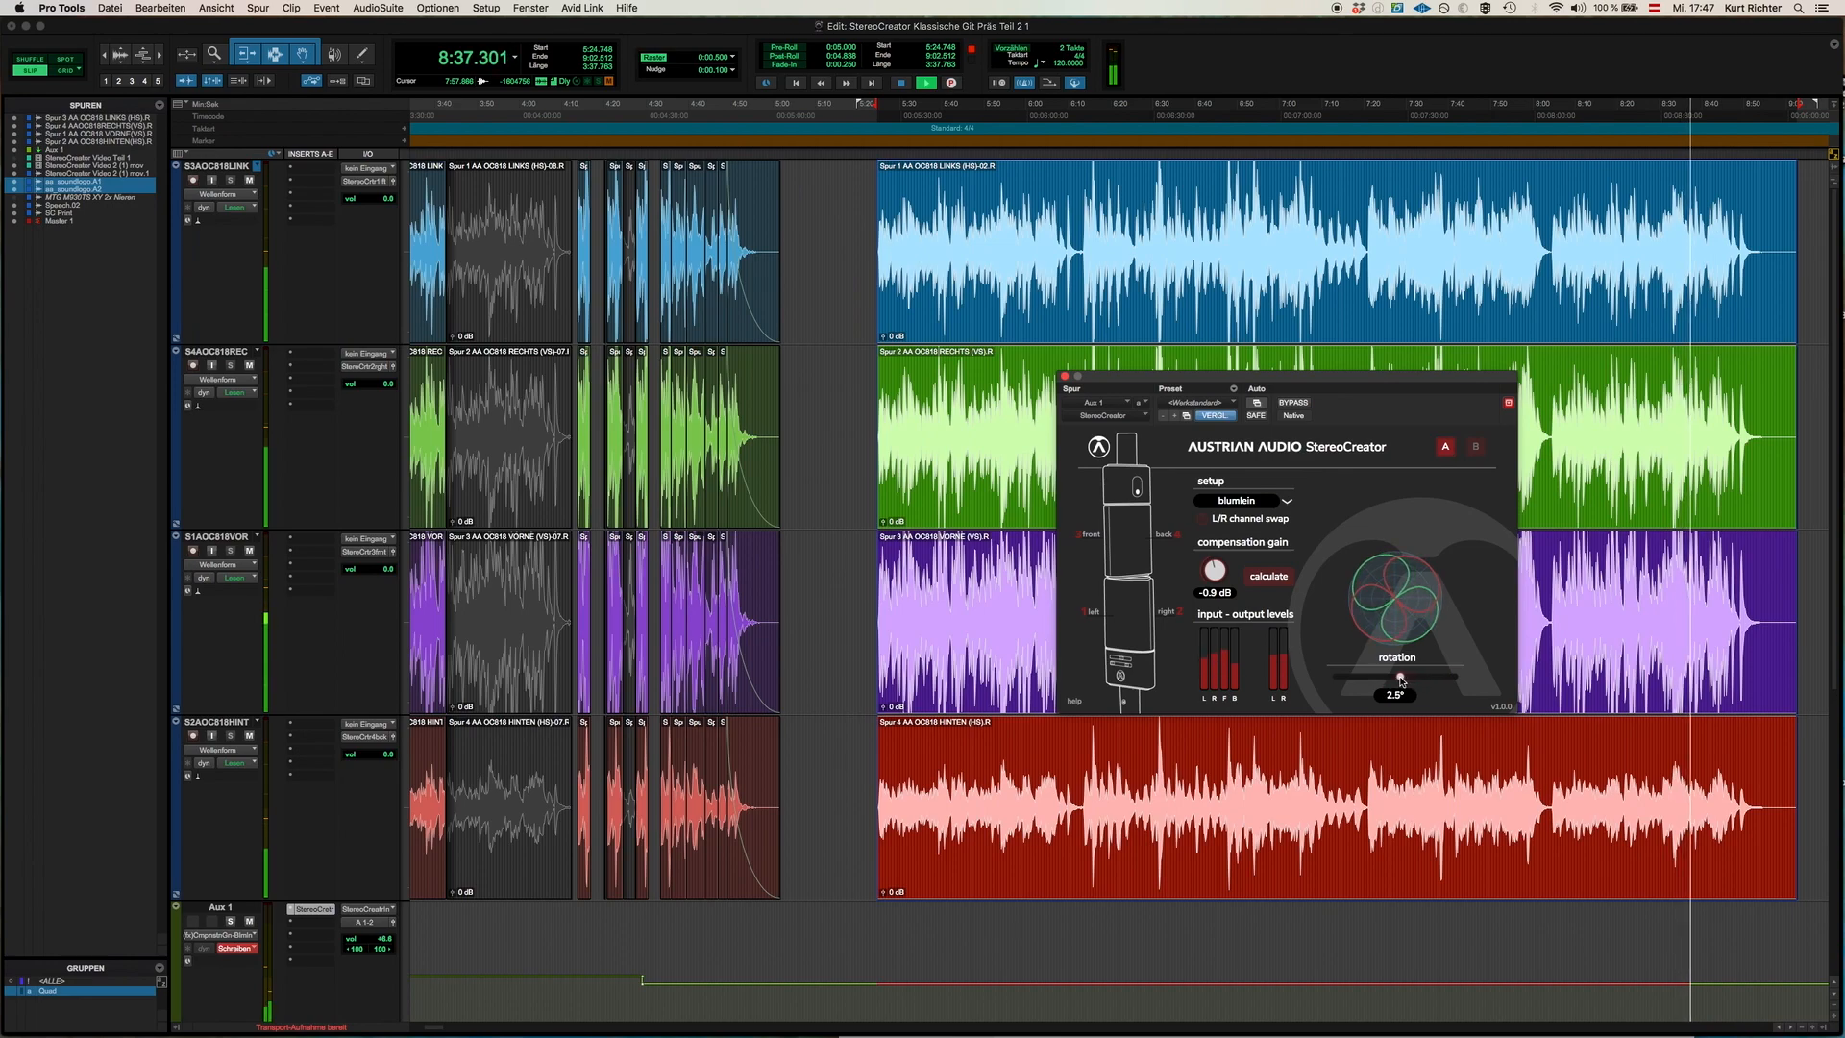
drag(1403, 677, 1397, 677)
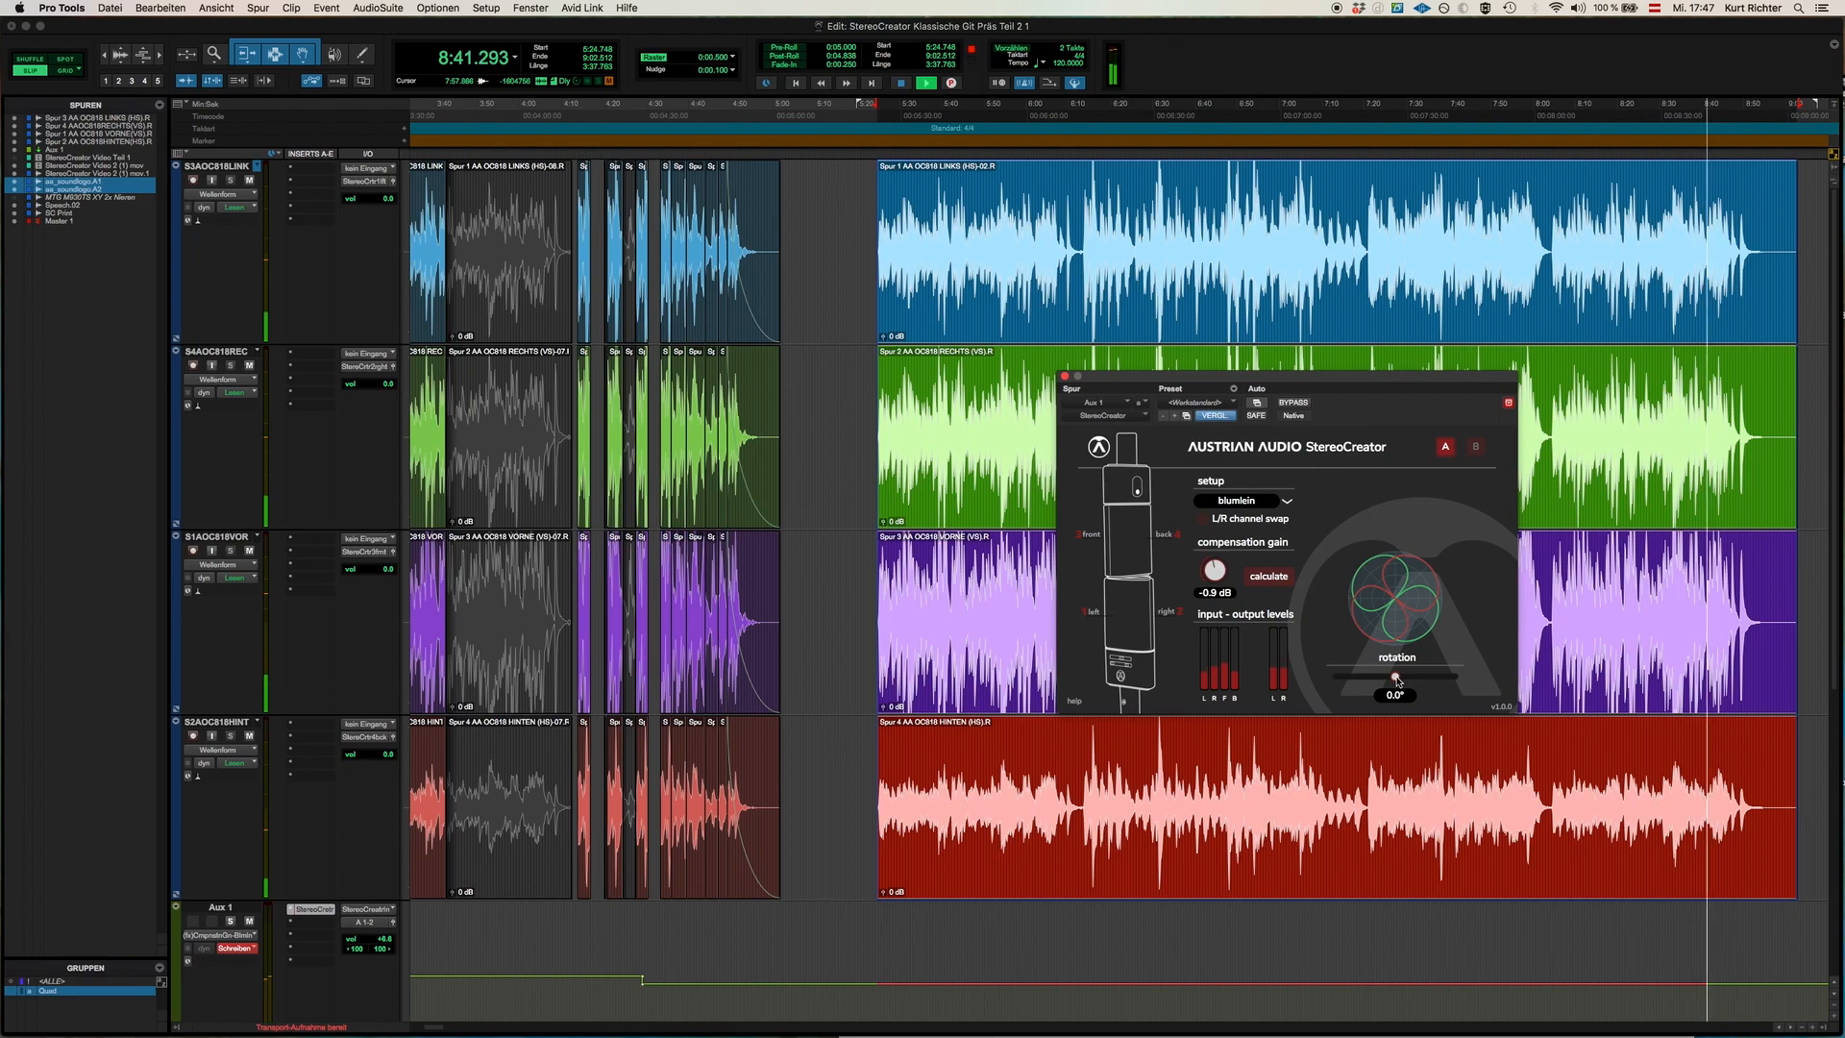
drag(1395, 676, 1361, 677)
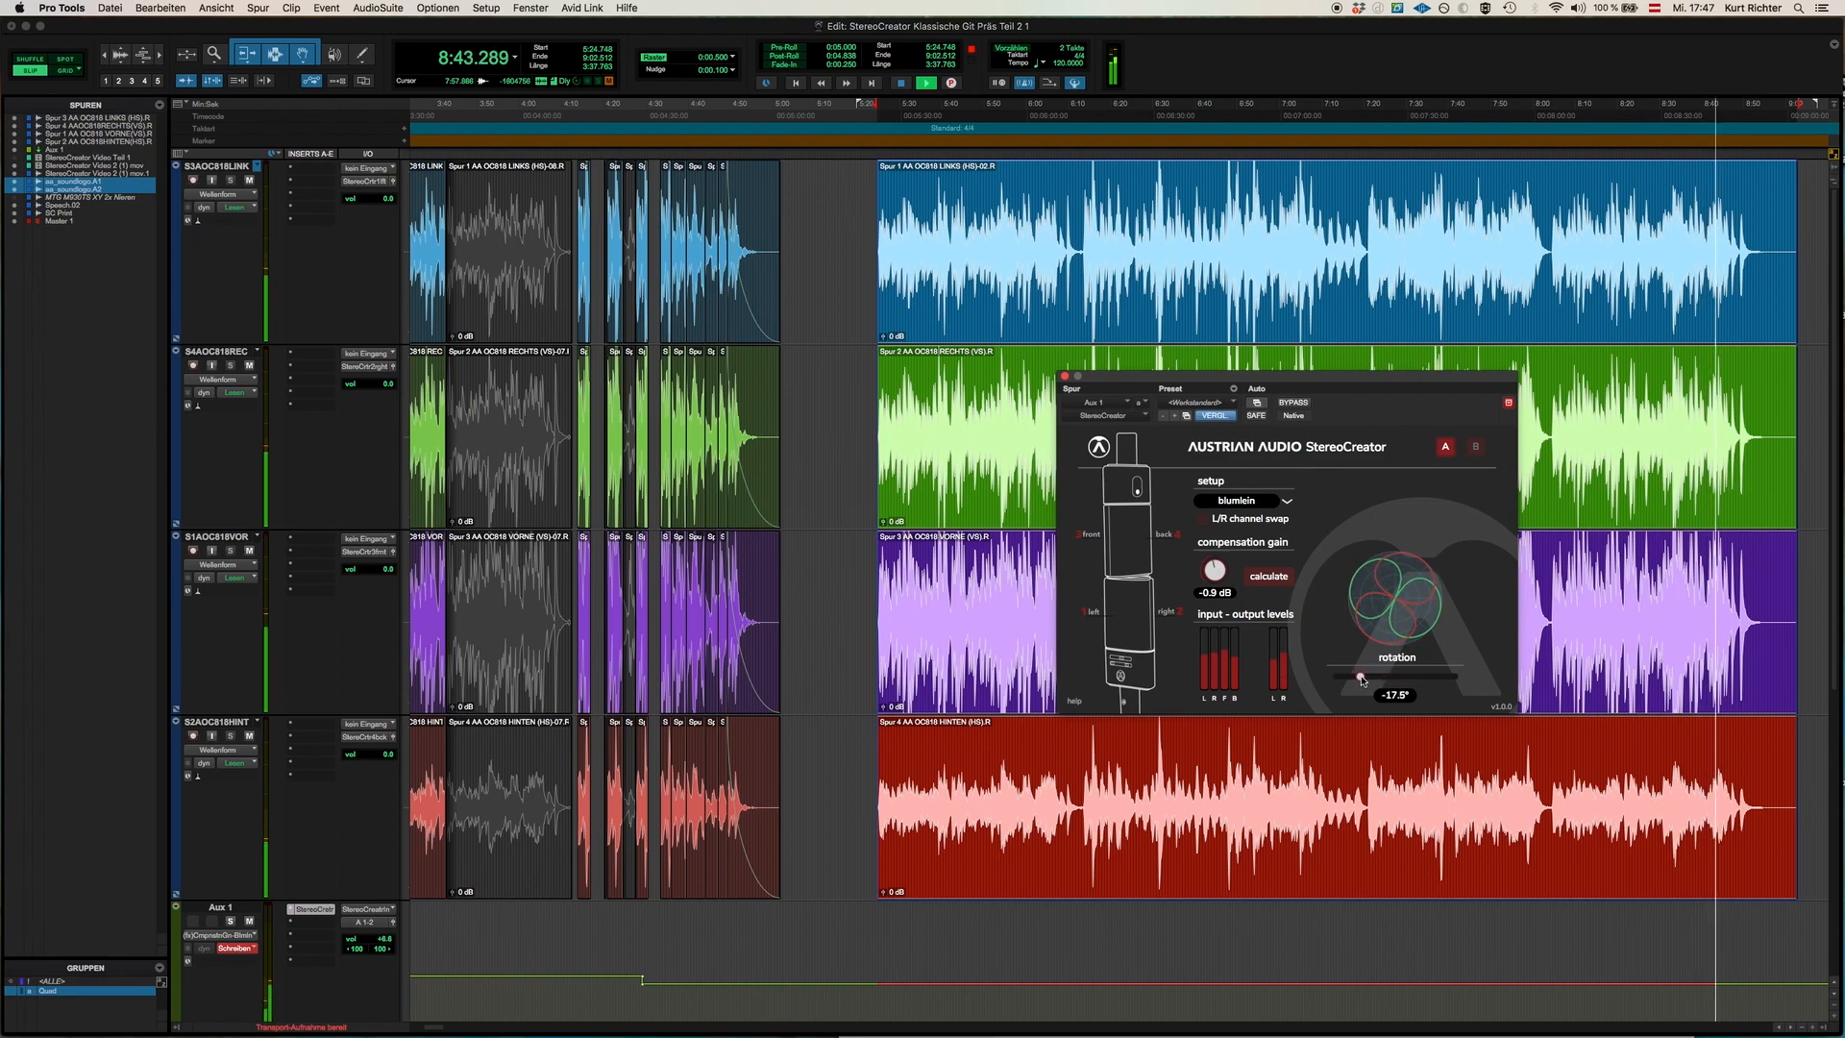
drag(1359, 679, 1401, 678)
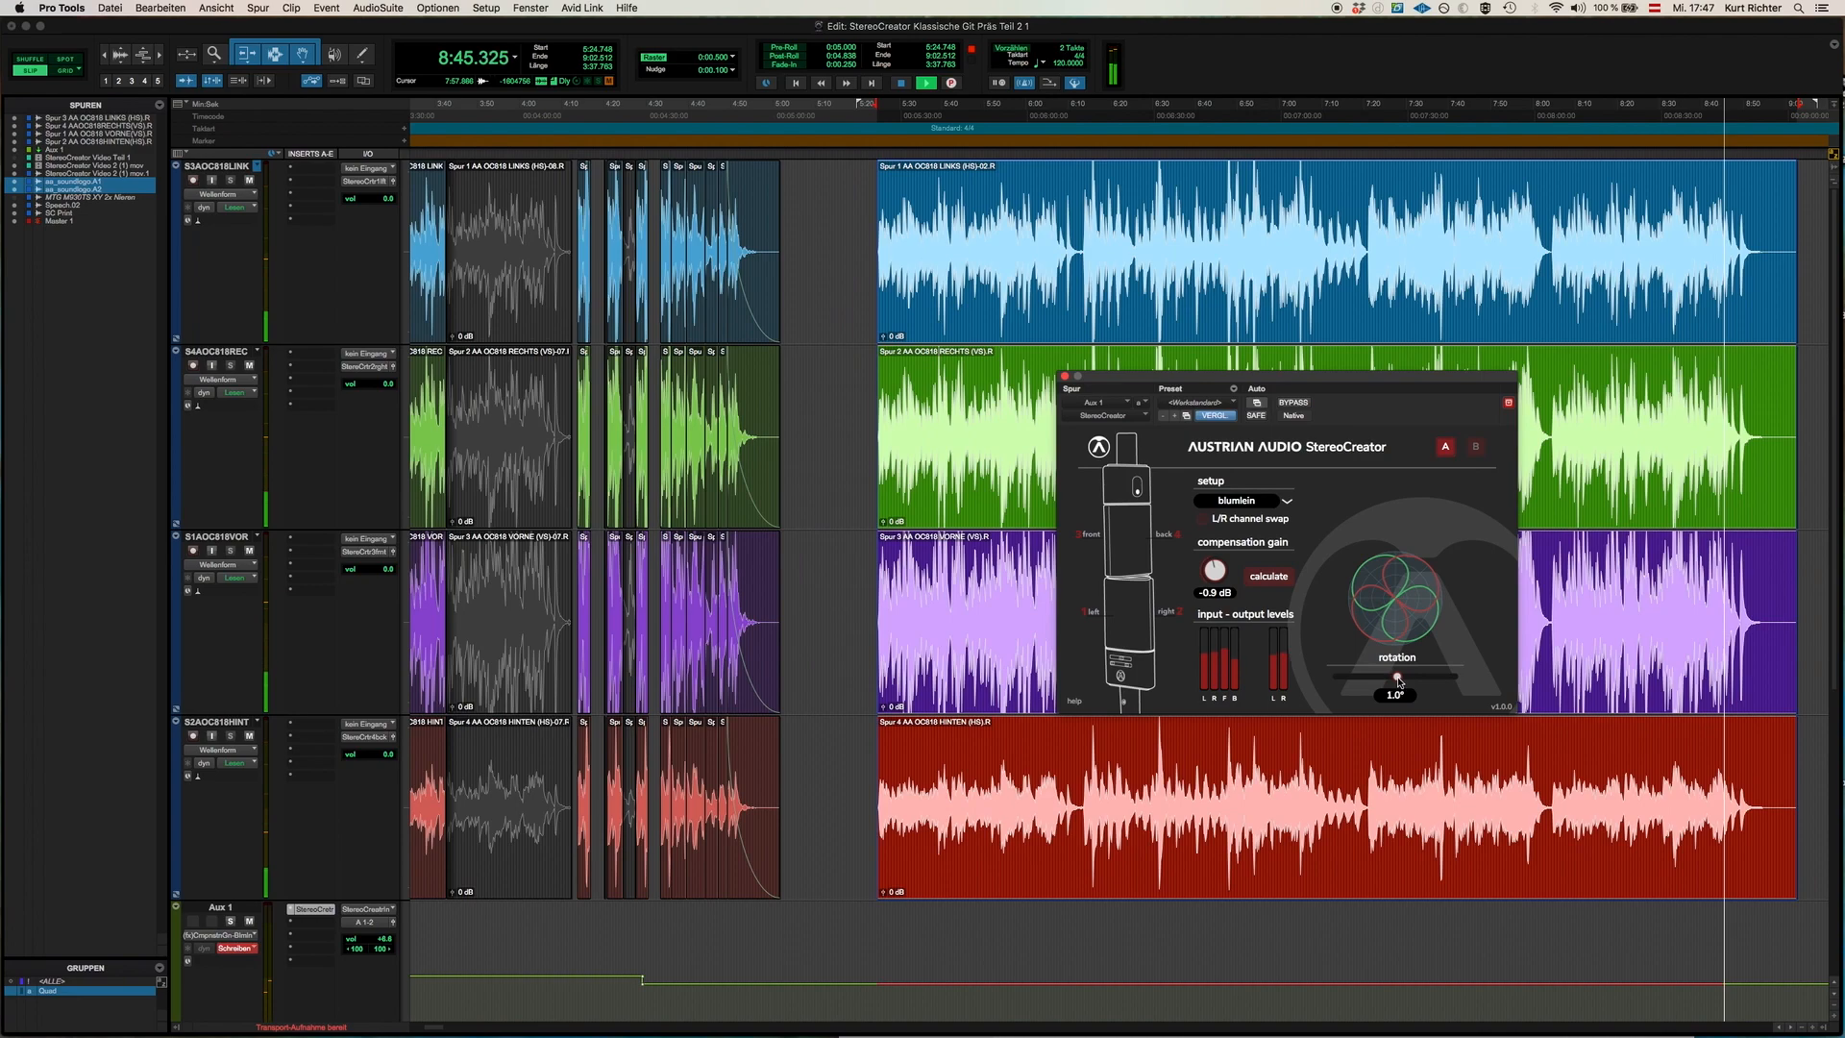
drag(1396, 677, 1412, 676)
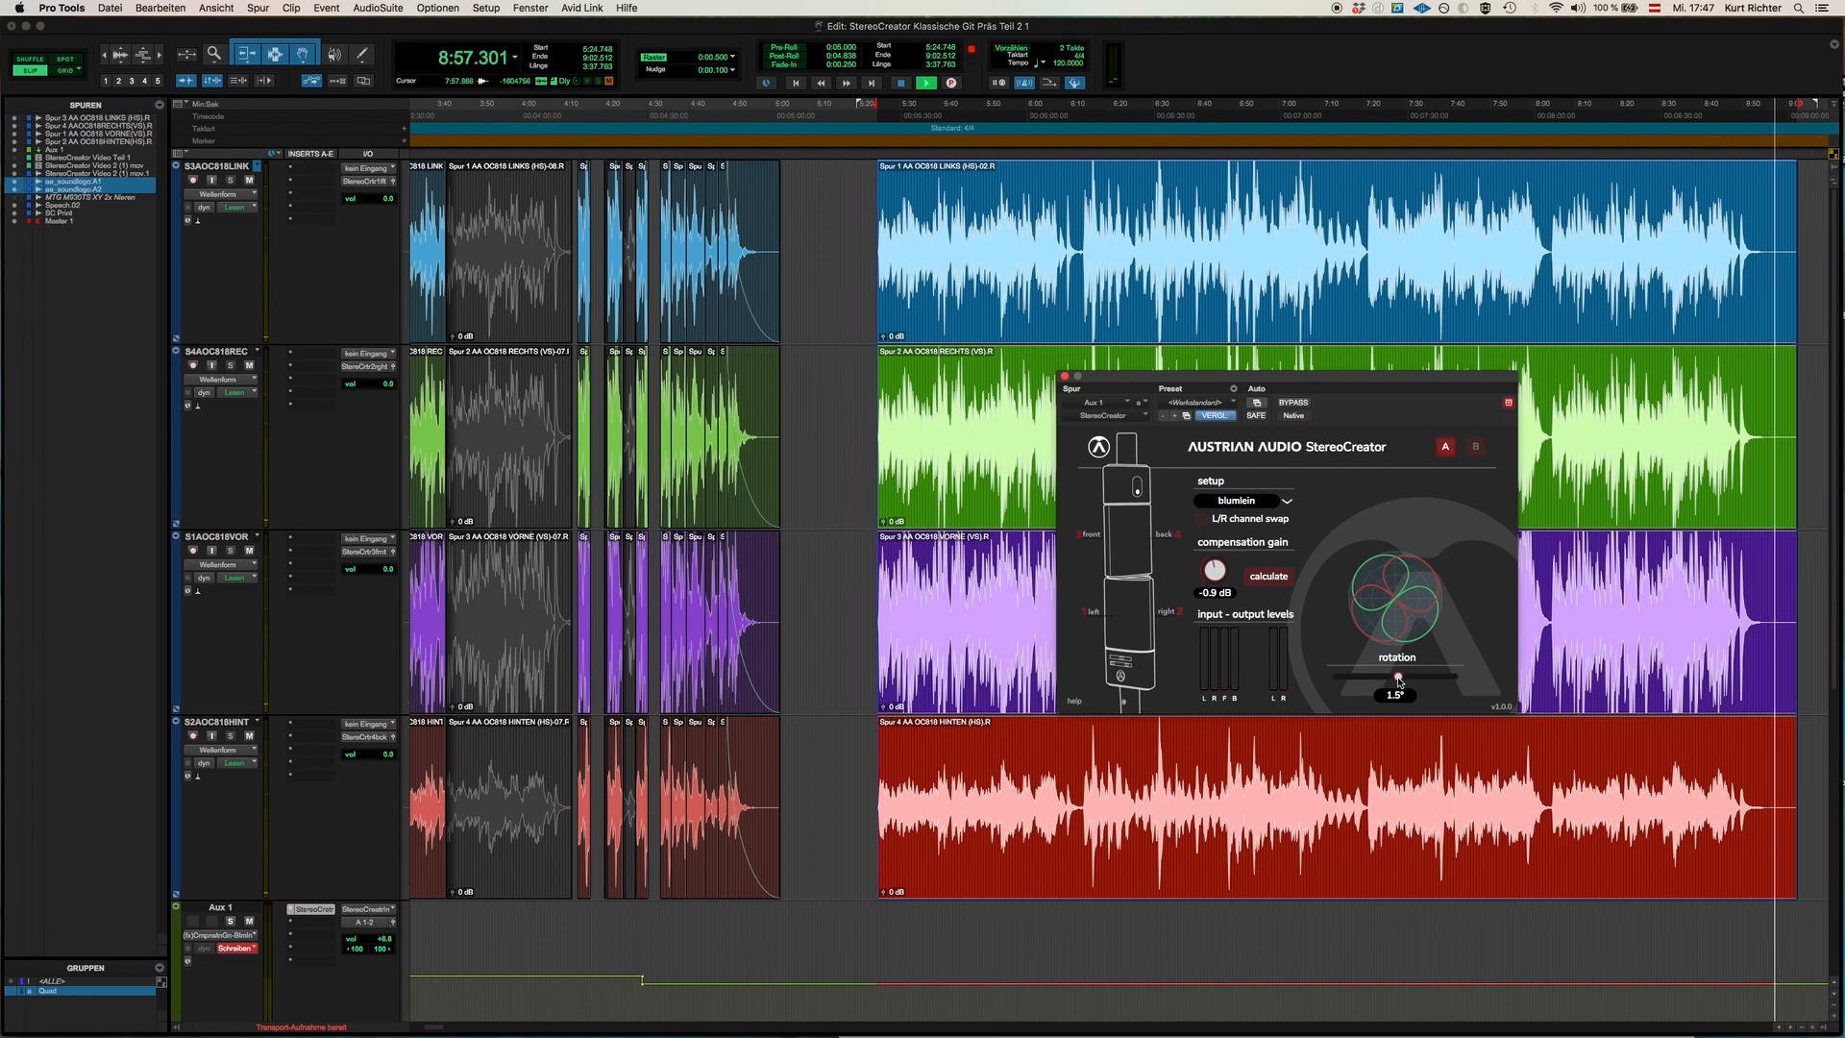
Set the setup mode to true-m/s and stop playback, leaving mid and side gain at -6 dB.
click(1241, 499)
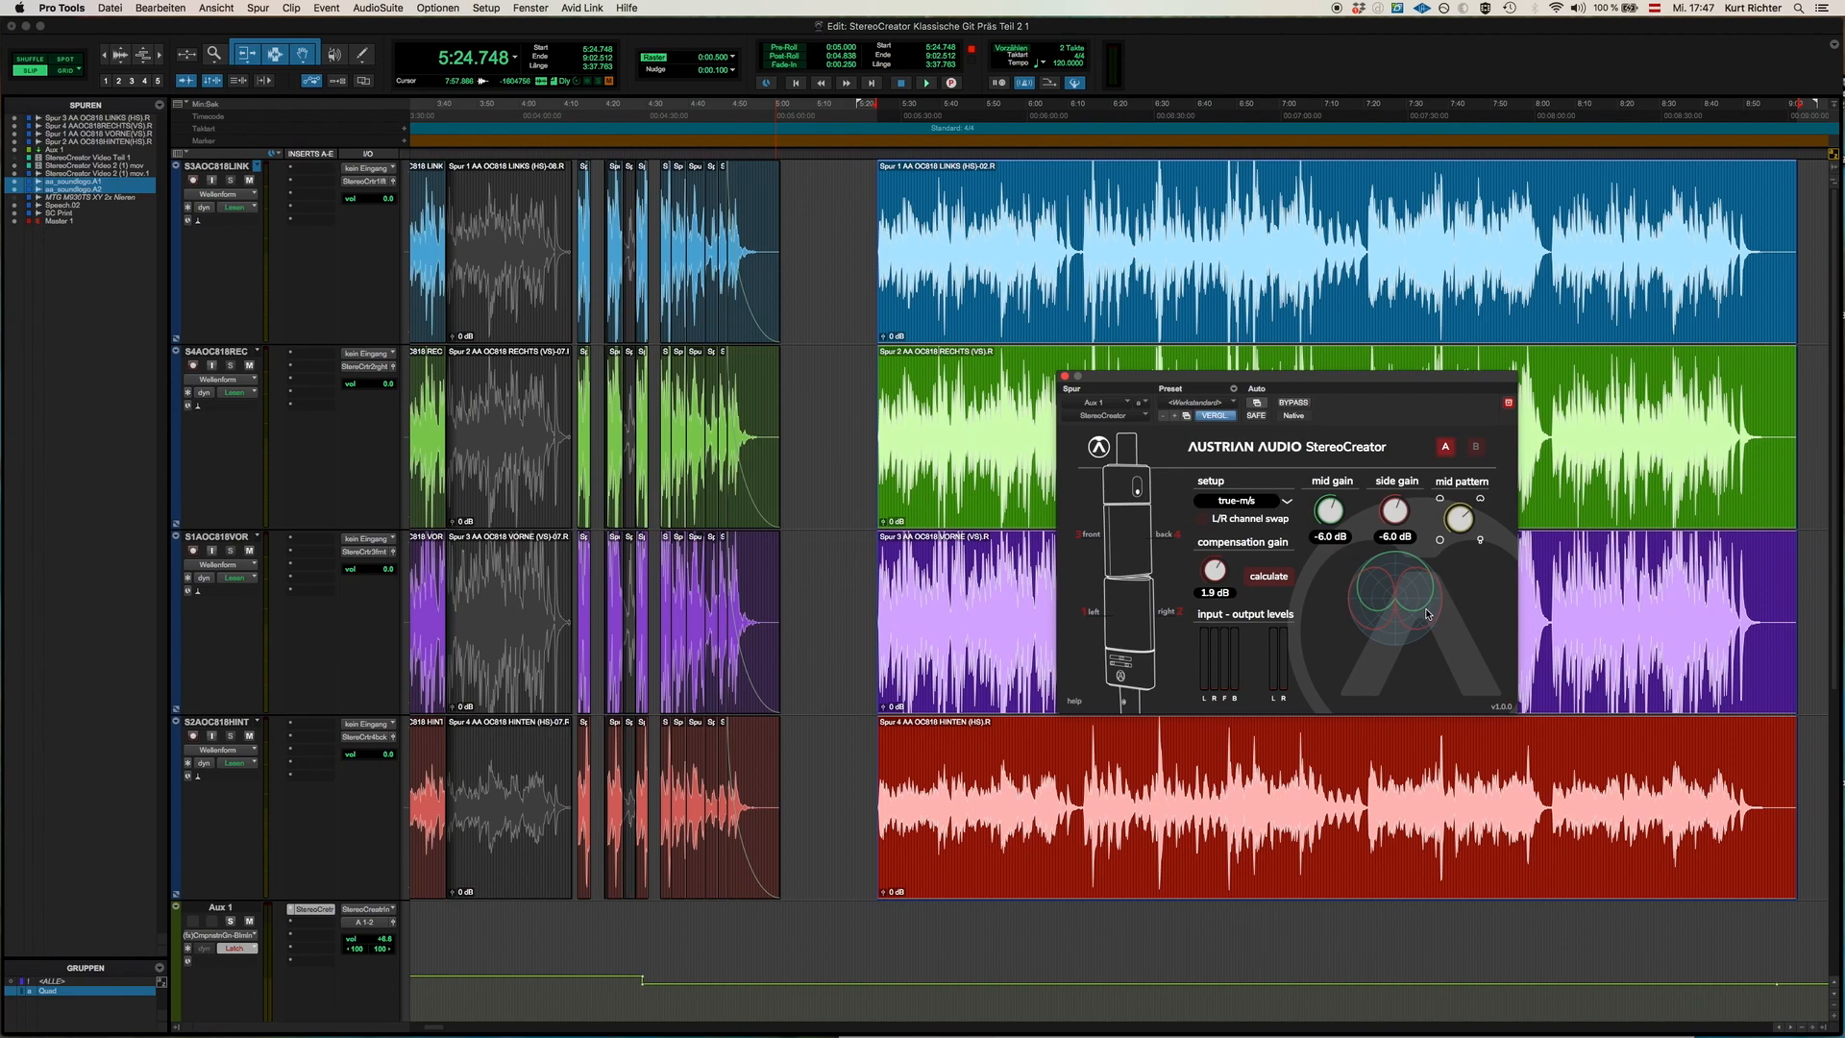
mouse_move(1418, 430)
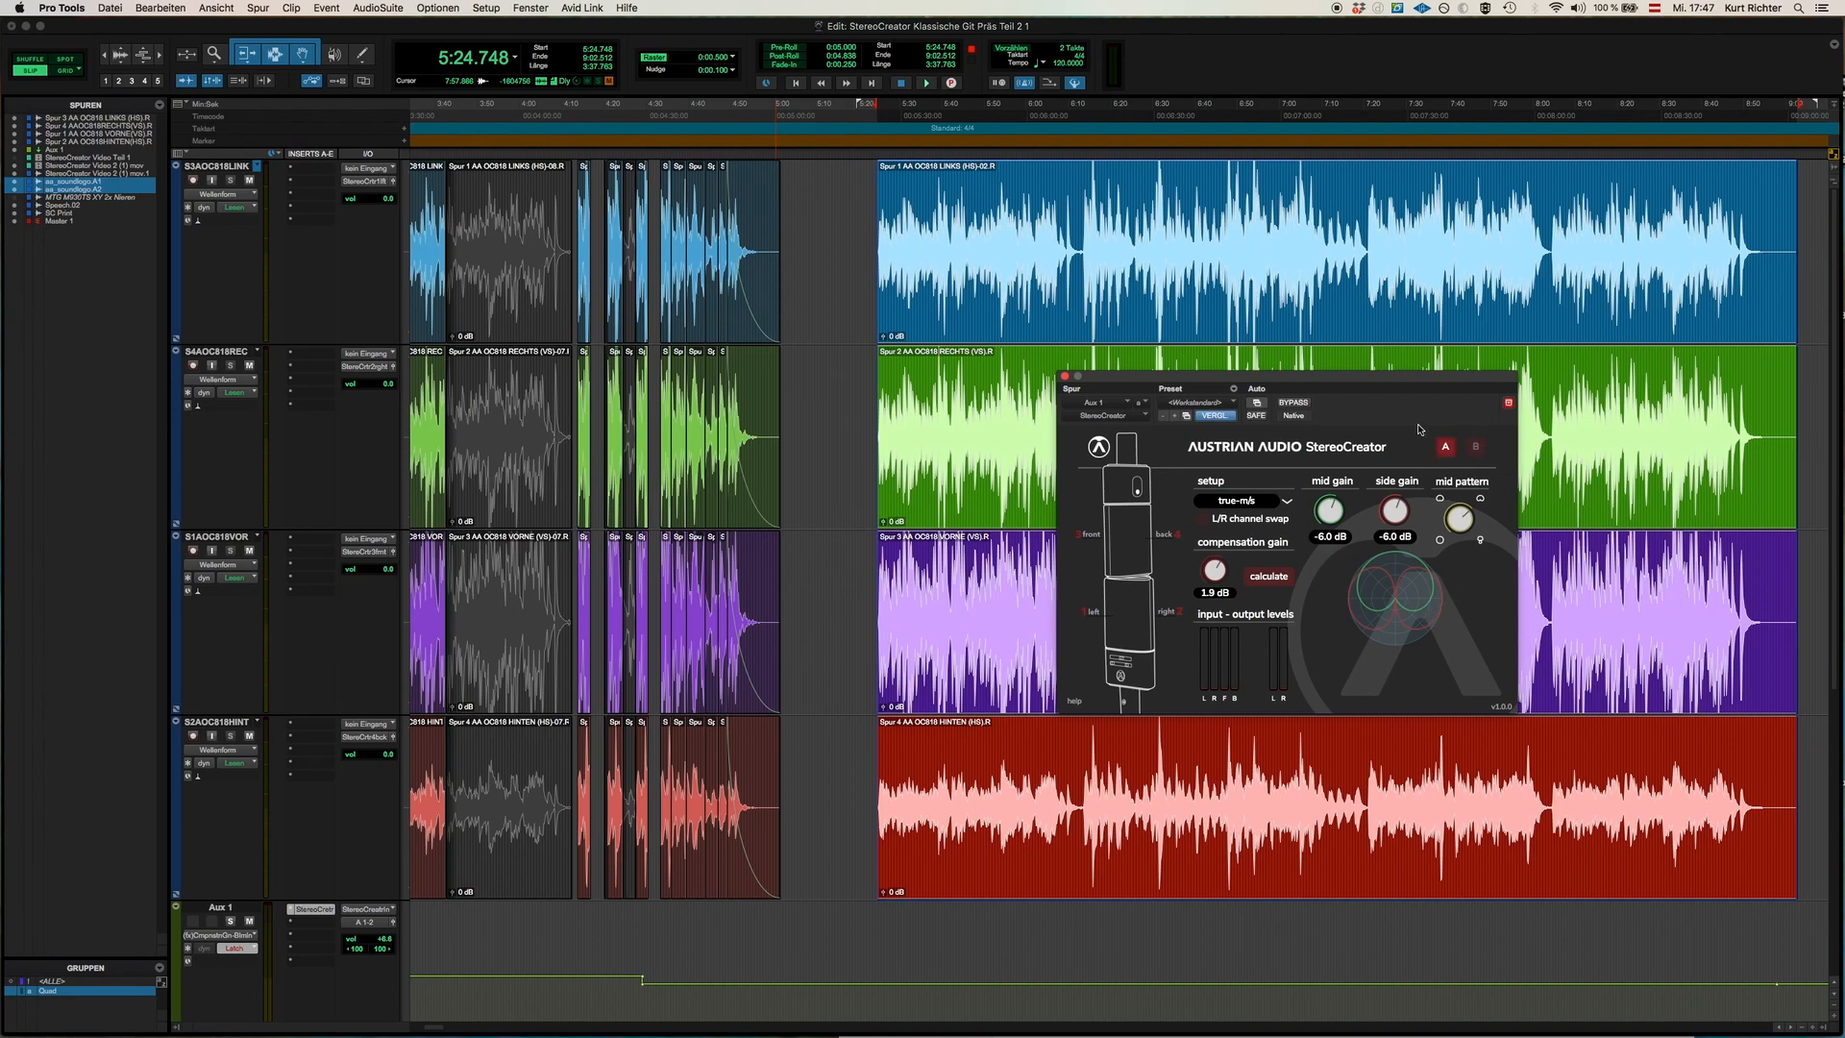
click(1445, 446)
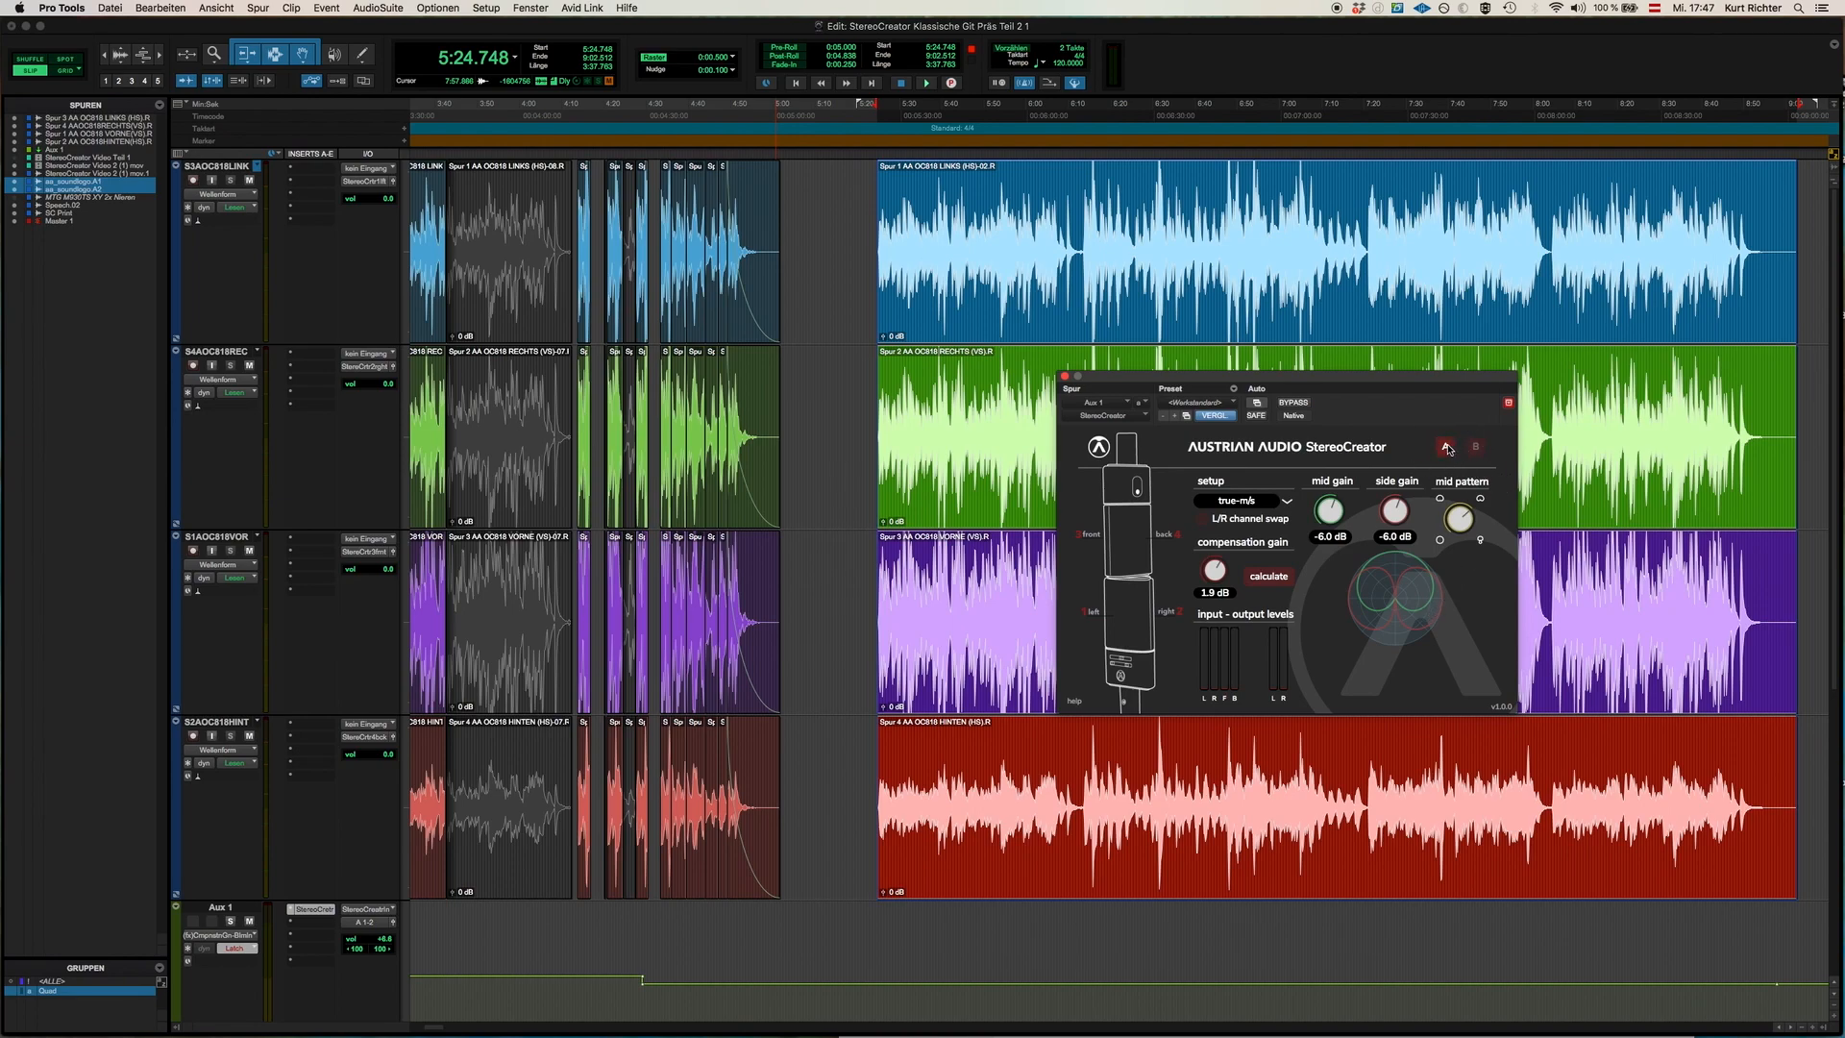